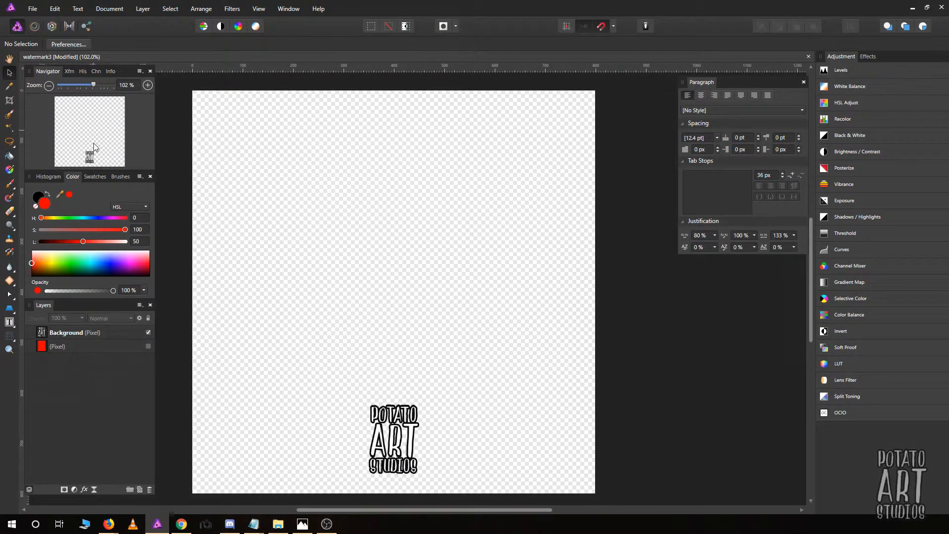
# - Open the large_craig_sun lovebird JPG in Affinity Photo via Open with from the tutorial folder
pyautogui.click(276, 524)
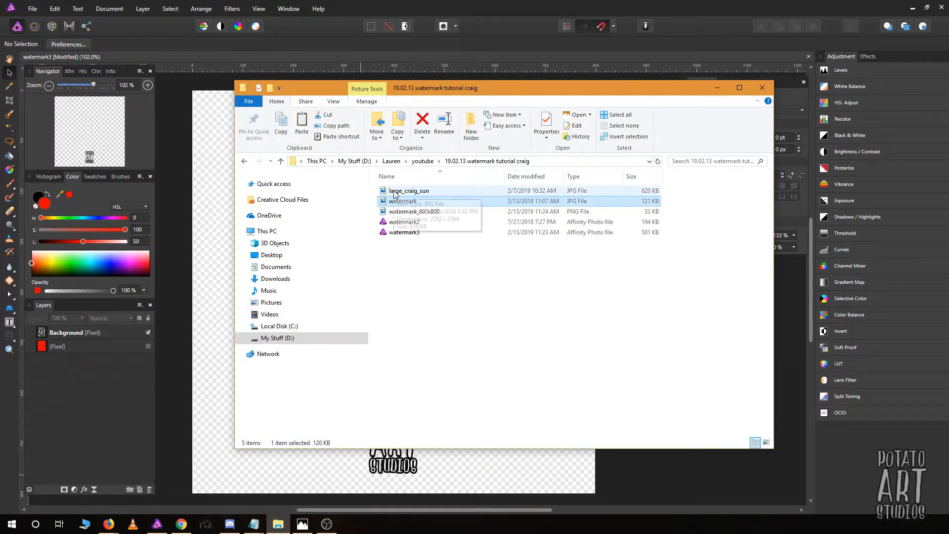
pyautogui.rightClick(402, 200)
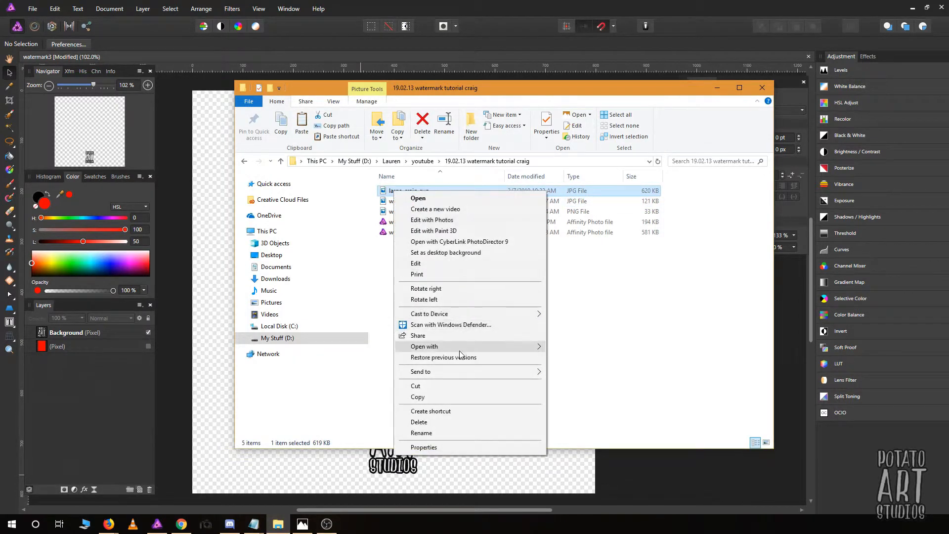
pyautogui.click(424, 346)
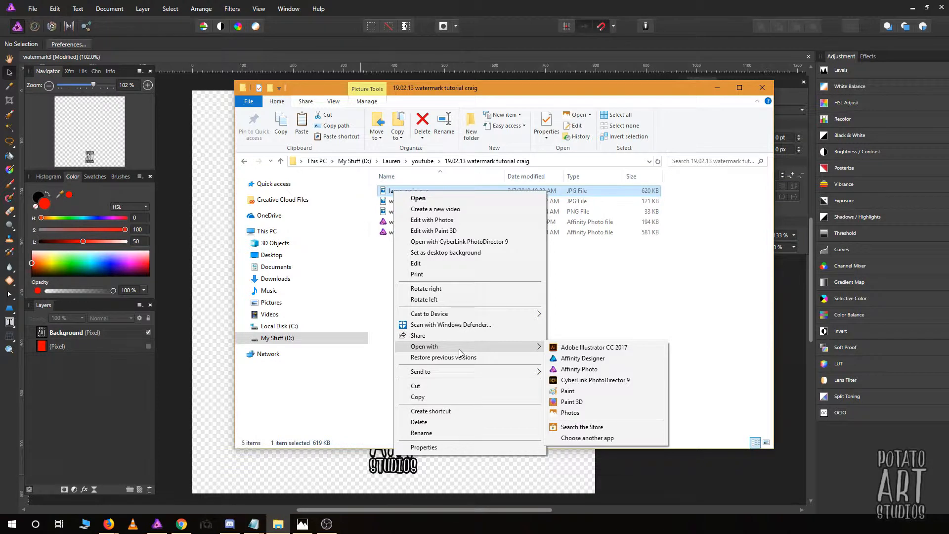
pyautogui.moveTo(580, 369)
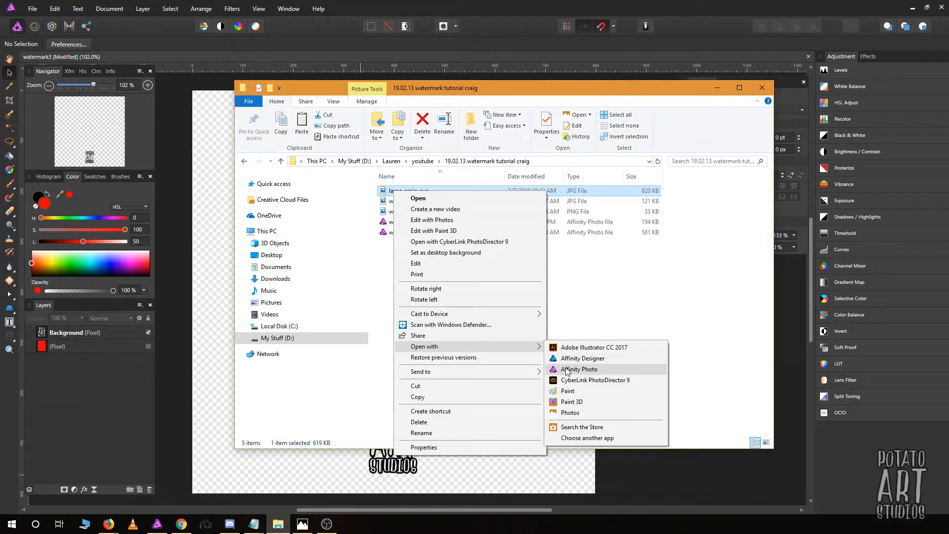
pyautogui.click(579, 369)
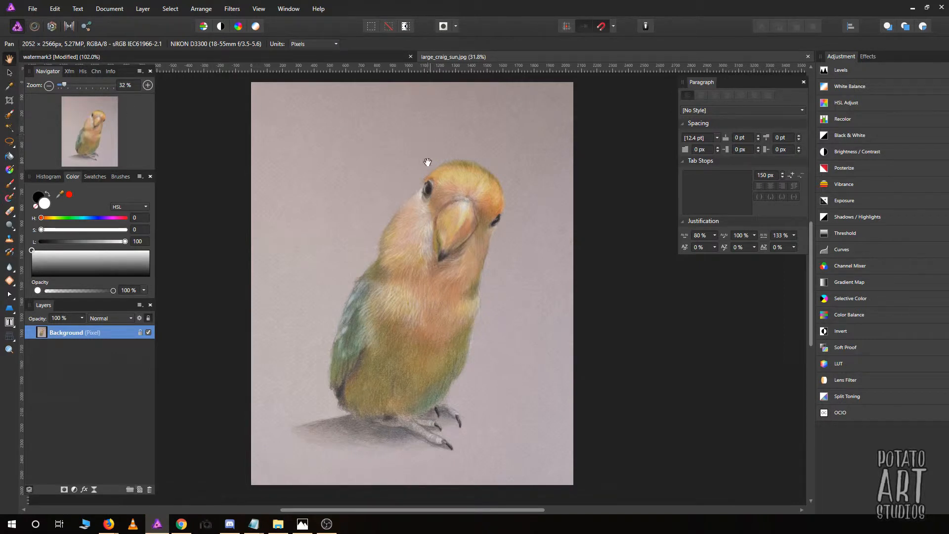
pyautogui.moveTo(219, 241)
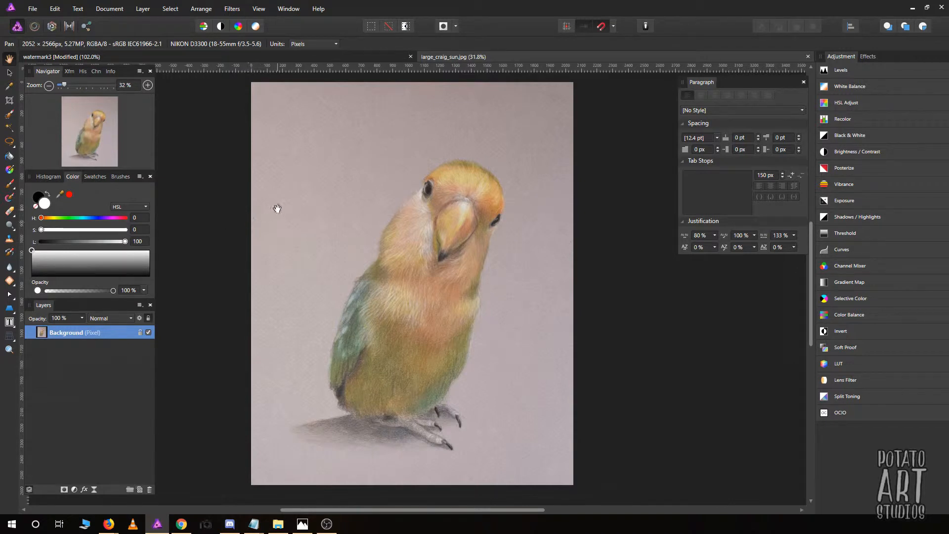
pyautogui.moveTo(3, 53)
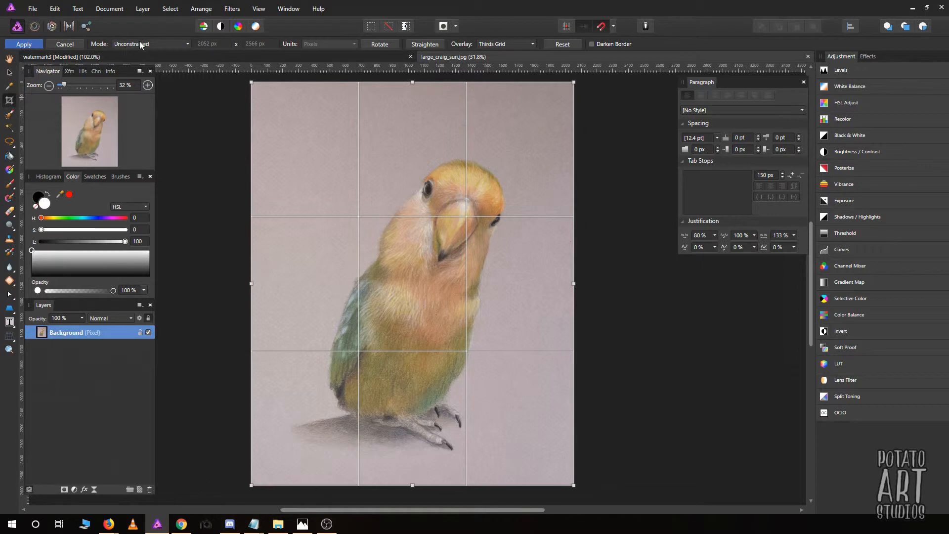
# - Constrain the Crop Tool to a 1:1 square and enlarge the crop box over the bird
pyautogui.click(150, 43)
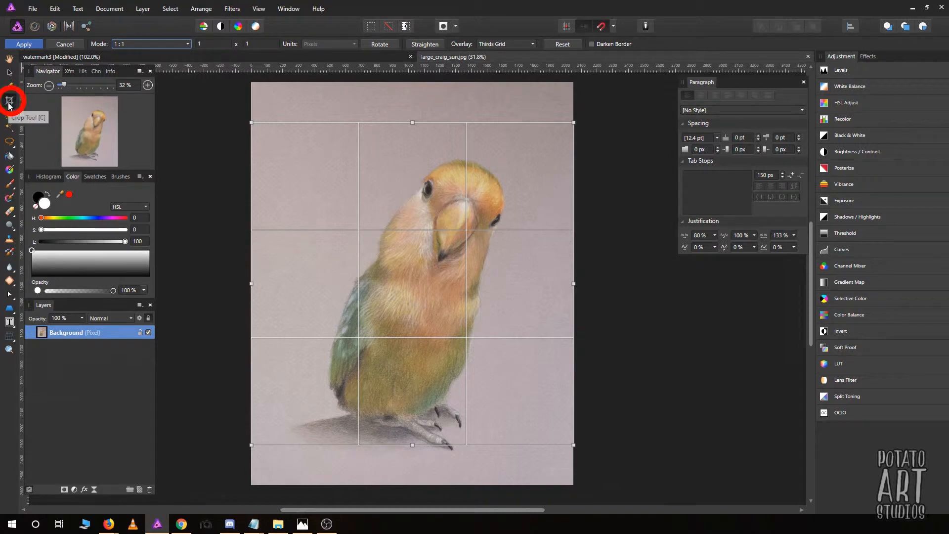
pyautogui.click(150, 44)
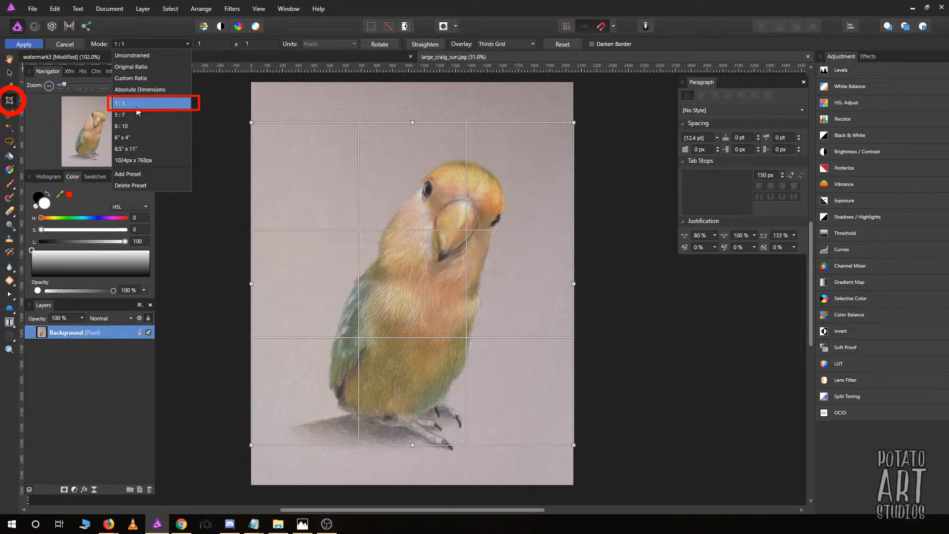
pyautogui.click(122, 103)
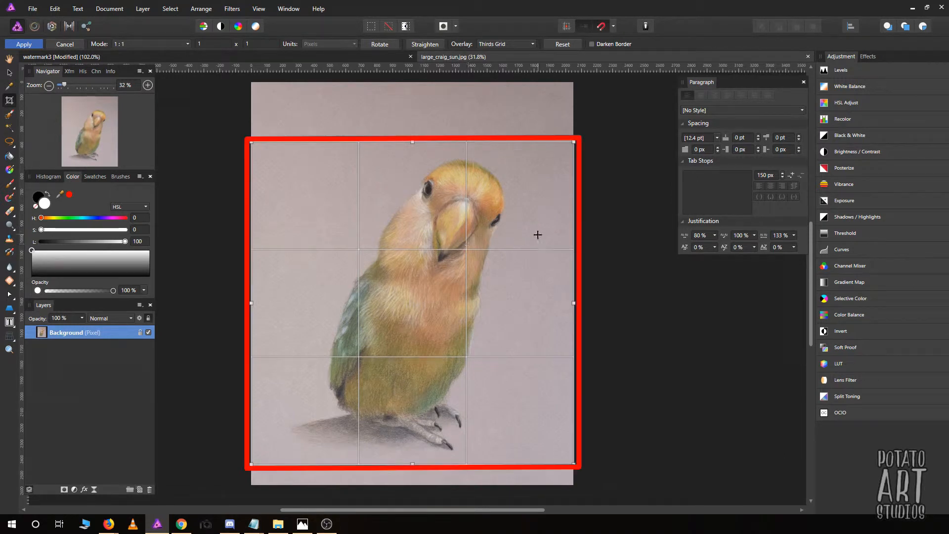
pyautogui.moveTo(497, 251)
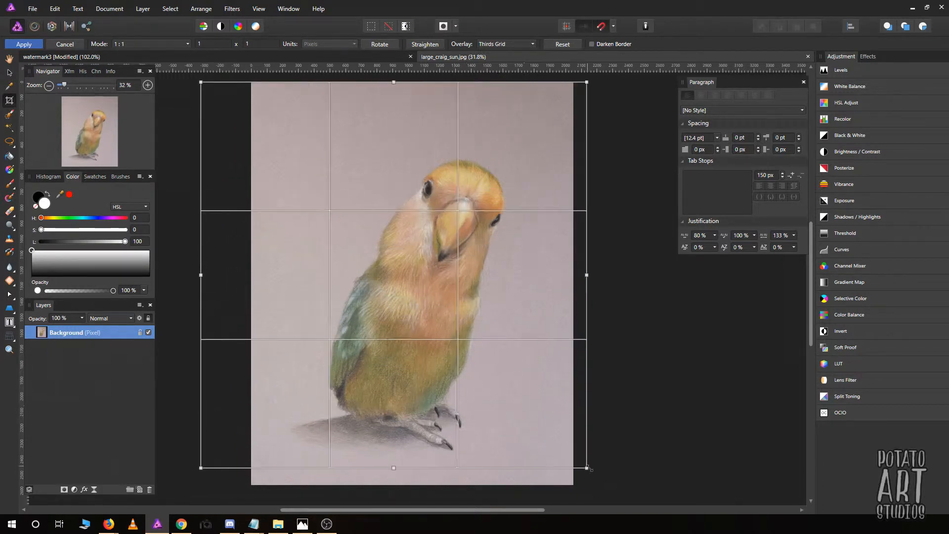
pyautogui.moveTo(585, 467); pyautogui.dragTo(610, 484)
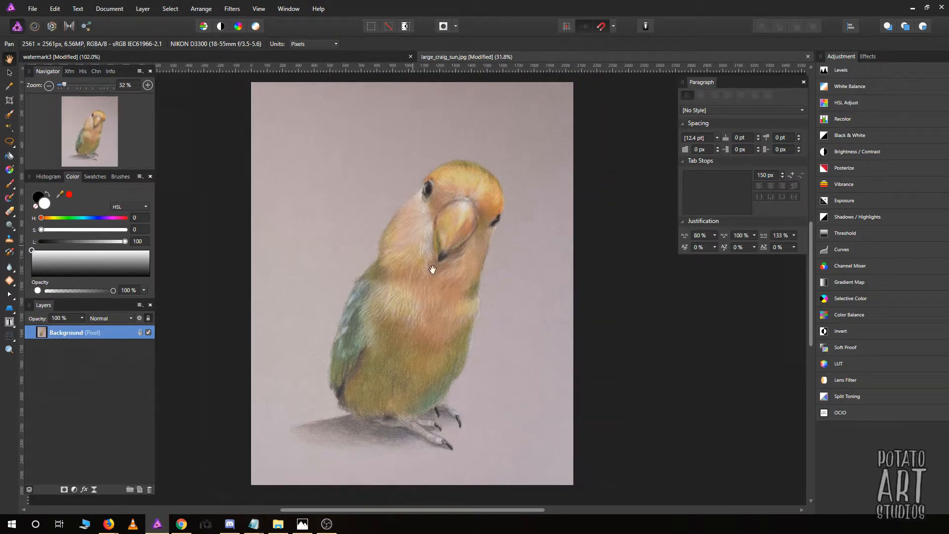
pyautogui.moveTo(474, 398)
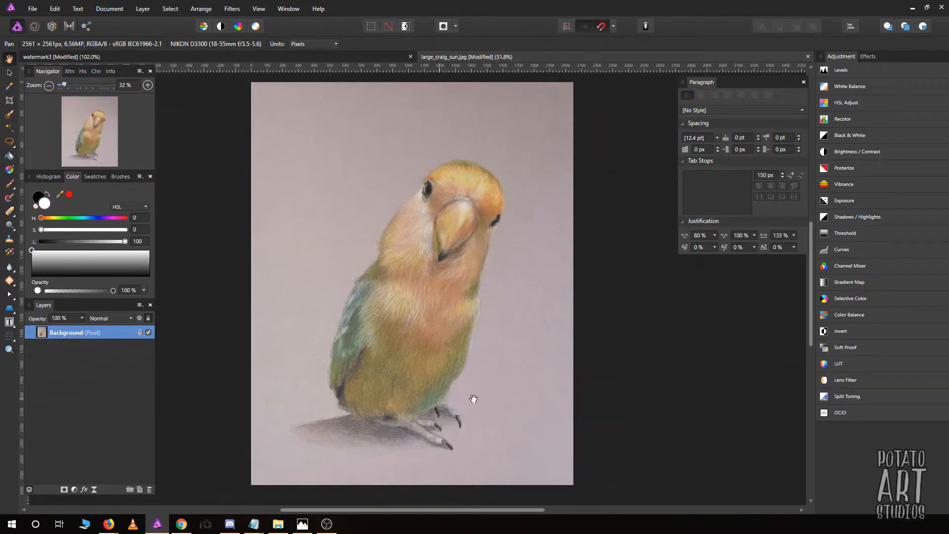
# - Re-enter the Crop Tool and review the crop ratio choices for the 2052 × 2052 square
pyautogui.click(9, 100)
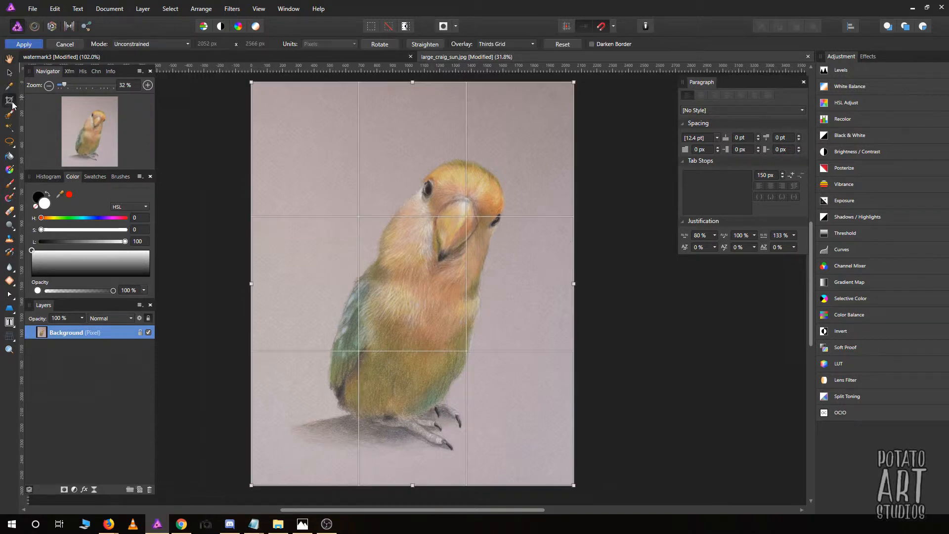
pyautogui.click(9, 101)
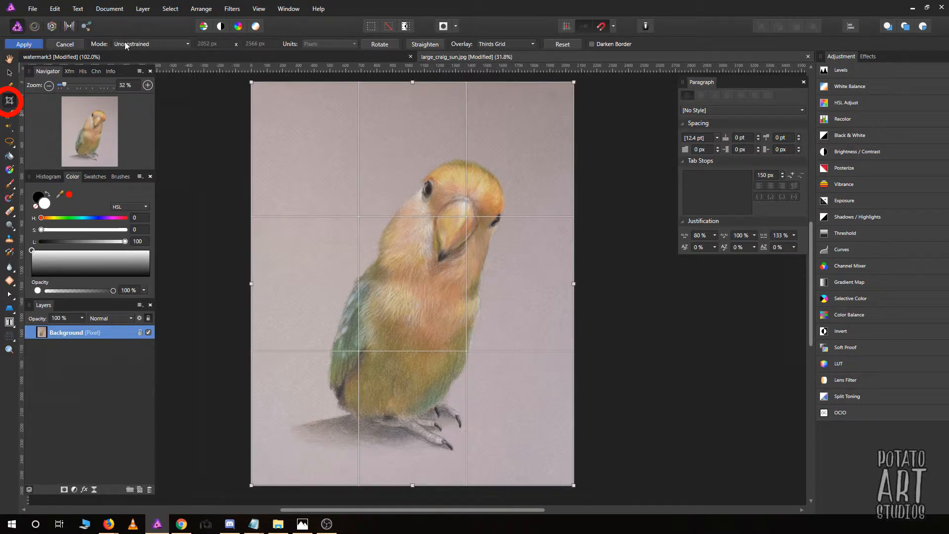
pyautogui.click(151, 44)
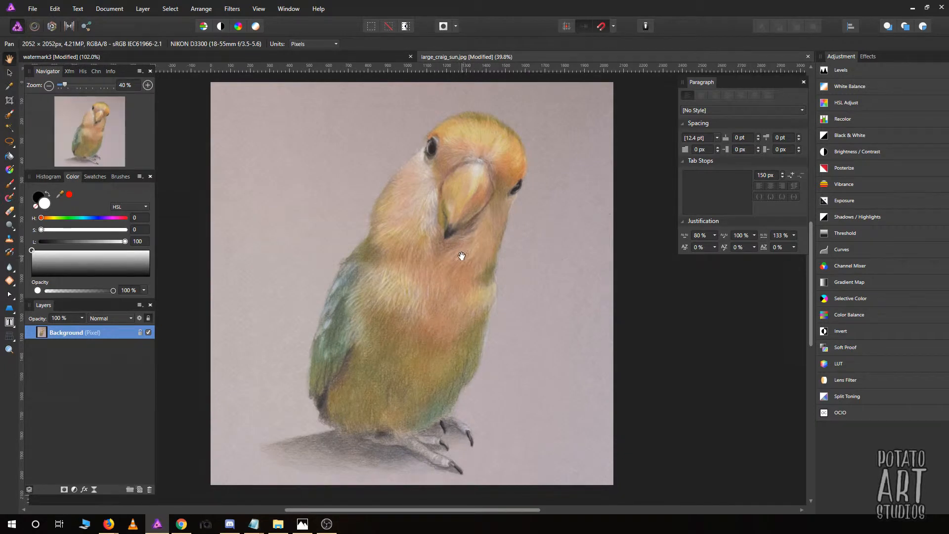
pyautogui.moveTo(262, 137)
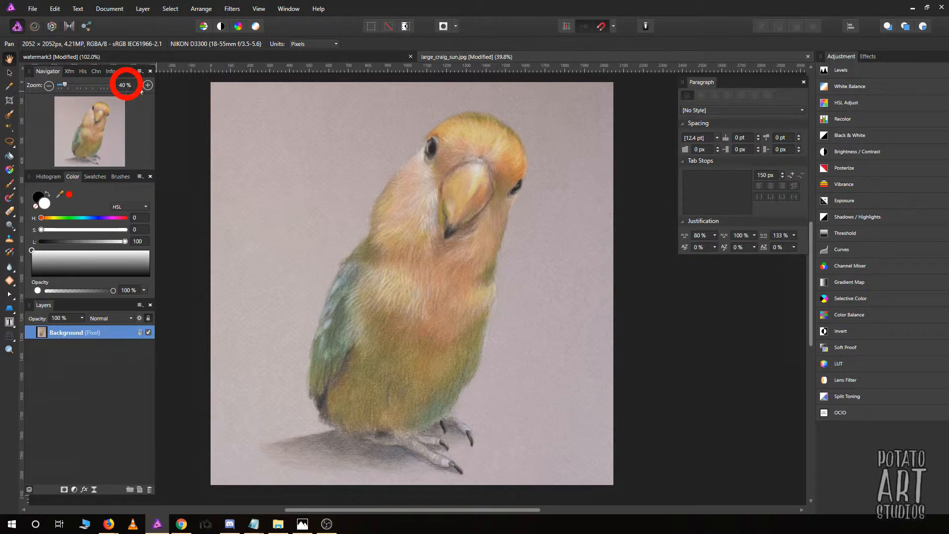
pyautogui.moveTo(506, 204)
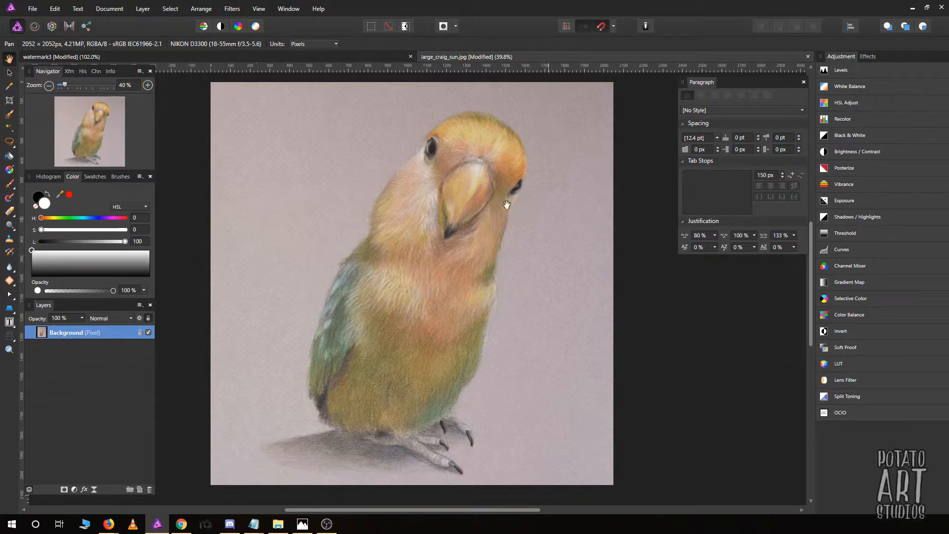
pyautogui.moveTo(109, 8)
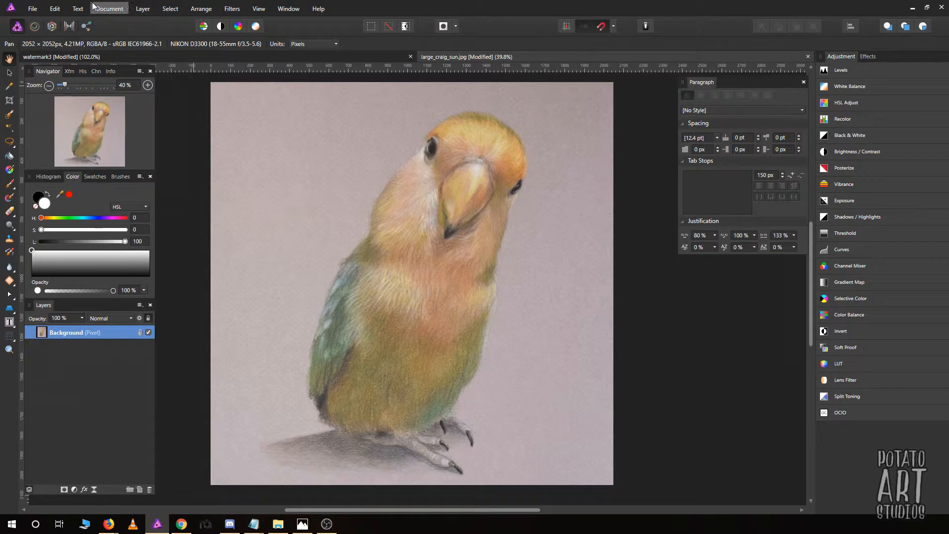
# - Resize the document to 800 × 800 px via Document > Resize Document
pyautogui.click(108, 9)
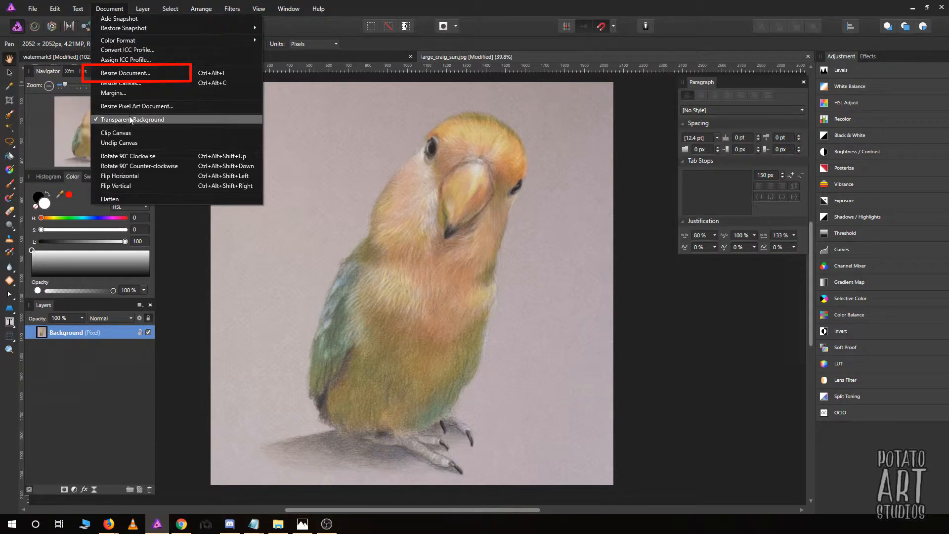
pyautogui.click(125, 72)
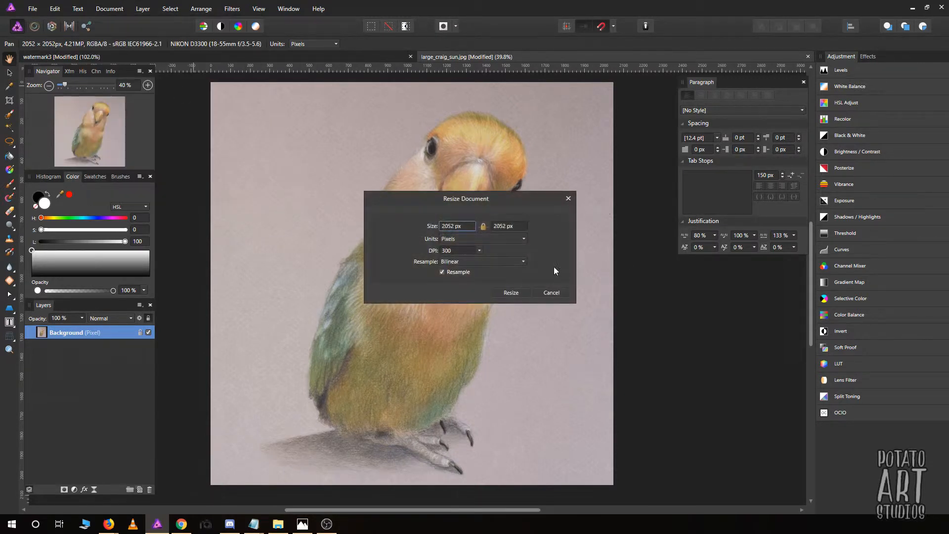
pyautogui.click(457, 226)
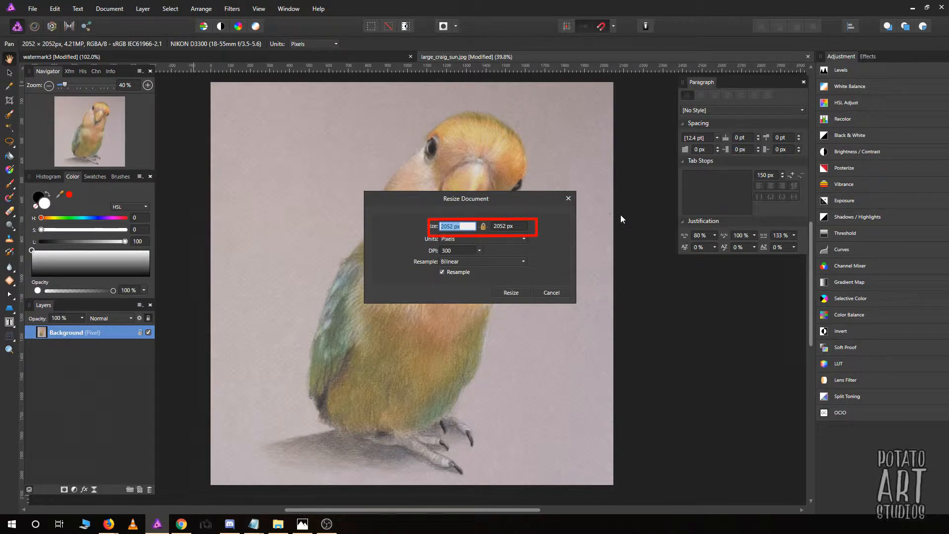
pyautogui.write('800')
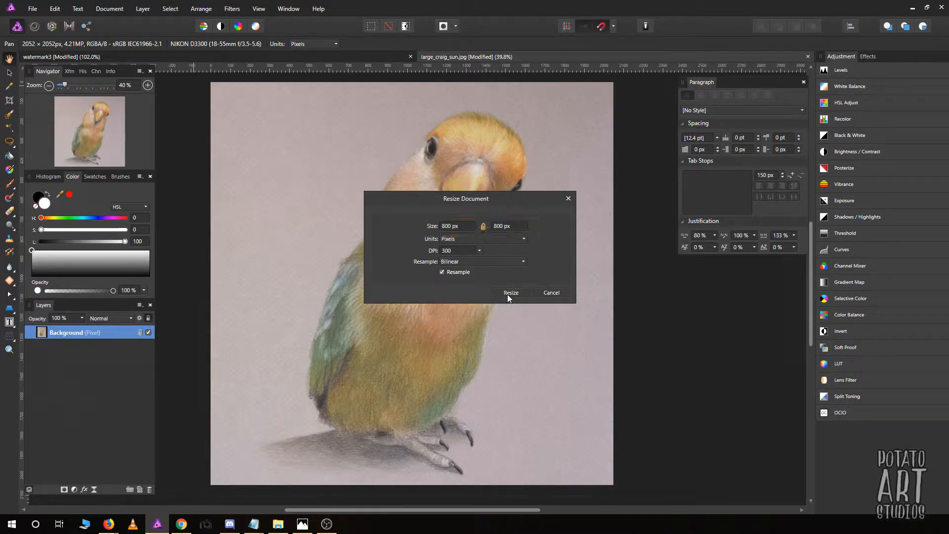
pyautogui.click(511, 293)
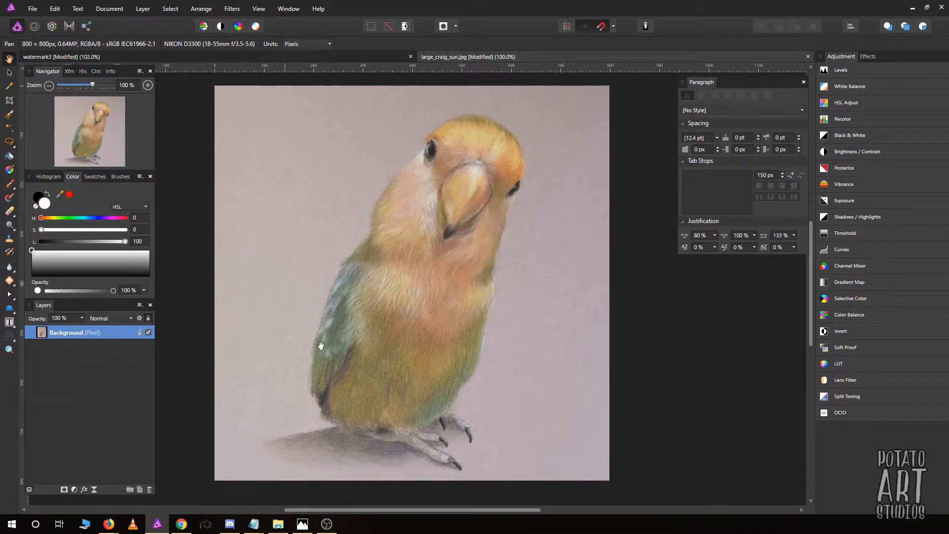
pyautogui.moveTo(597, 191)
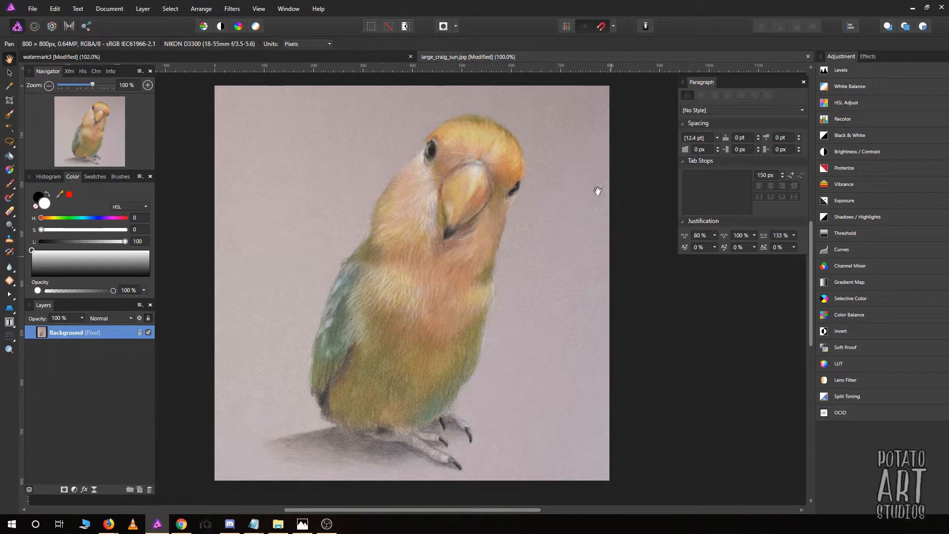
pyautogui.moveTo(482, 333)
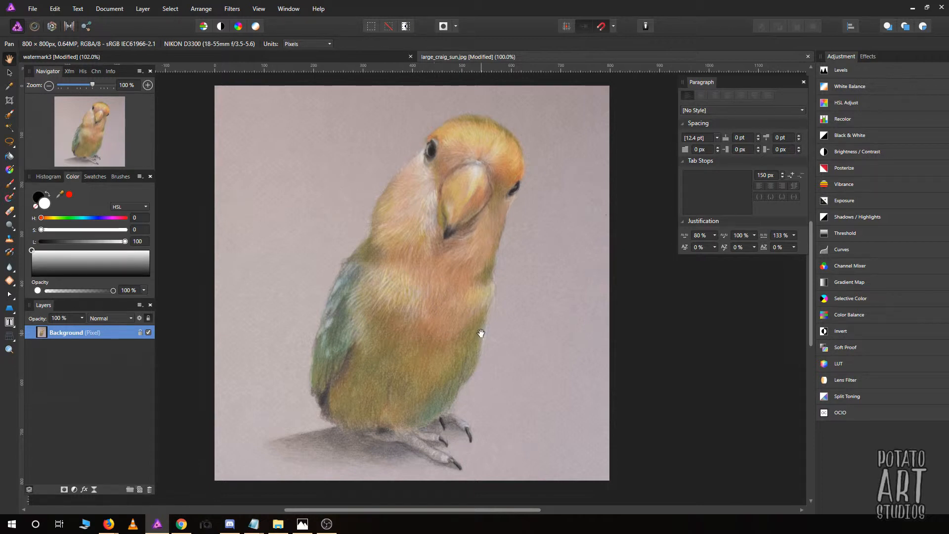
pyautogui.moveTo(54, 9)
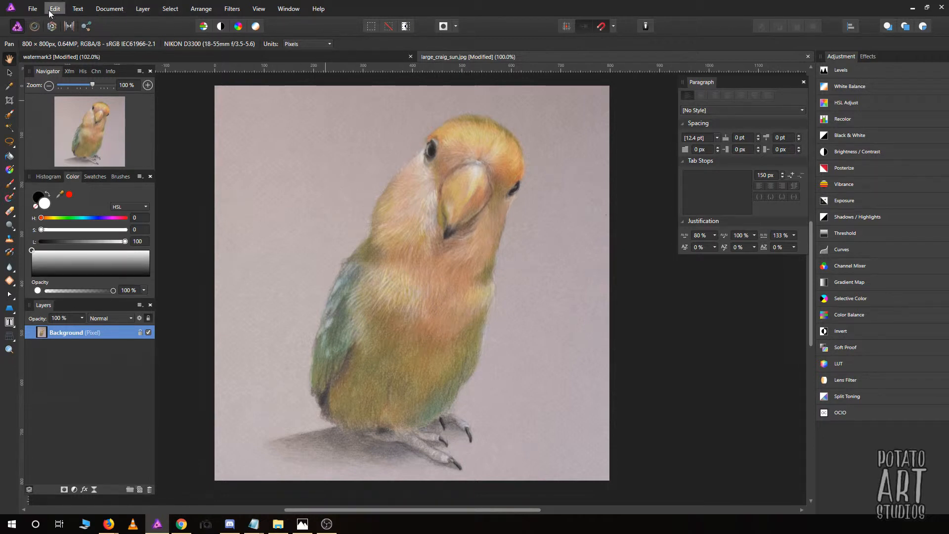
# - Save the resized drawing as a new file named ig_craig
pyautogui.click(32, 9)
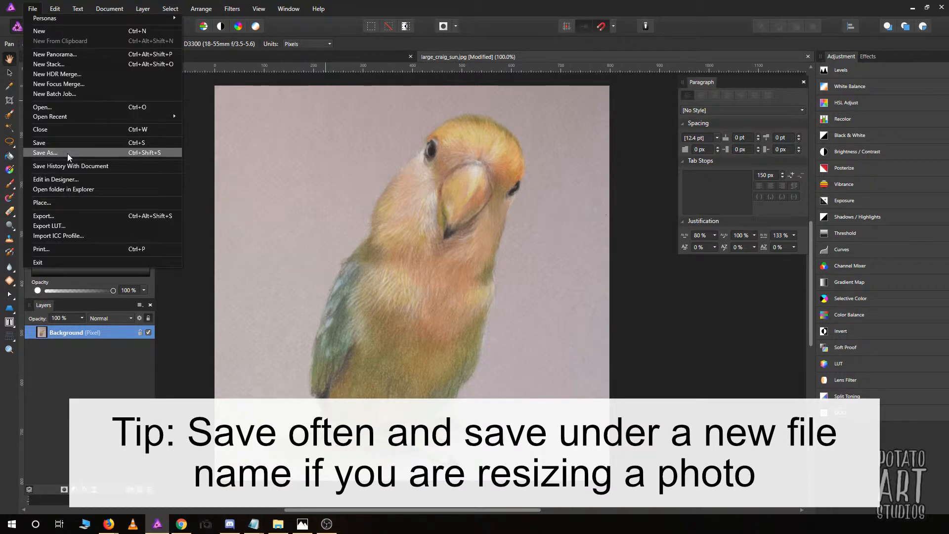
pyautogui.click(44, 152)
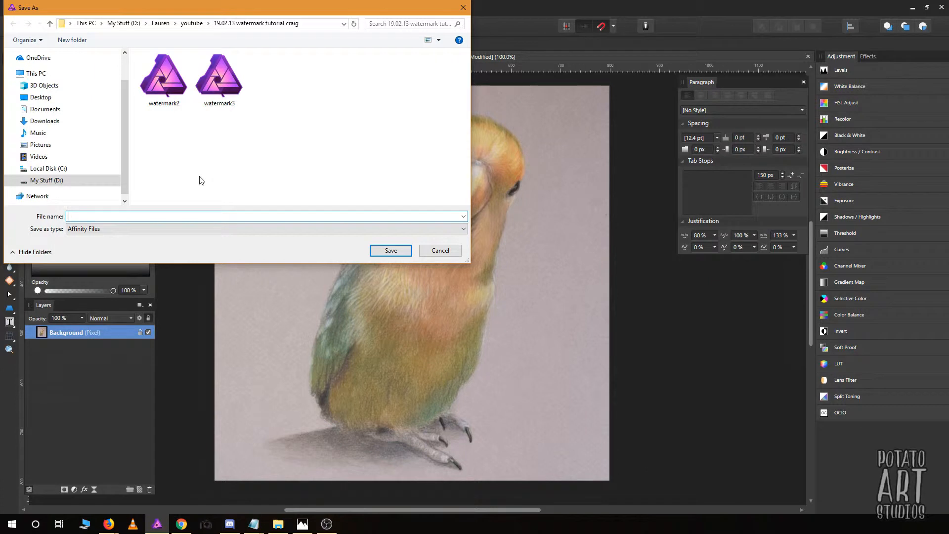
pyautogui.write('ig_')
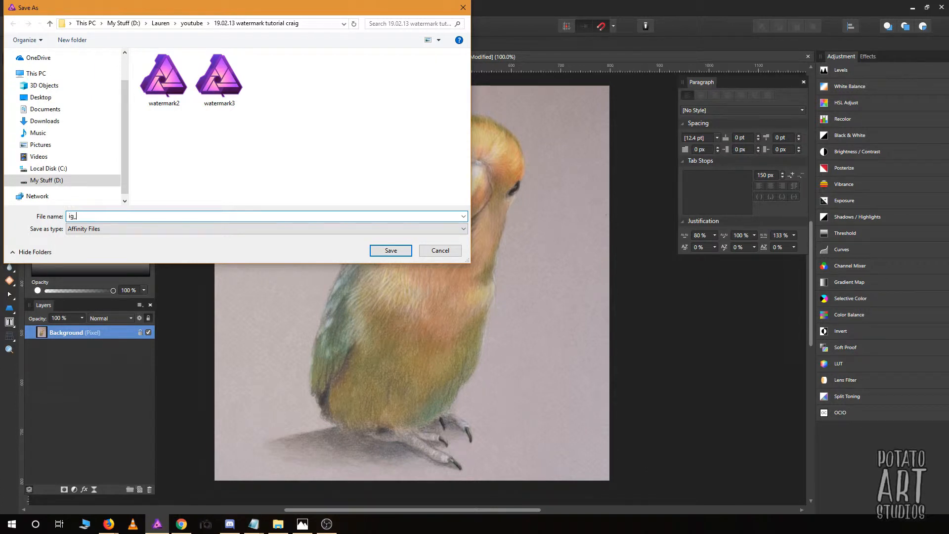
pyautogui.click(391, 250)
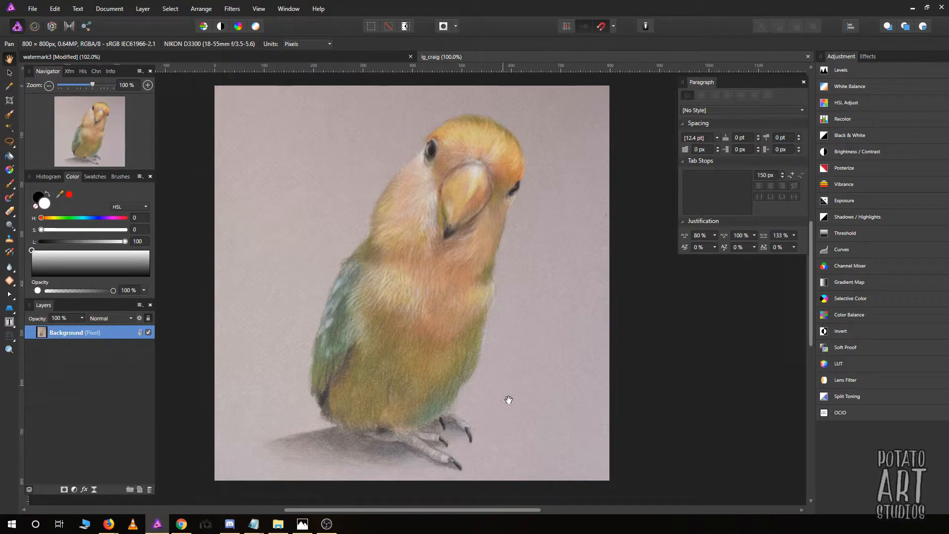
pyautogui.moveTo(301, 524)
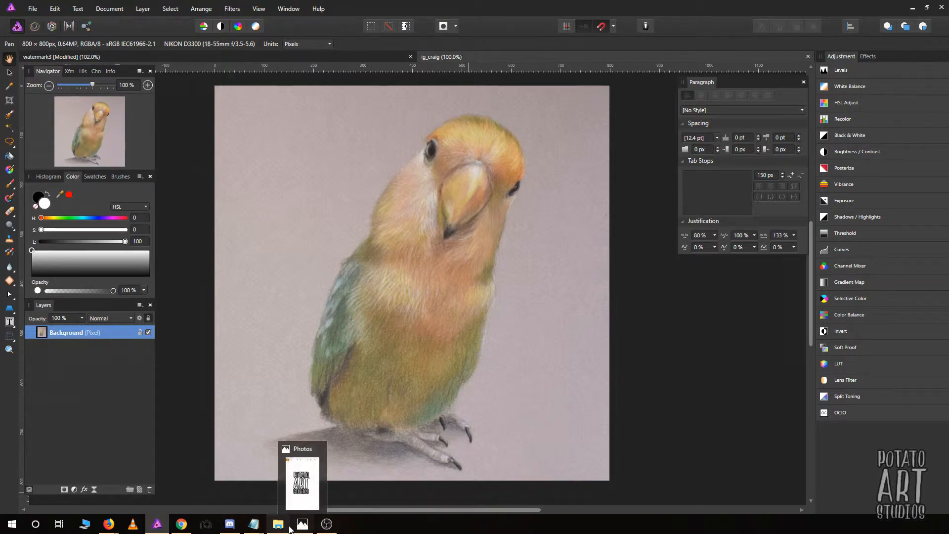
# - Bring File Explorer forward and select watermark_800x800.png in the tutorial folder
pyautogui.click(277, 524)
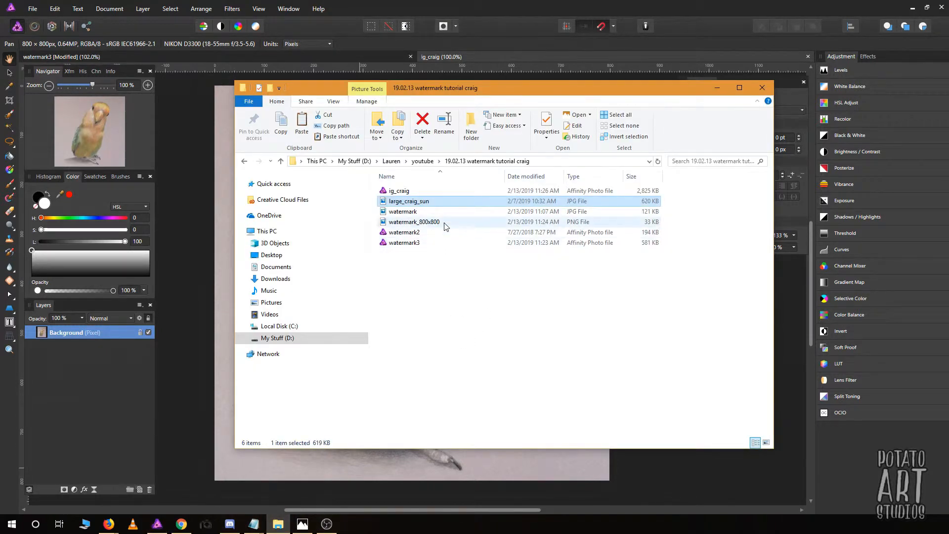
pyautogui.click(414, 221)
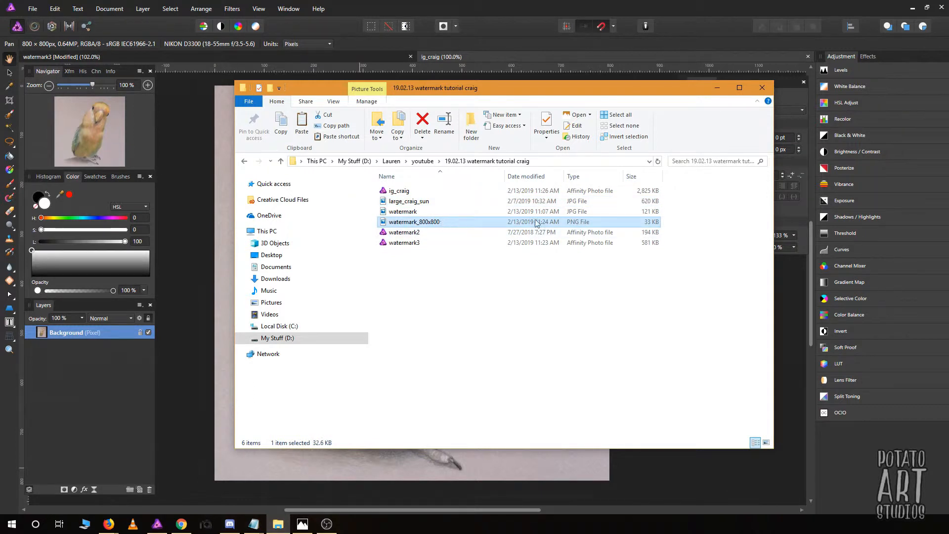
pyautogui.moveTo(554, 226)
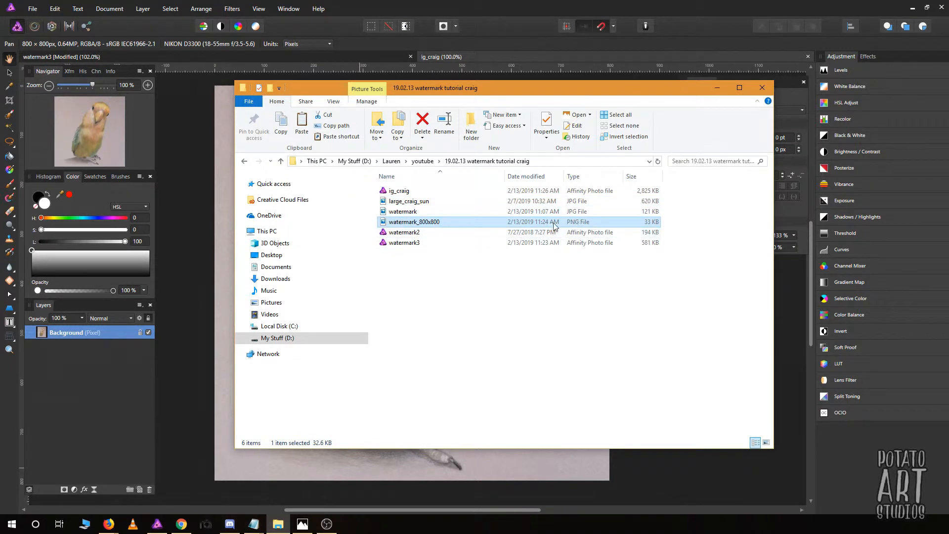
pyautogui.moveTo(442, 232)
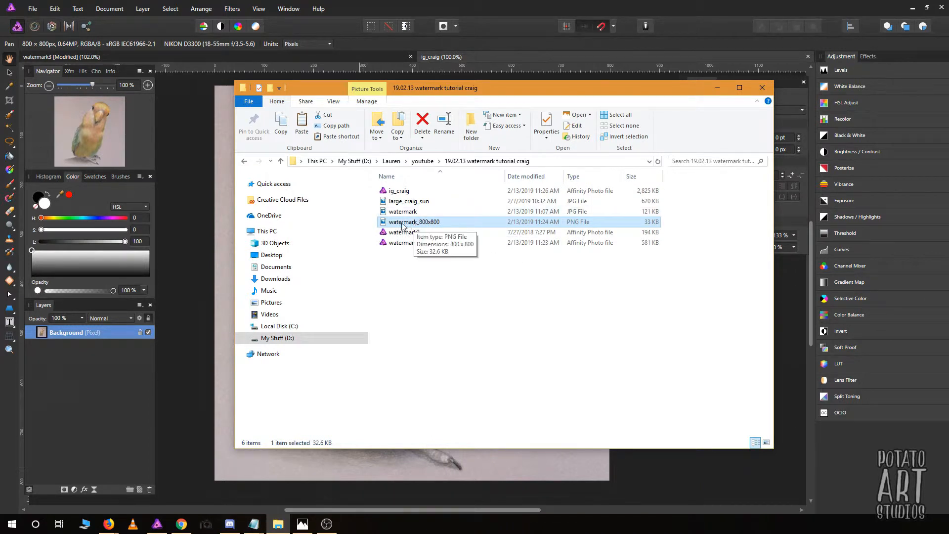
pyautogui.moveTo(428, 221)
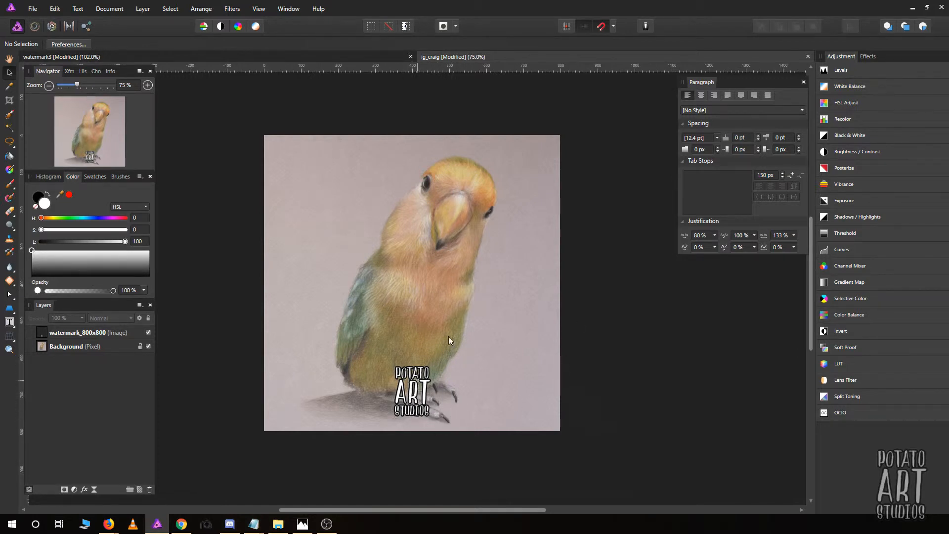
pyautogui.moveTo(342, 246)
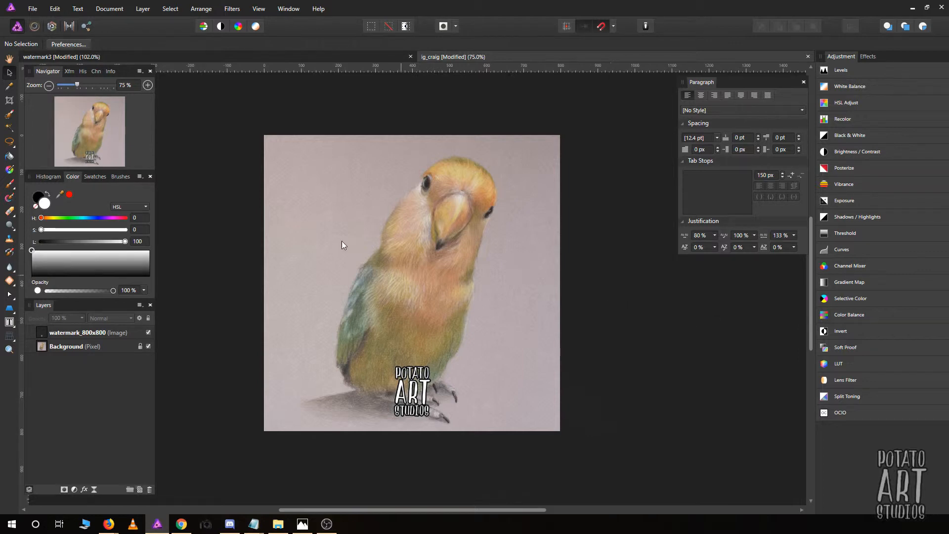
pyautogui.moveTo(443, 372)
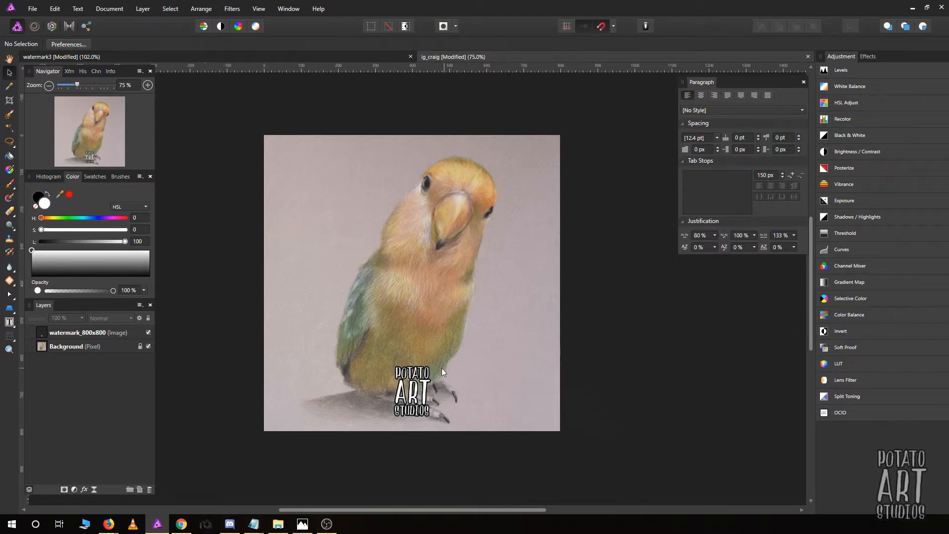
# - Move the placed watermark layer toward the drawing's bottom-right corner and reselect it in the Layers panel
pyautogui.click(85, 333)
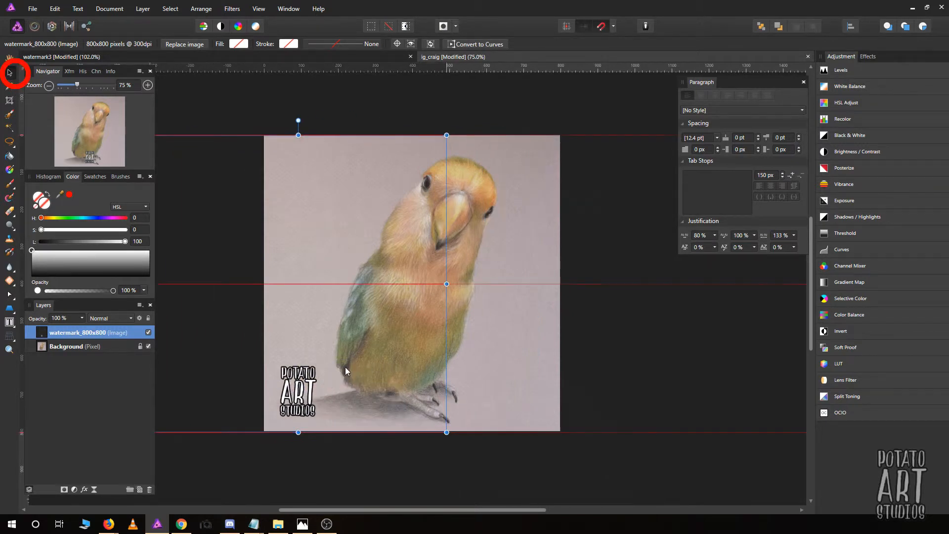
pyautogui.moveTo(298, 390); pyautogui.dragTo(541, 184)
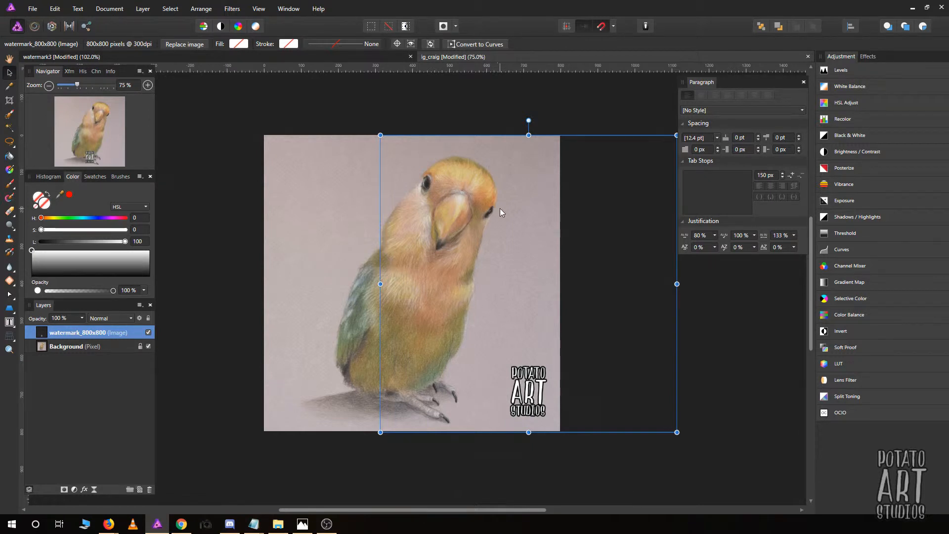
pyautogui.moveTo(501, 378)
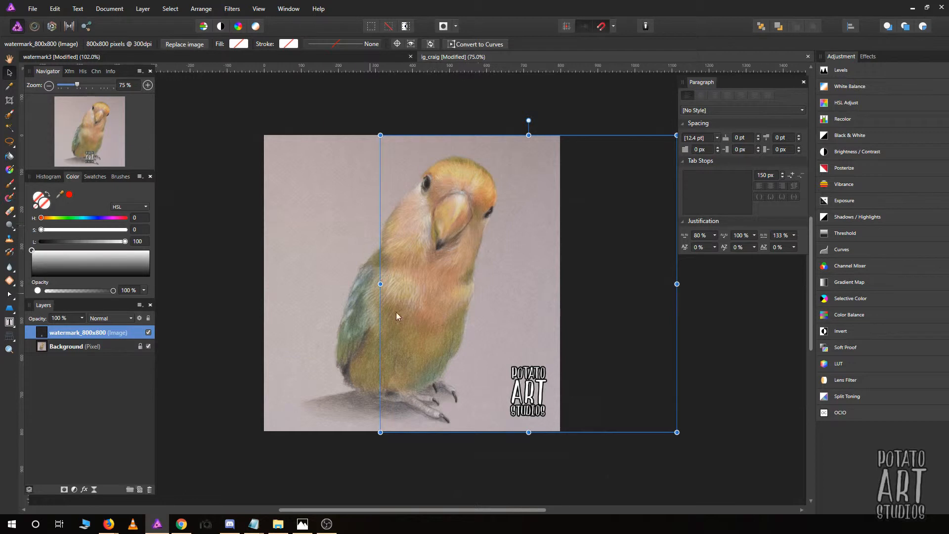
pyautogui.moveTo(511, 360)
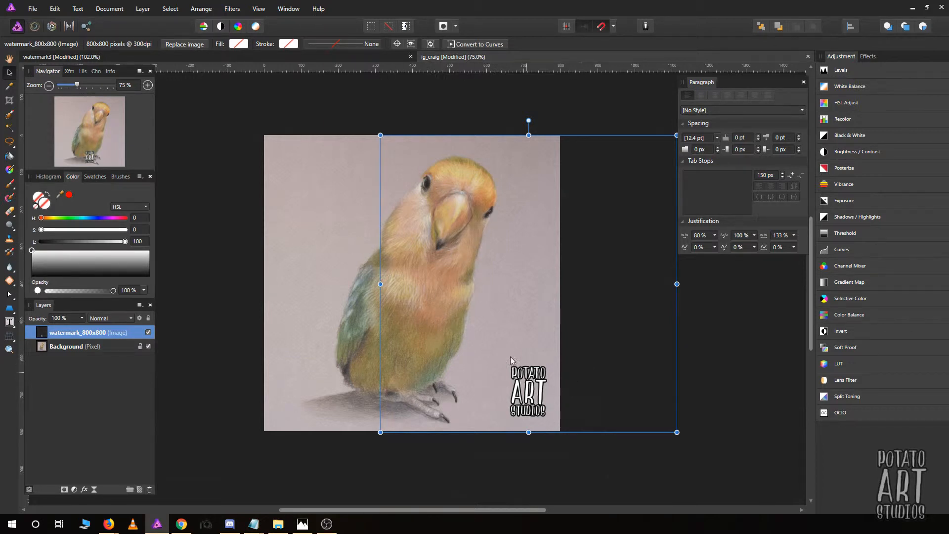
pyautogui.moveTo(441, 160)
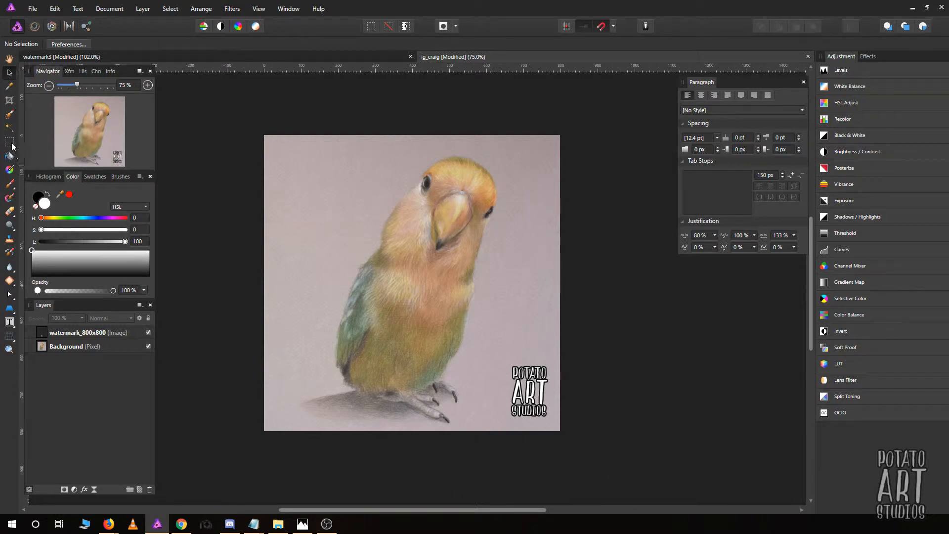
pyautogui.moveTo(10, 145)
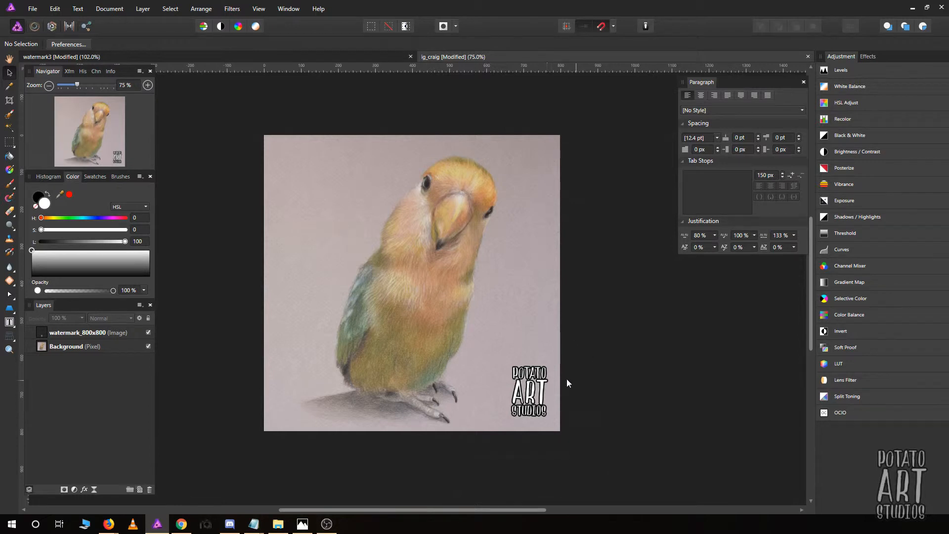
pyautogui.moveTo(536, 422)
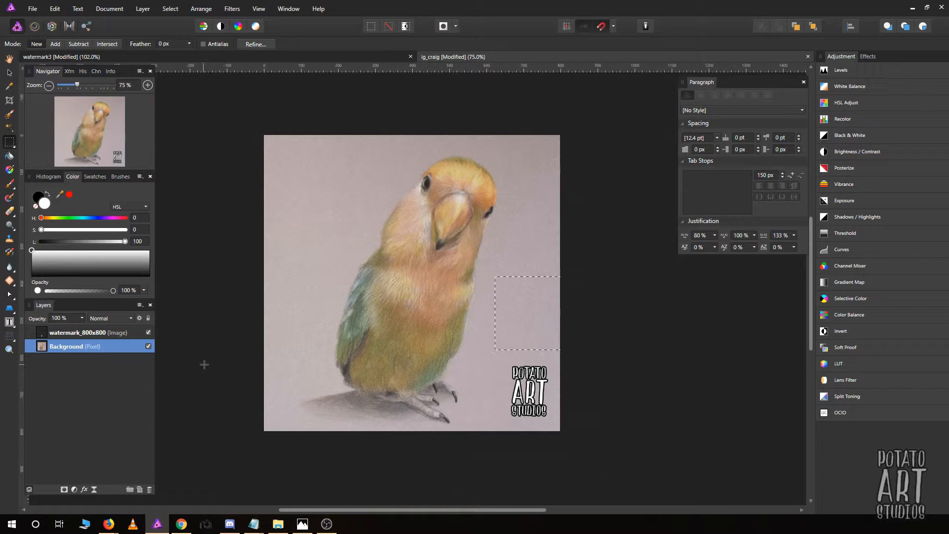
pyautogui.click(89, 332)
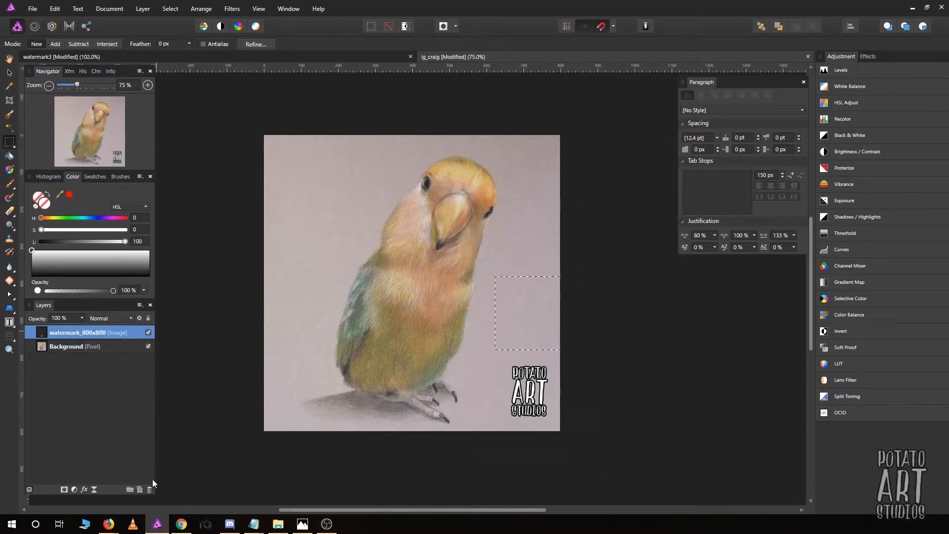
pyautogui.click(63, 489)
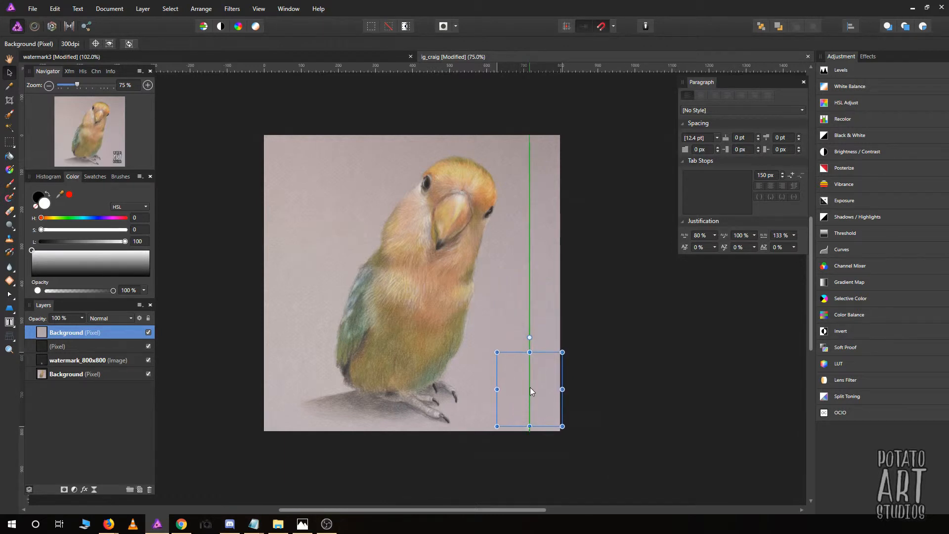
pyautogui.click(88, 360)
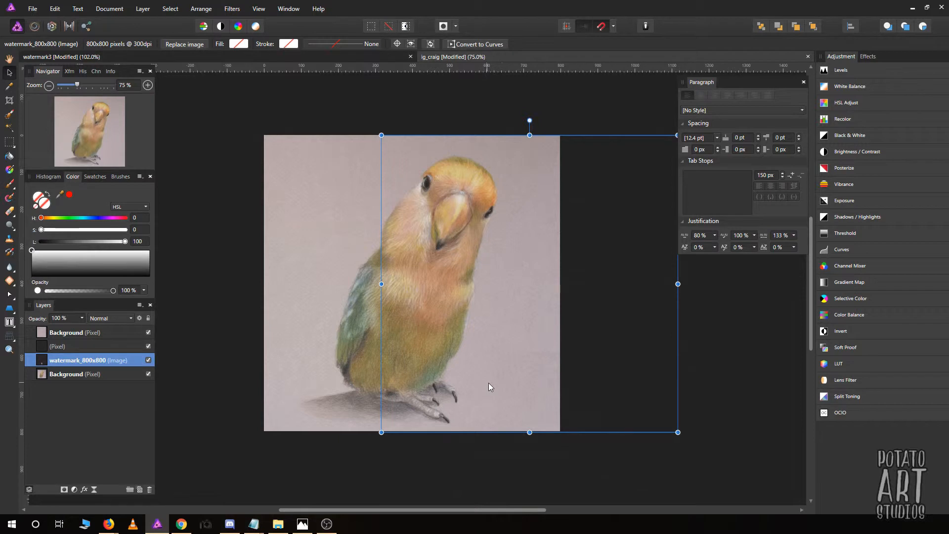
pyautogui.moveTo(459, 365)
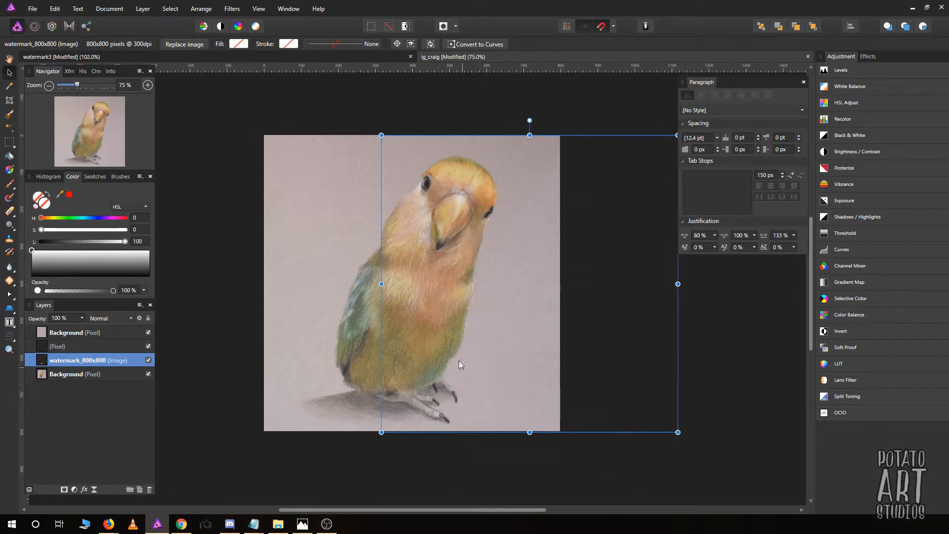
pyautogui.moveTo(348, 366)
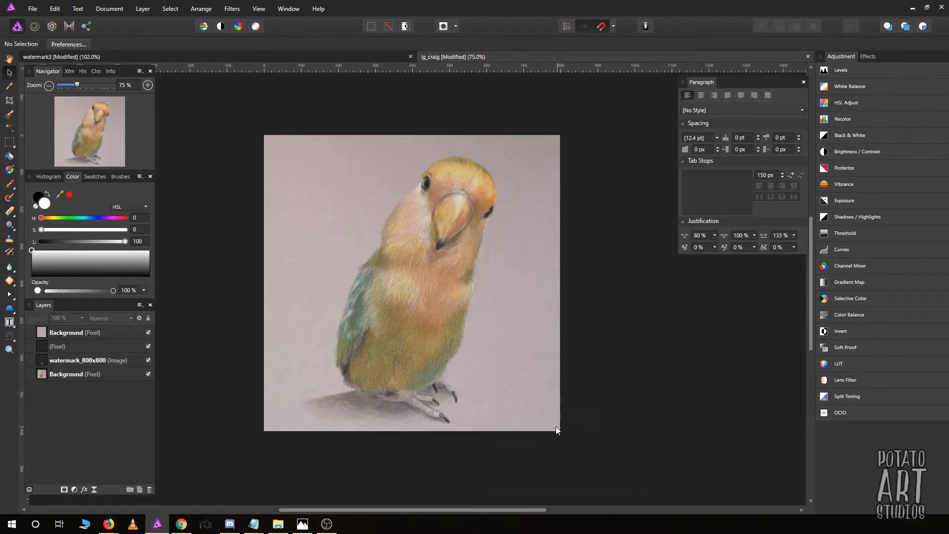
pyautogui.moveTo(468, 421)
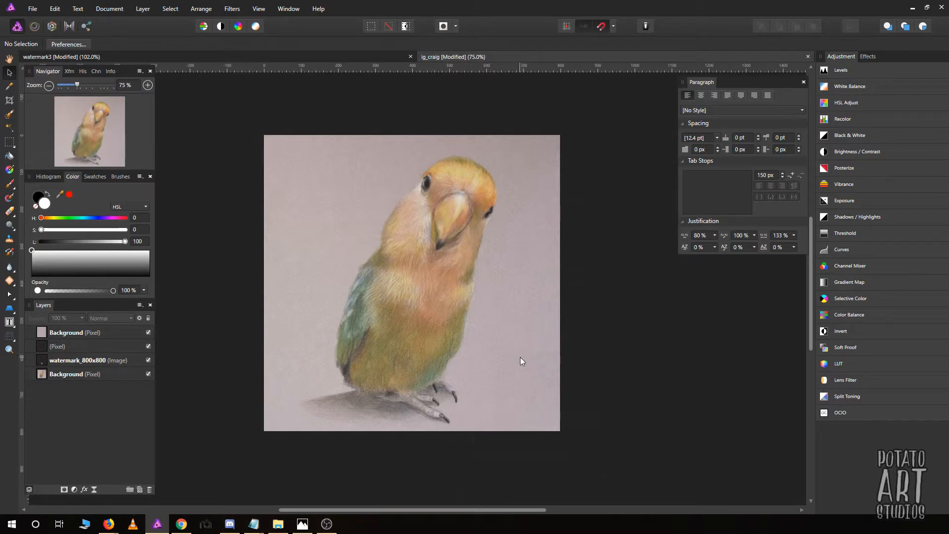
pyautogui.moveTo(653, 396)
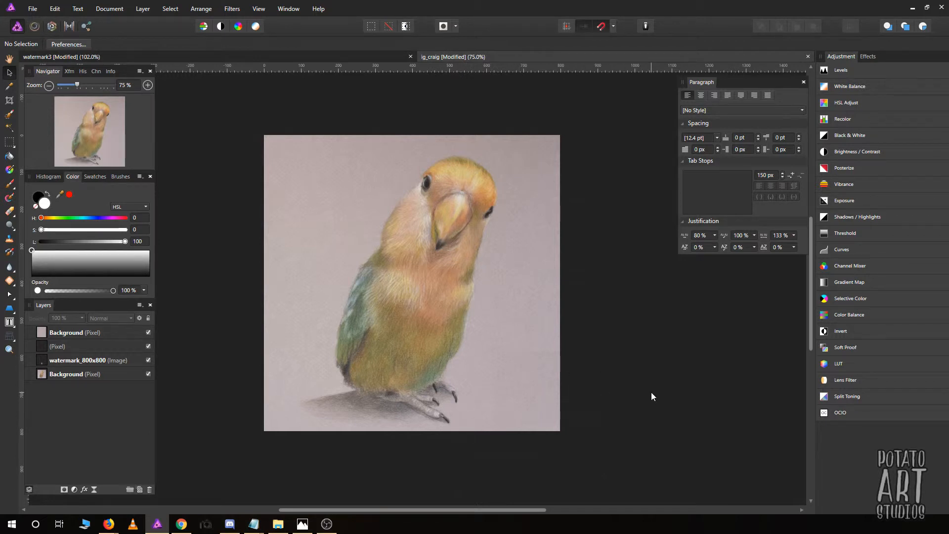
pyautogui.moveTo(670, 433)
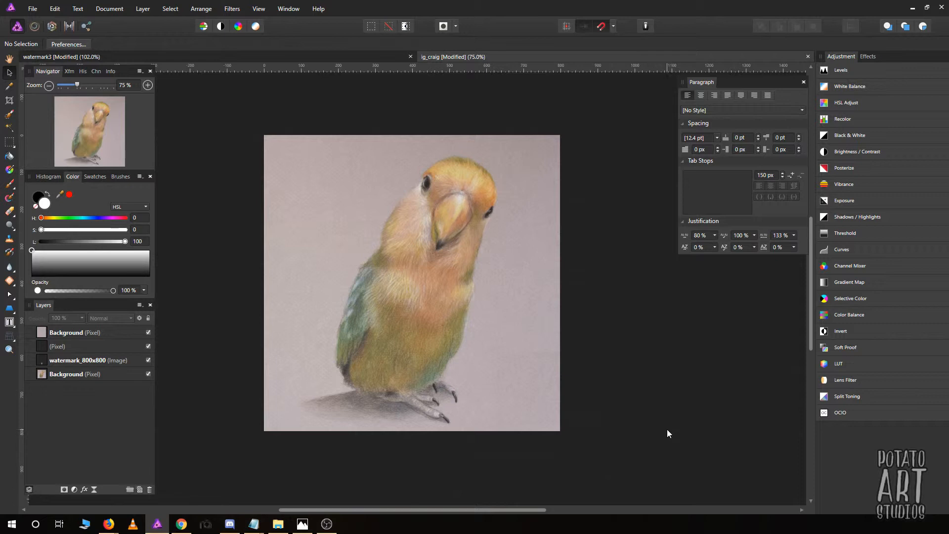
pyautogui.moveTo(195, 357)
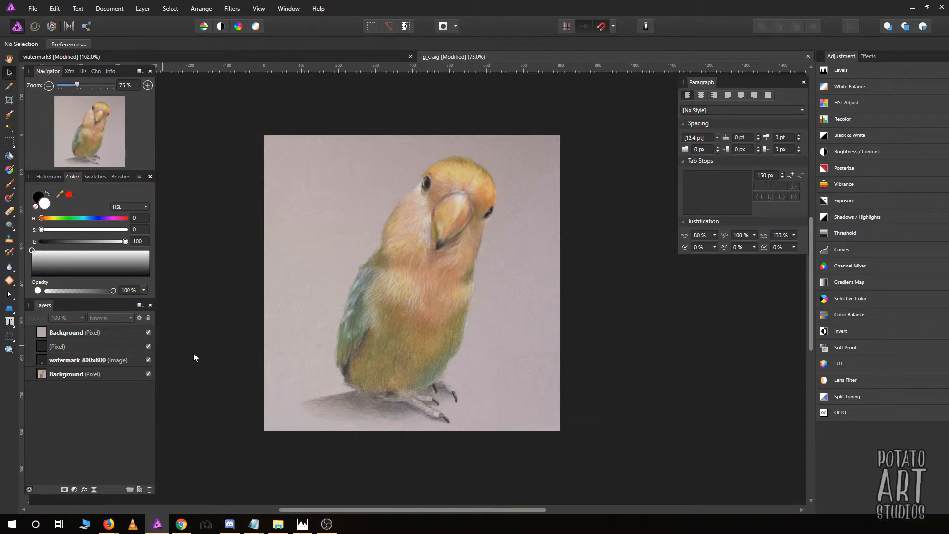
pyautogui.moveTo(550, 422)
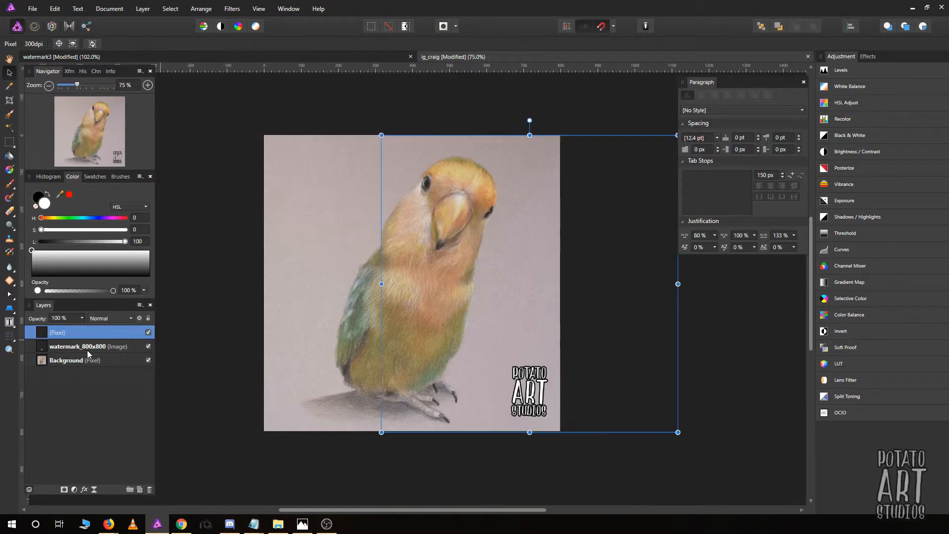
# - Select the watermark_800x800 layer so it shows centred along the bottom over the bird's feet
pyautogui.click(80, 346)
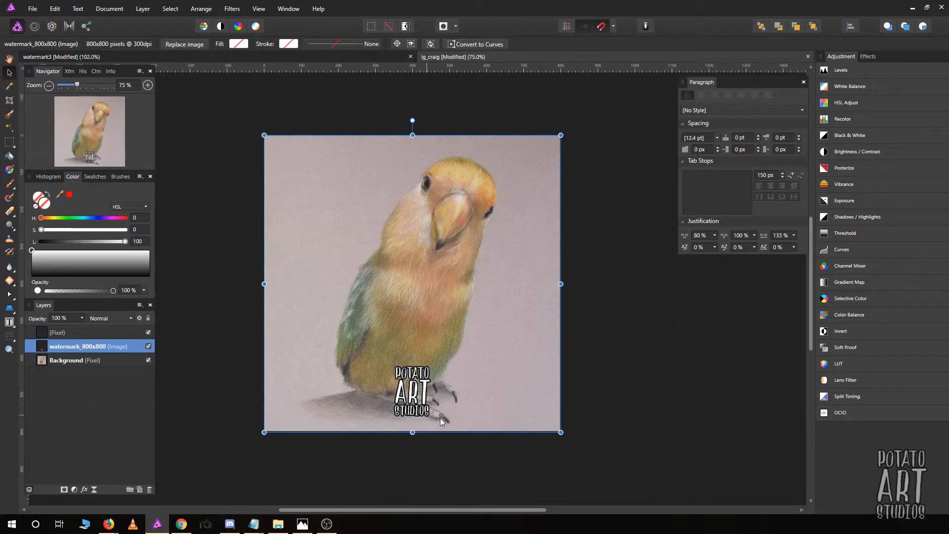
pyautogui.moveTo(447, 423)
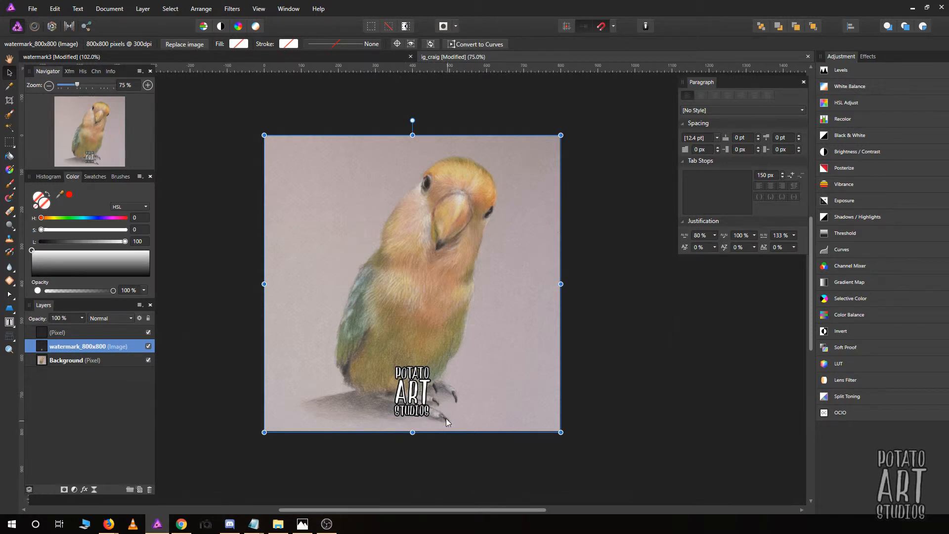
pyautogui.moveTo(497, 467)
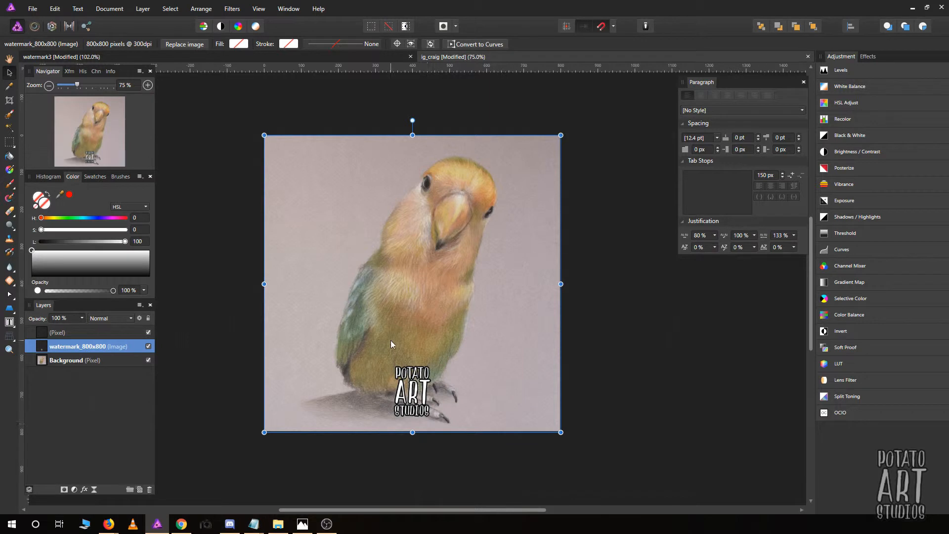
pyautogui.moveTo(97, 325)
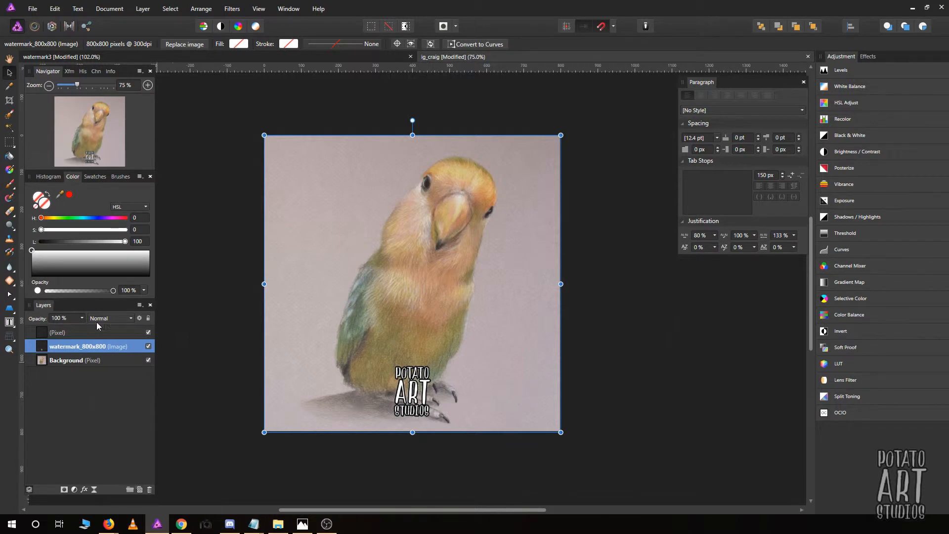
pyautogui.moveTo(592, 394)
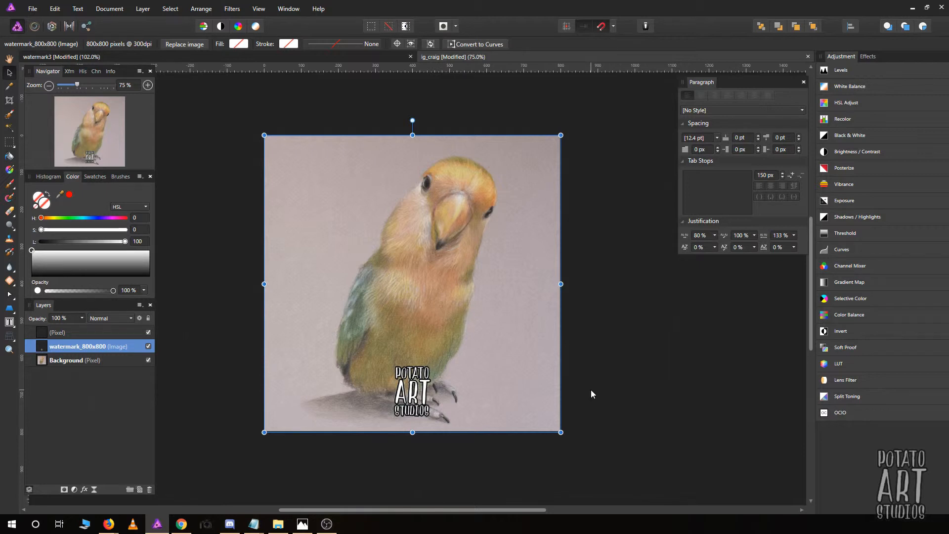
pyautogui.moveTo(610, 396)
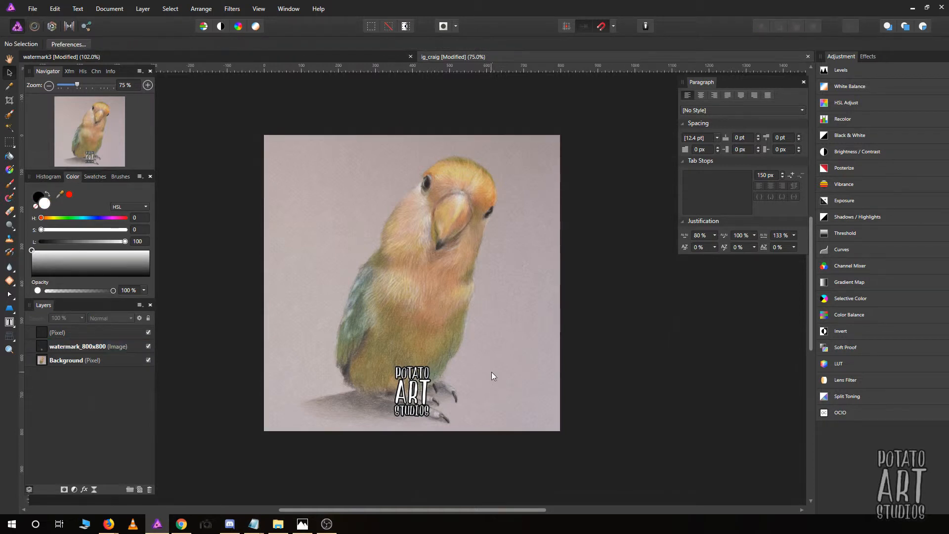
# - Lower the watermark layer's opacity with the slider until it settles near 29%
pyautogui.click(88, 346)
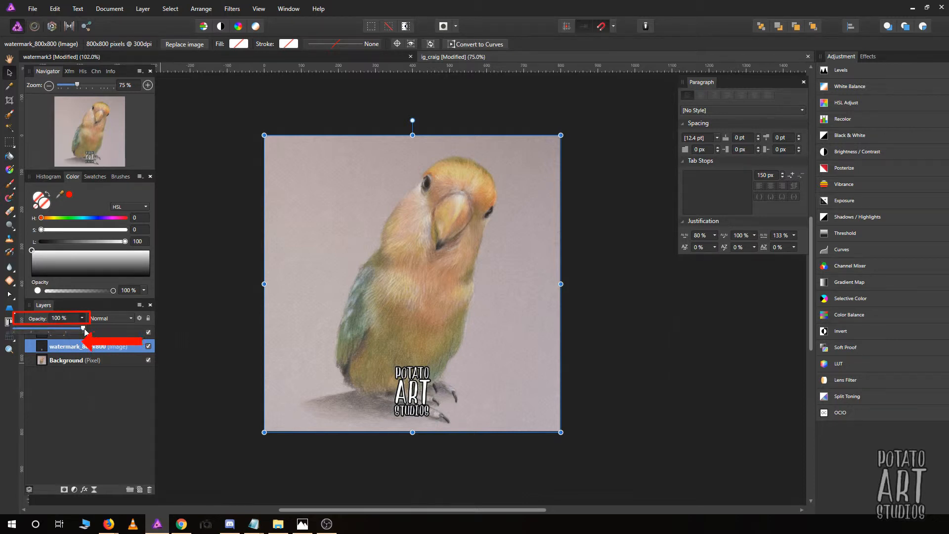
pyautogui.moveTo(82, 325); pyautogui.dragTo(63, 326)
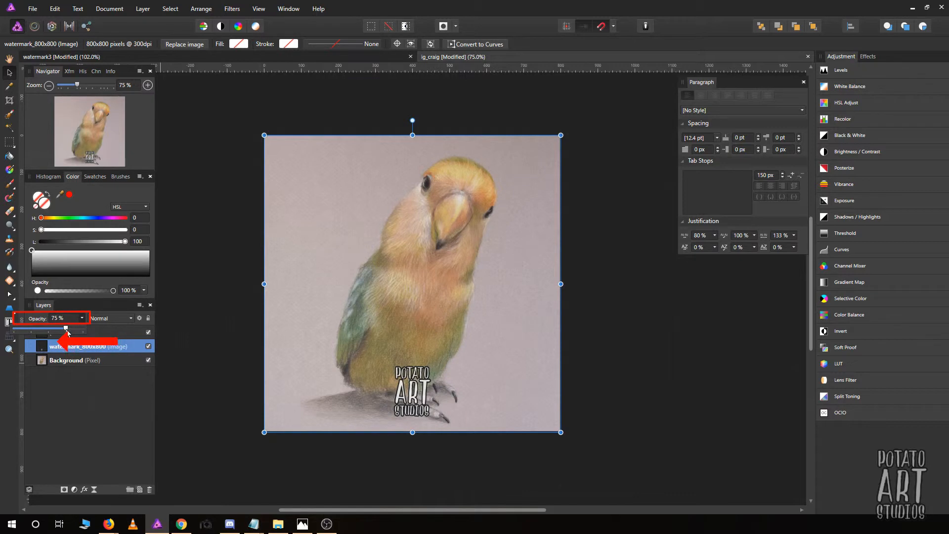
pyautogui.moveTo(63, 327); pyautogui.dragTo(31, 328)
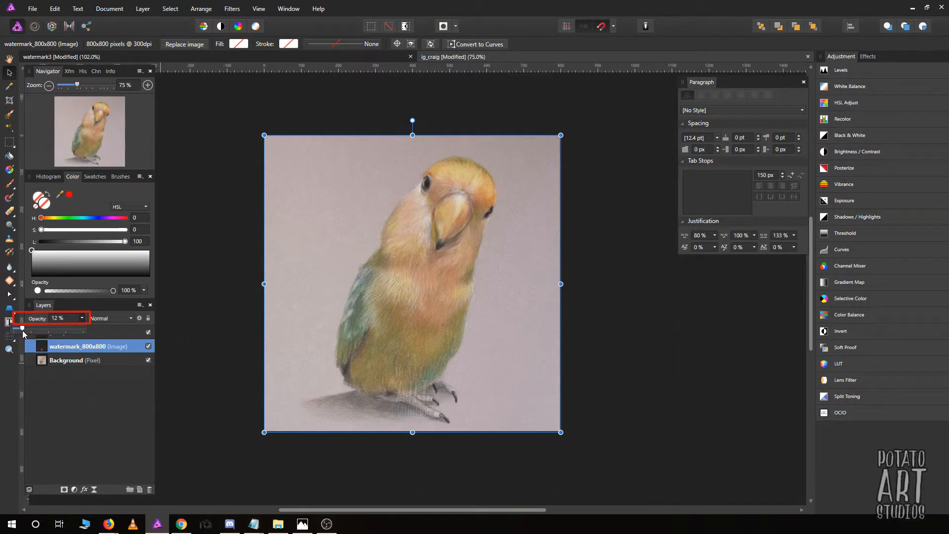
pyautogui.moveTo(24, 325); pyautogui.dragTo(31, 325)
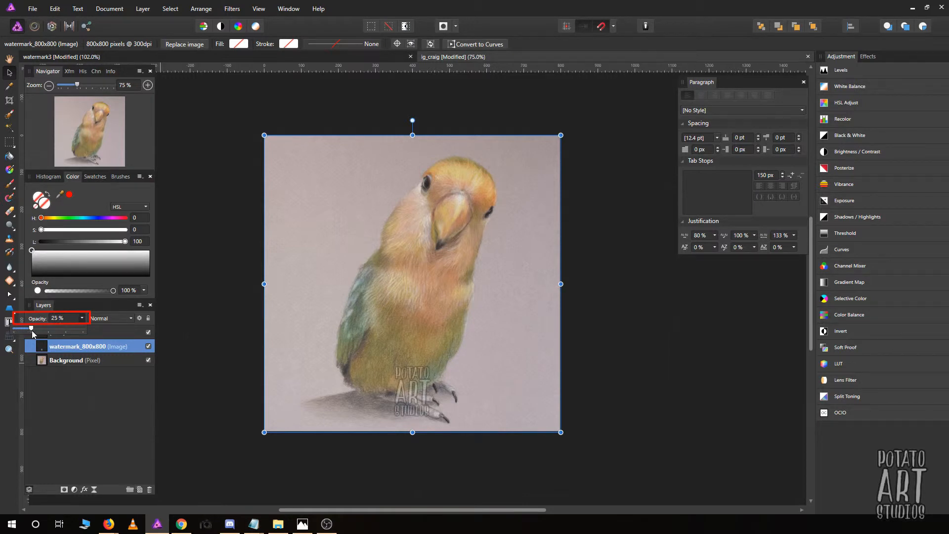
pyautogui.moveTo(32, 327); pyautogui.dragTo(68, 328)
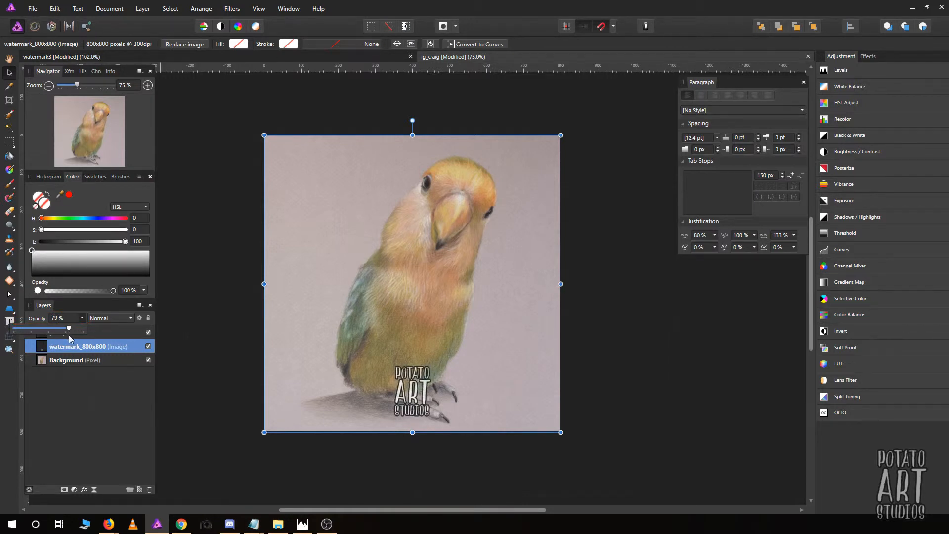
pyautogui.moveTo(68, 328); pyautogui.dragTo(36, 329)
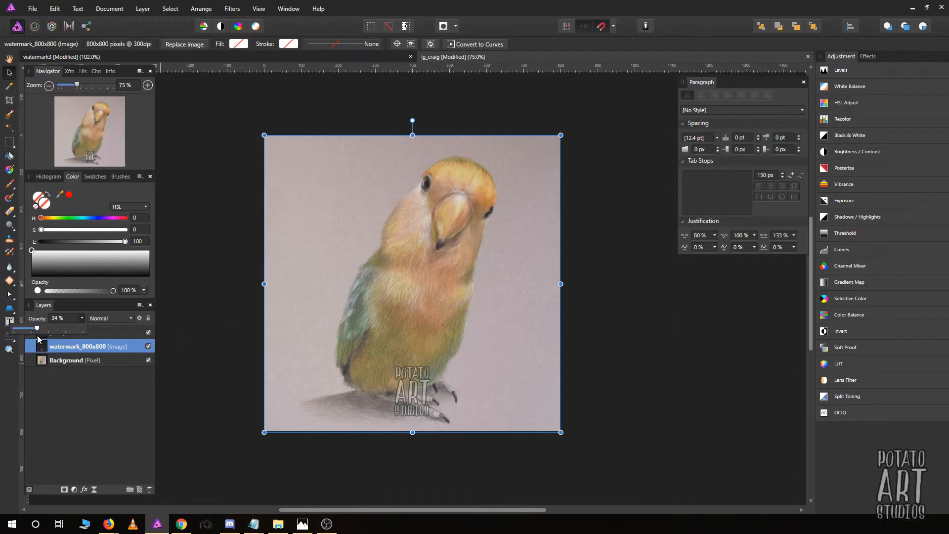
pyautogui.moveTo(36, 328); pyautogui.dragTo(30, 328)
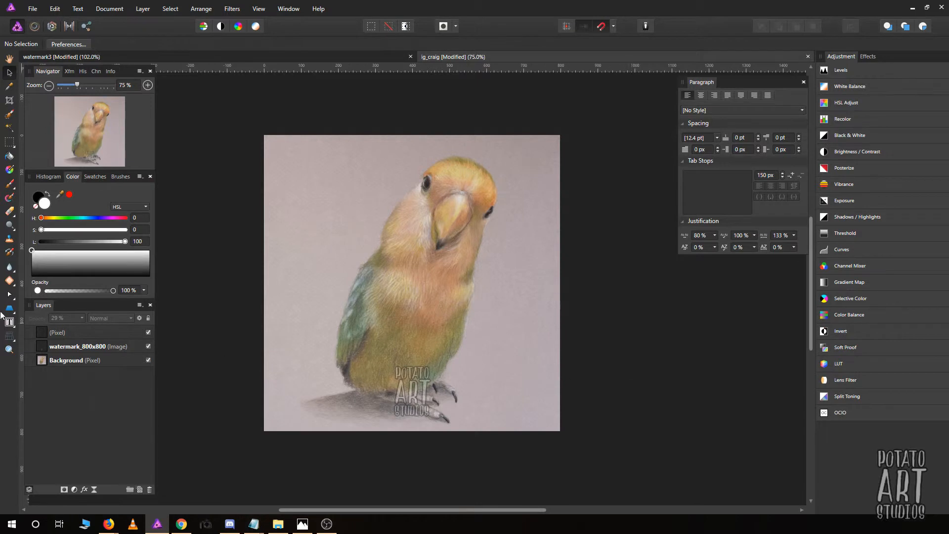
# - Preview the faded watermark, then raise its opacity to 57%
pyautogui.click(80, 346)
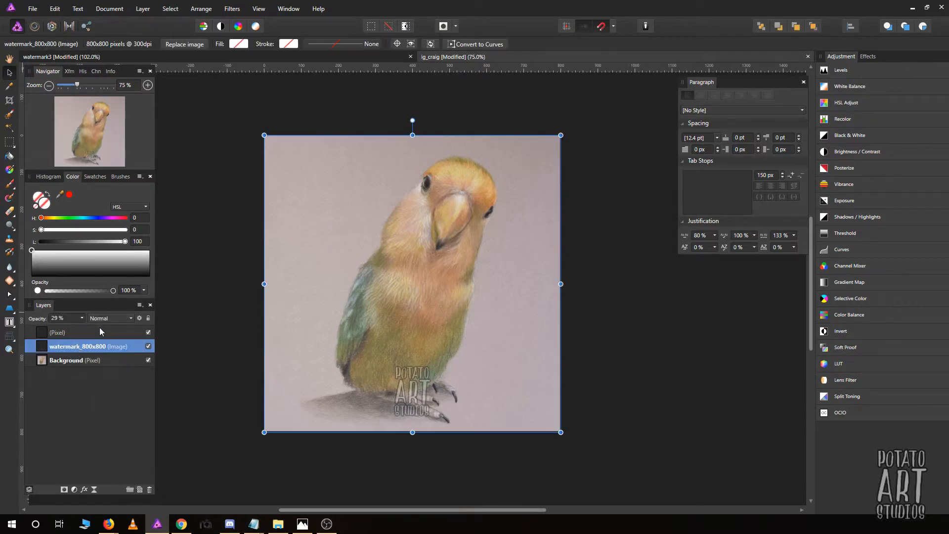
pyautogui.click(110, 317)
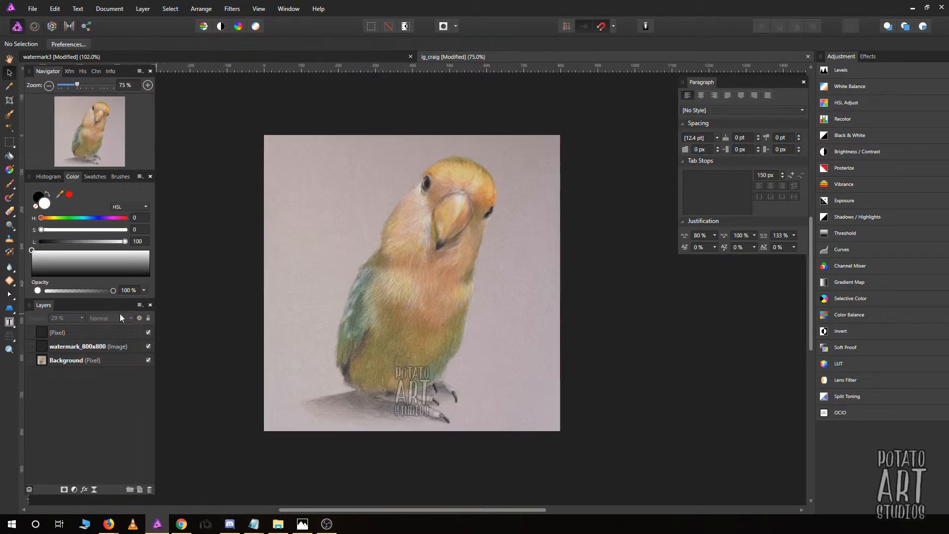
pyautogui.click(77, 346)
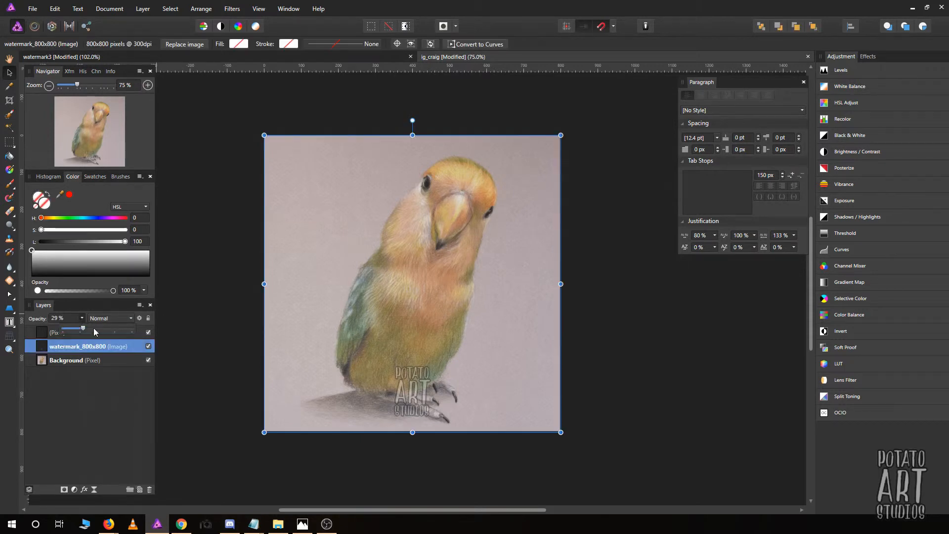
pyautogui.moveTo(83, 329); pyautogui.dragTo(102, 328)
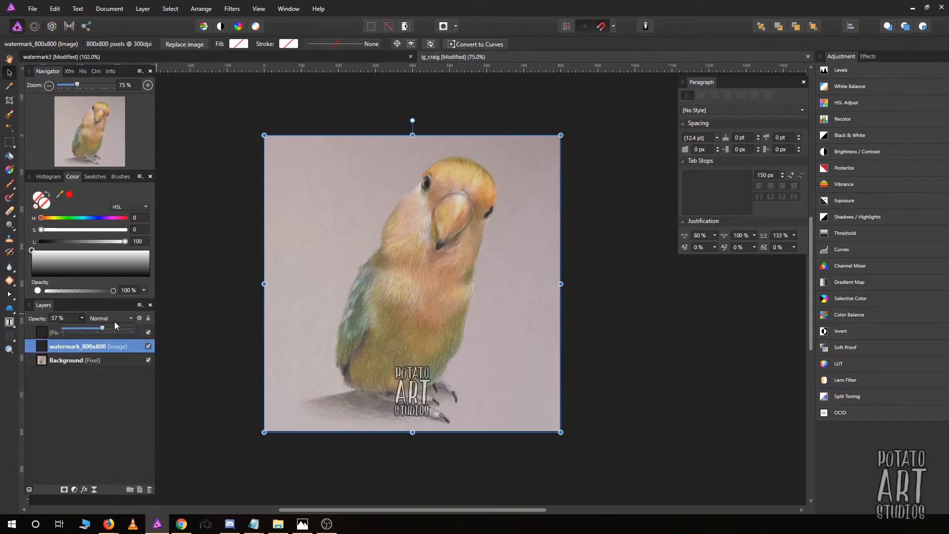
# - Zoom to 200% with the Navigator to check the watermark over the bird's feet
pyautogui.click(147, 85)
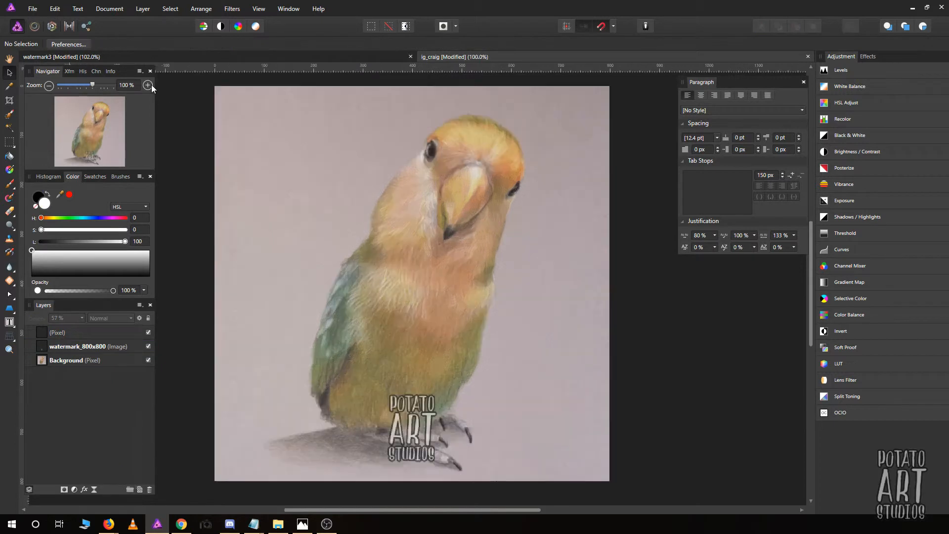
pyautogui.click(147, 85)
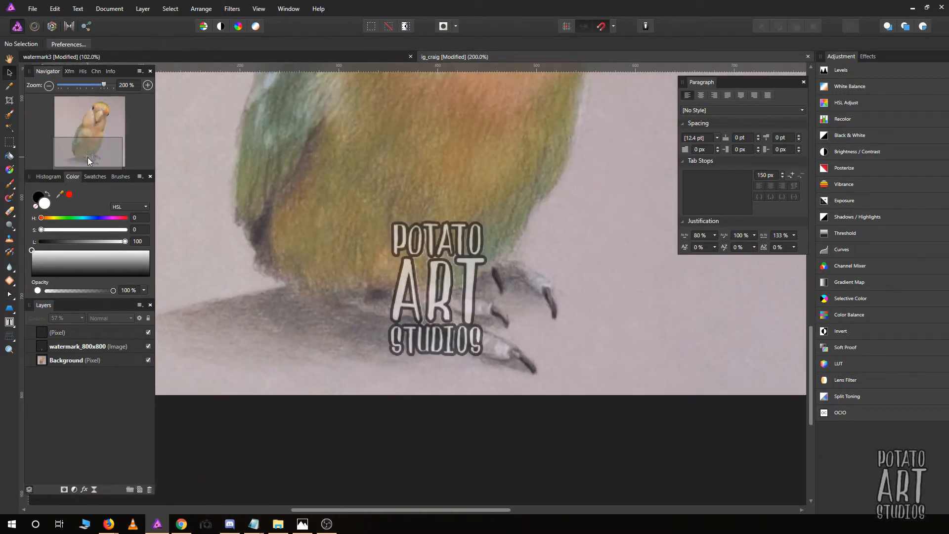
pyautogui.moveTo(120, 324)
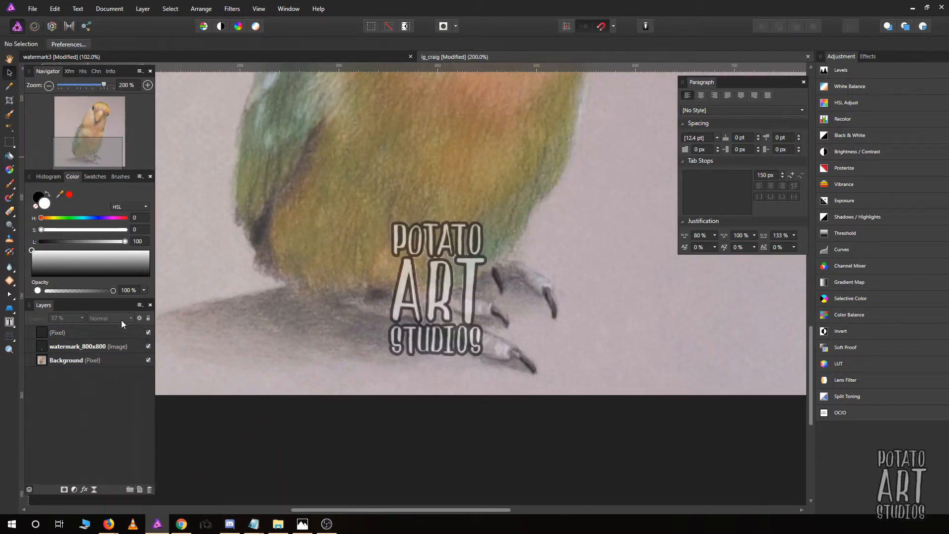
pyautogui.click(77, 346)
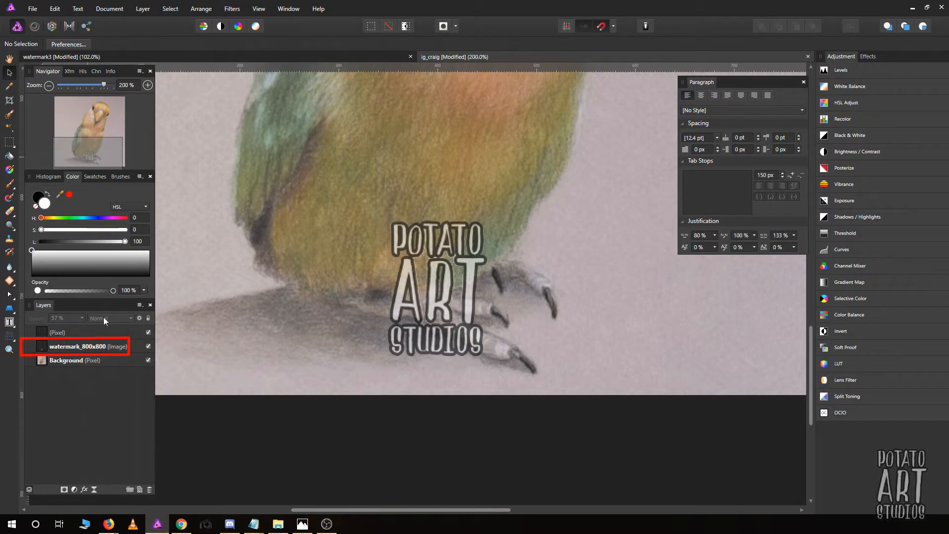
pyautogui.click(87, 346)
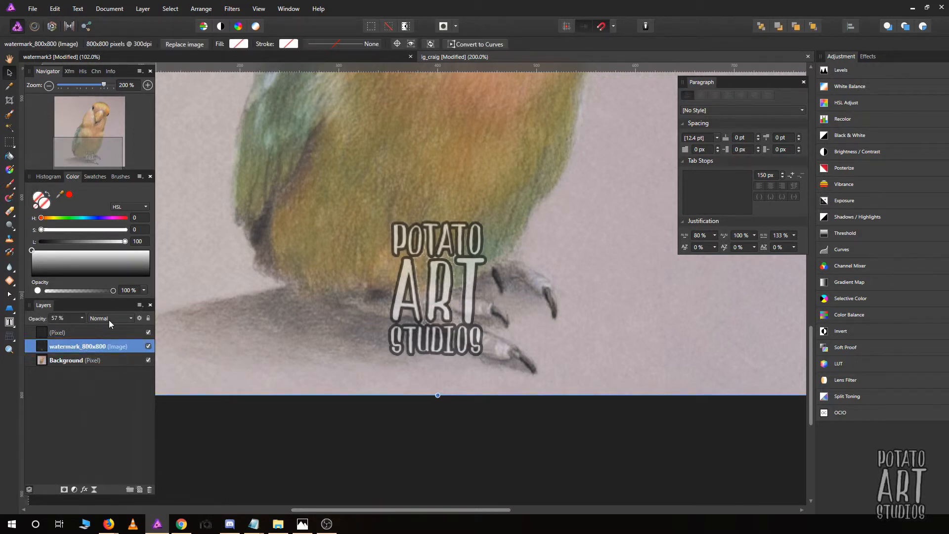
# - Change the watermark layer's blend mode from Normal to Overlay
pyautogui.click(110, 317)
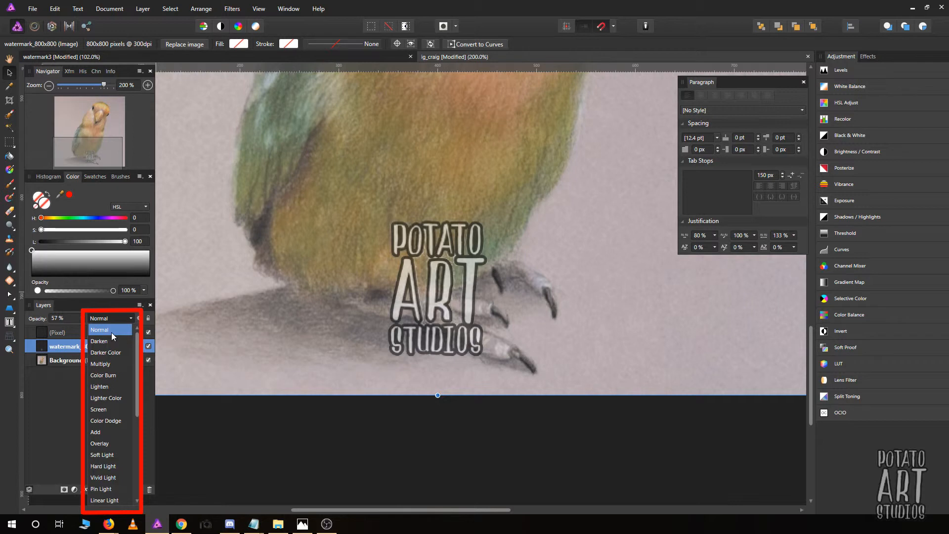
pyautogui.moveTo(122, 336)
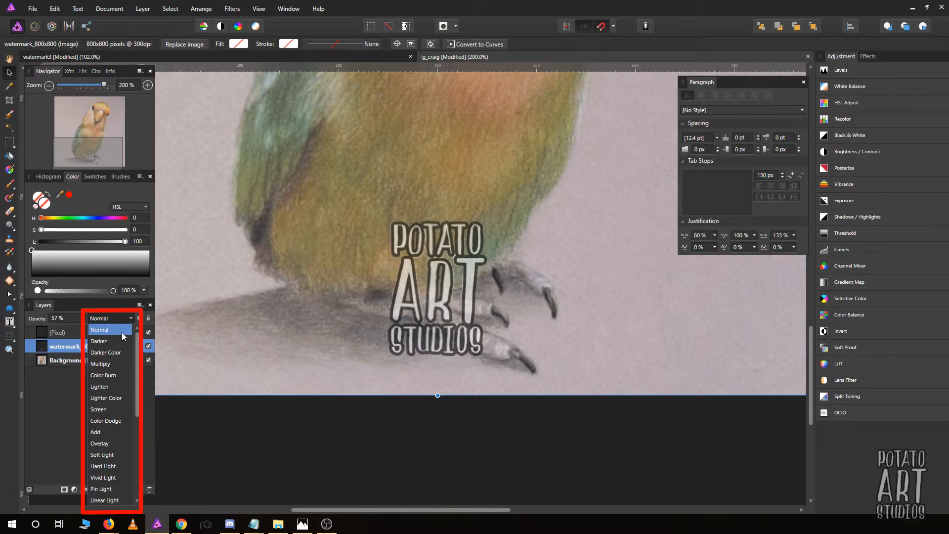
pyautogui.moveTo(121, 338)
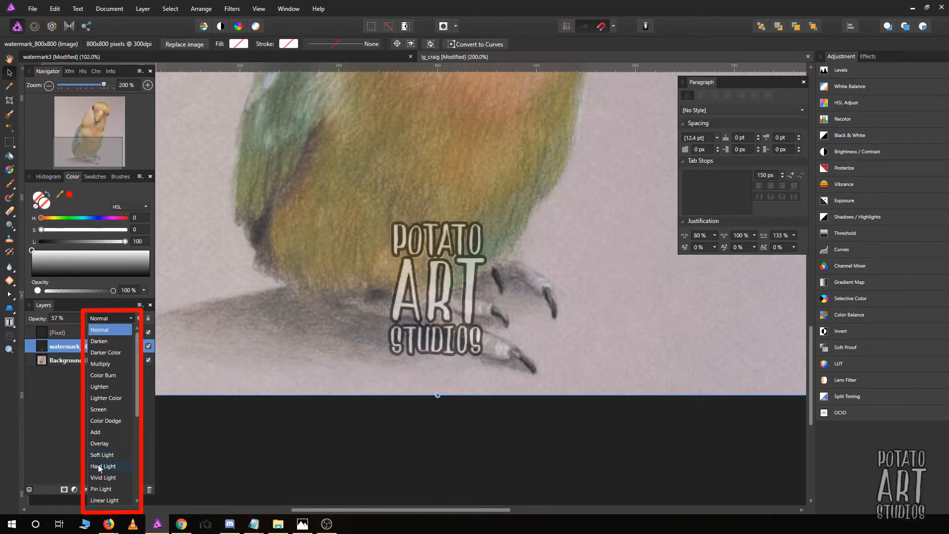
pyautogui.scroll(-3)
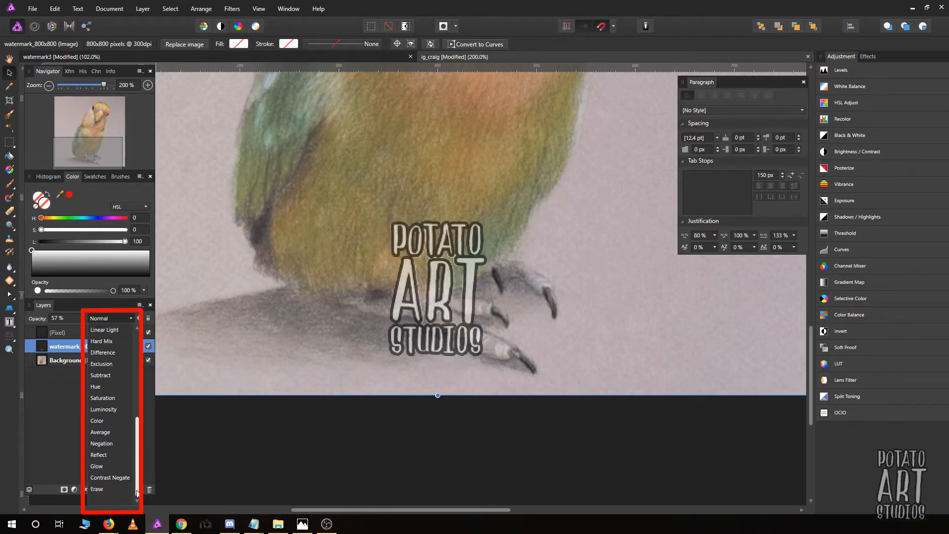
pyautogui.click(97, 489)
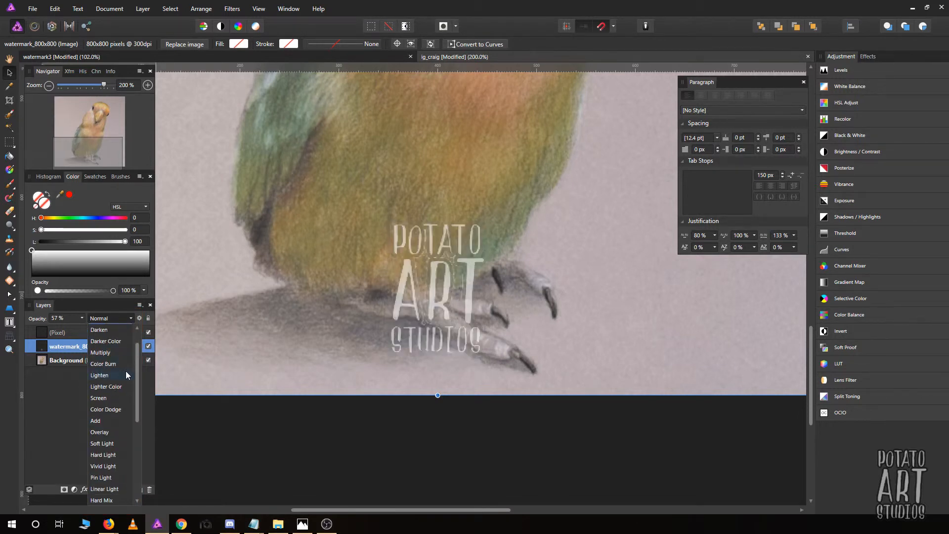
pyautogui.moveTo(98, 398)
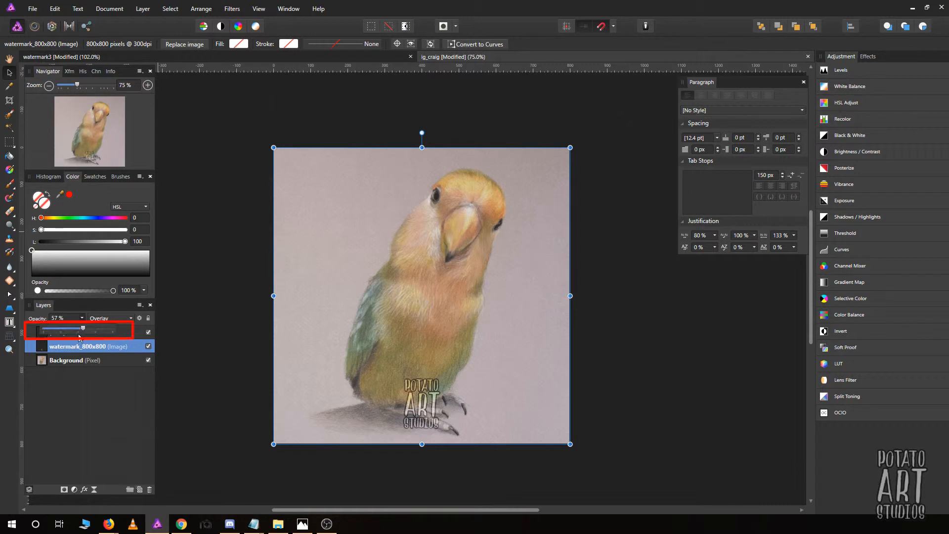
# - Lower the watermark layer's opacity to 29% so it sits faintly over the lovebird
pyautogui.moveTo(82, 328); pyautogui.dragTo(63, 328)
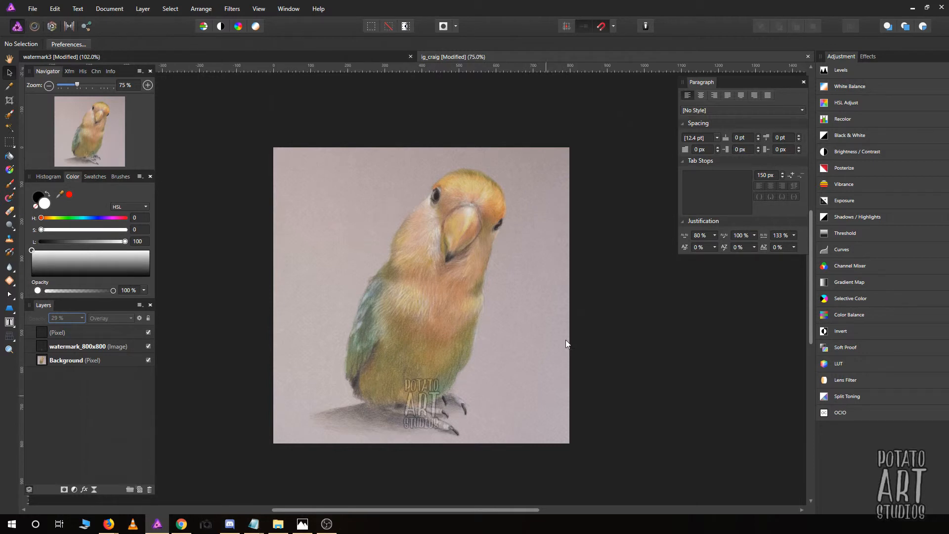
pyautogui.moveTo(514, 236)
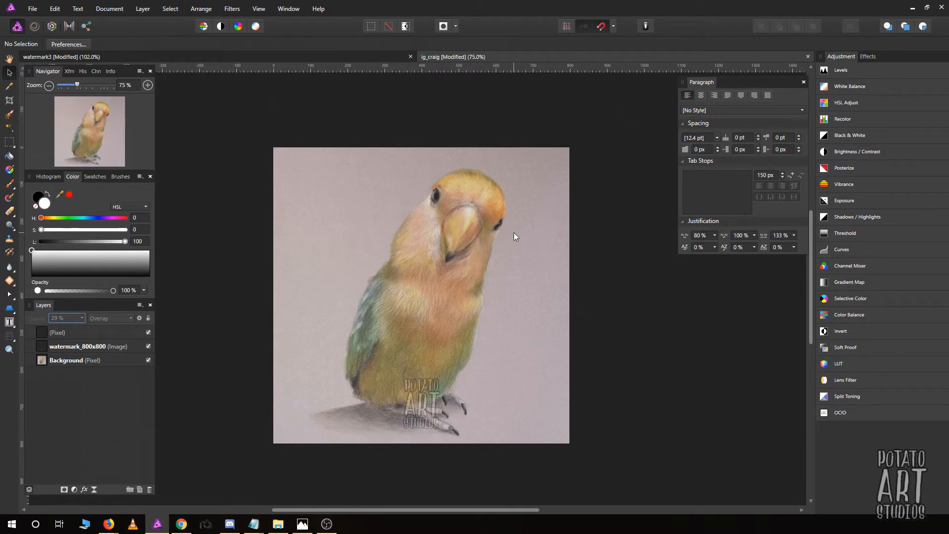
pyautogui.moveTo(190, 390)
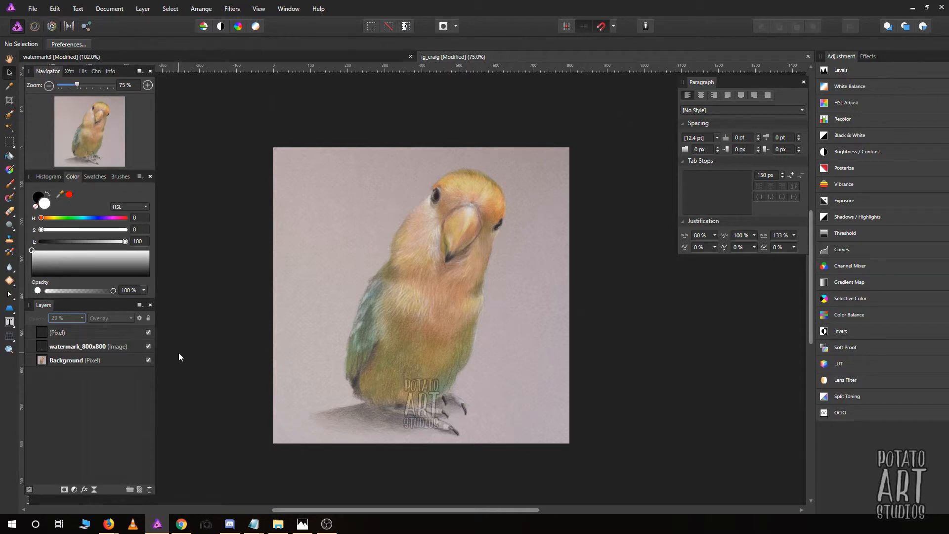
pyautogui.moveTo(412, 394)
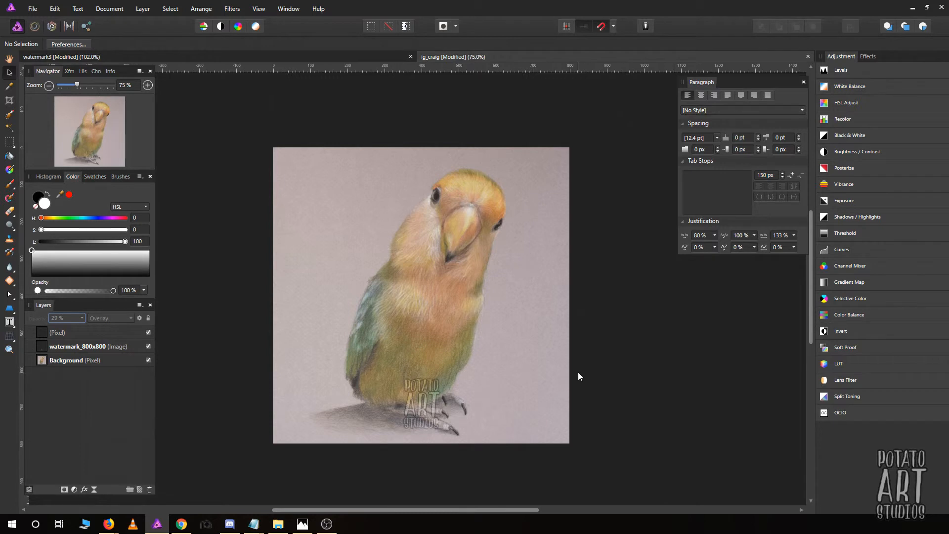
pyautogui.moveTo(535, 404)
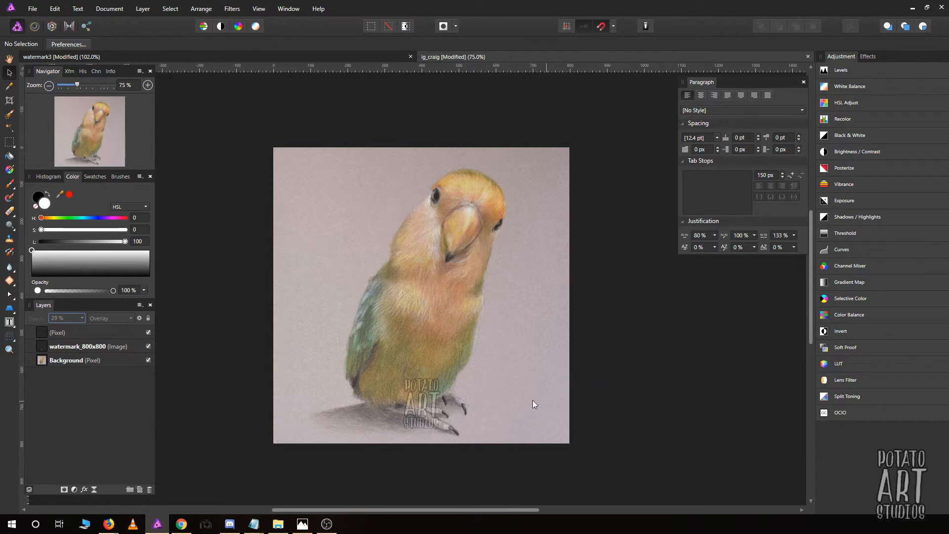
pyautogui.moveTo(577, 376)
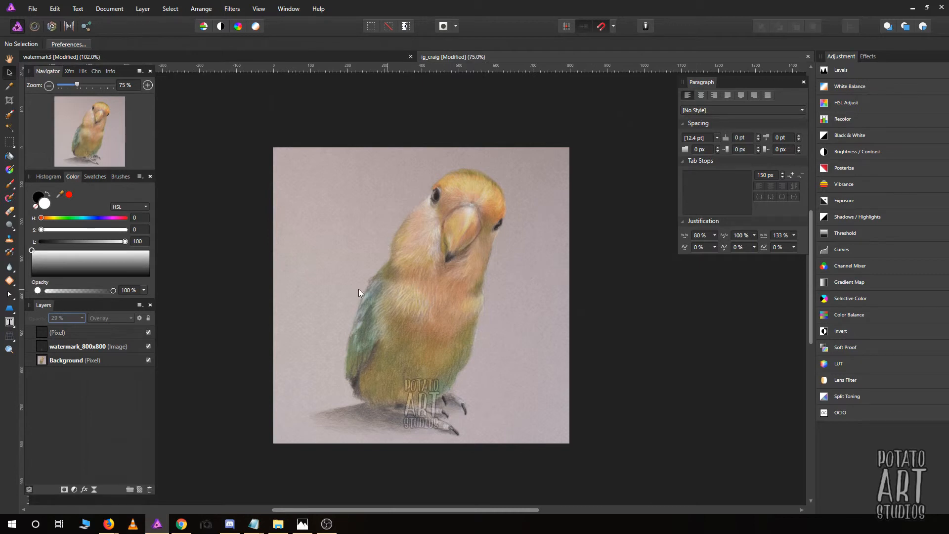
pyautogui.moveTo(10, 118)
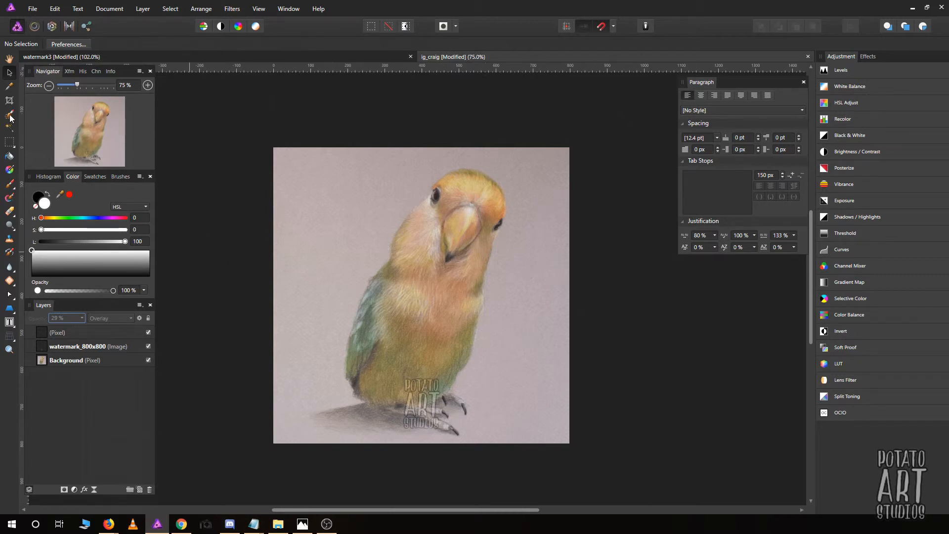
pyautogui.moveTo(388, 191)
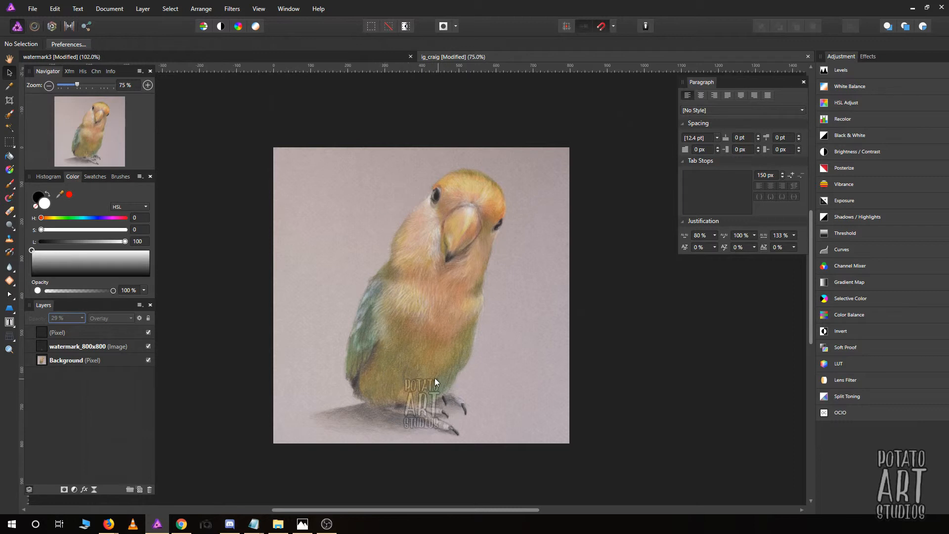
pyautogui.moveTo(379, 379)
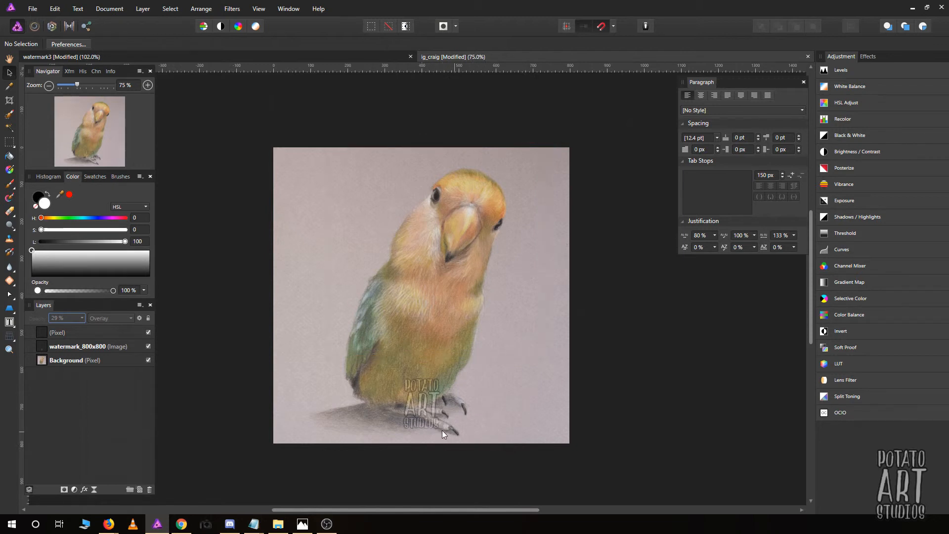
pyautogui.moveTo(402, 396)
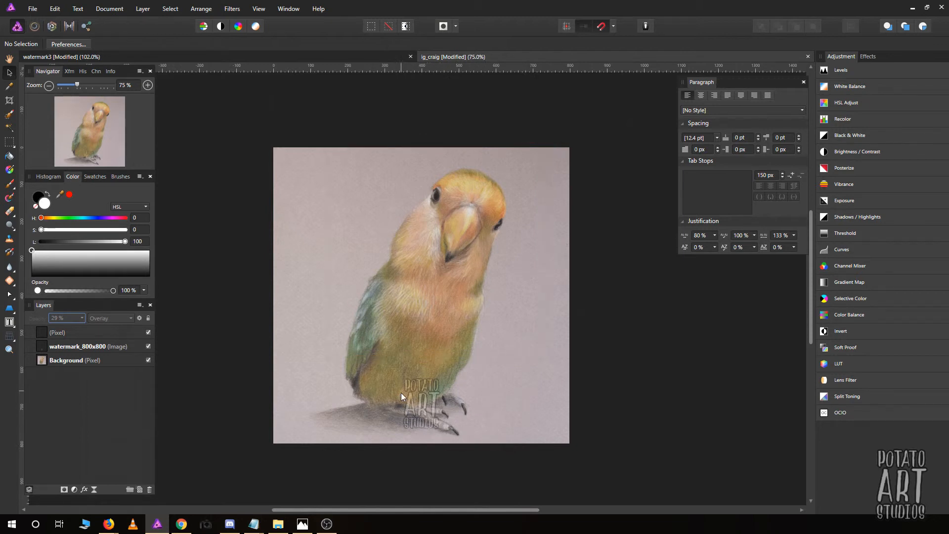
pyautogui.moveTo(422, 421)
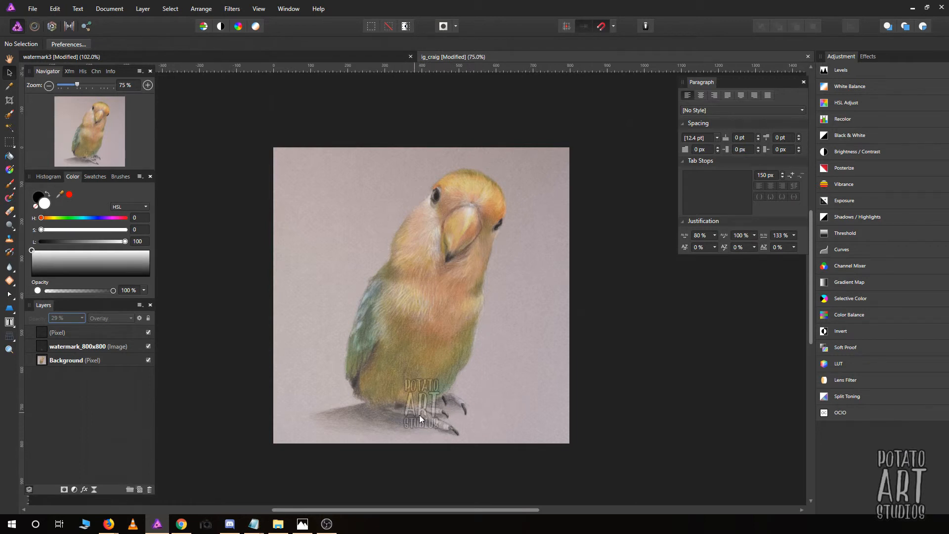
pyautogui.moveTo(424, 421)
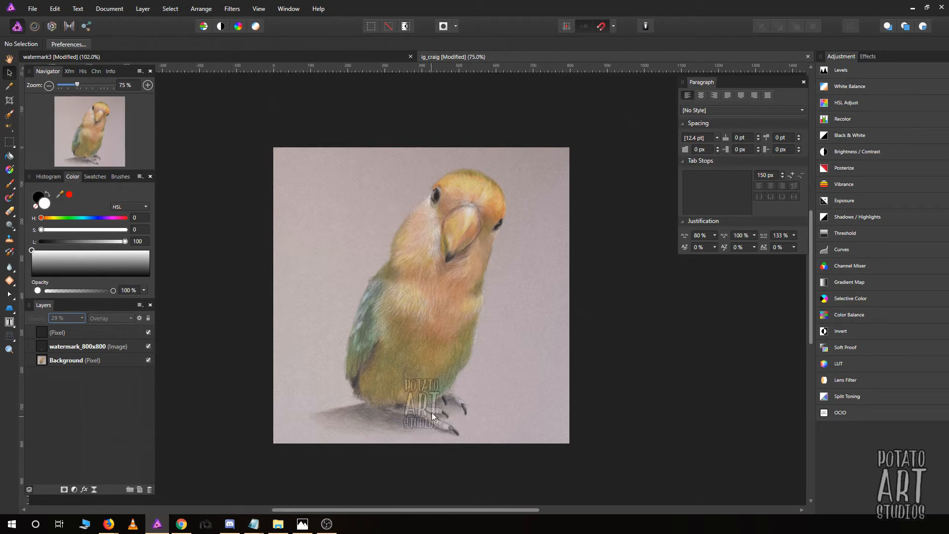
pyautogui.moveTo(432, 400)
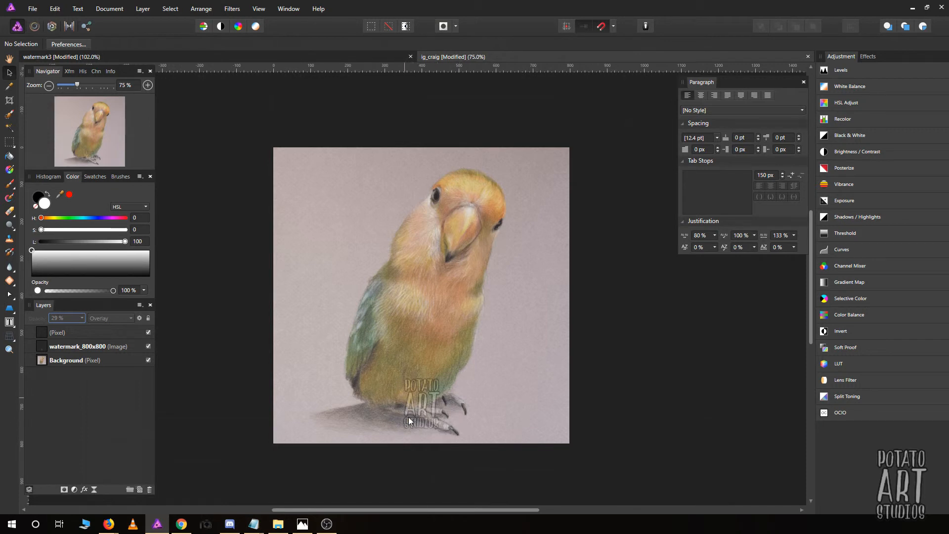
pyautogui.moveTo(439, 447)
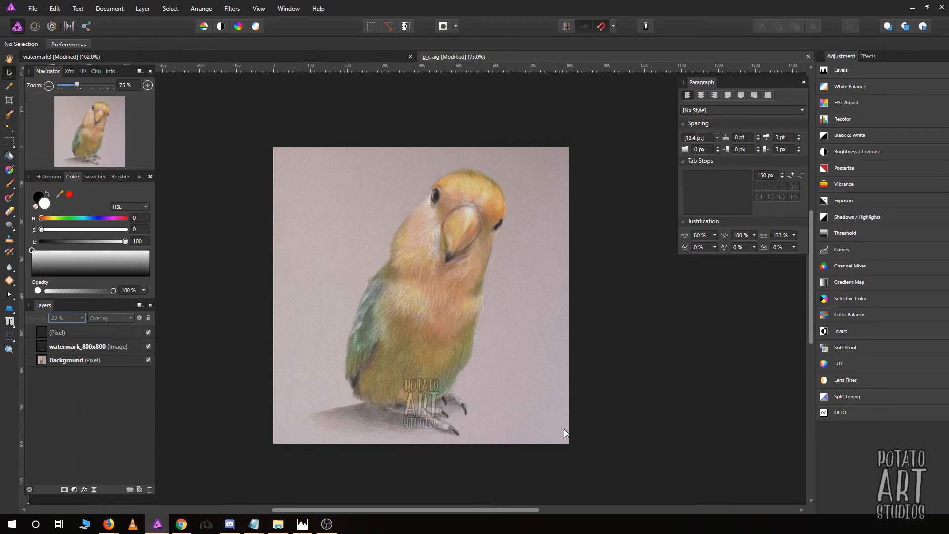
pyautogui.moveTo(439, 431)
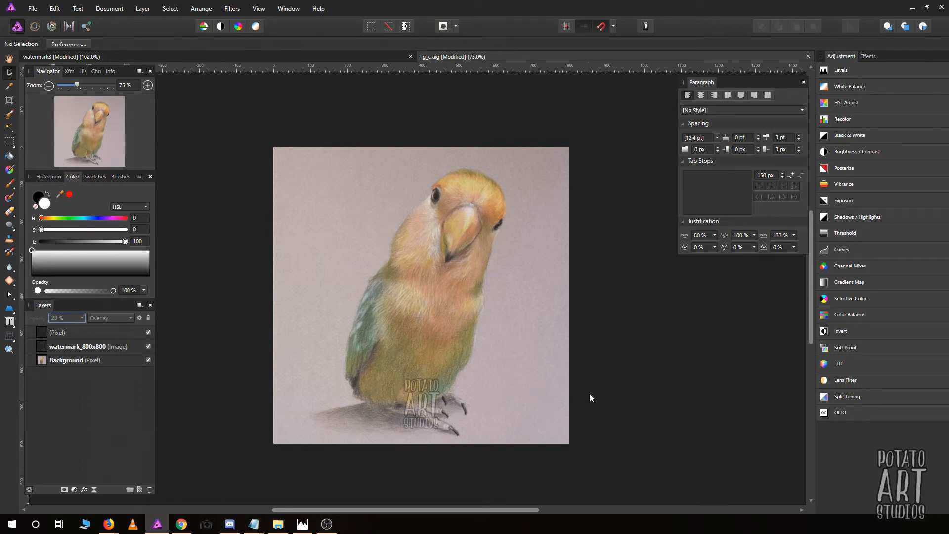
pyautogui.moveTo(593, 377)
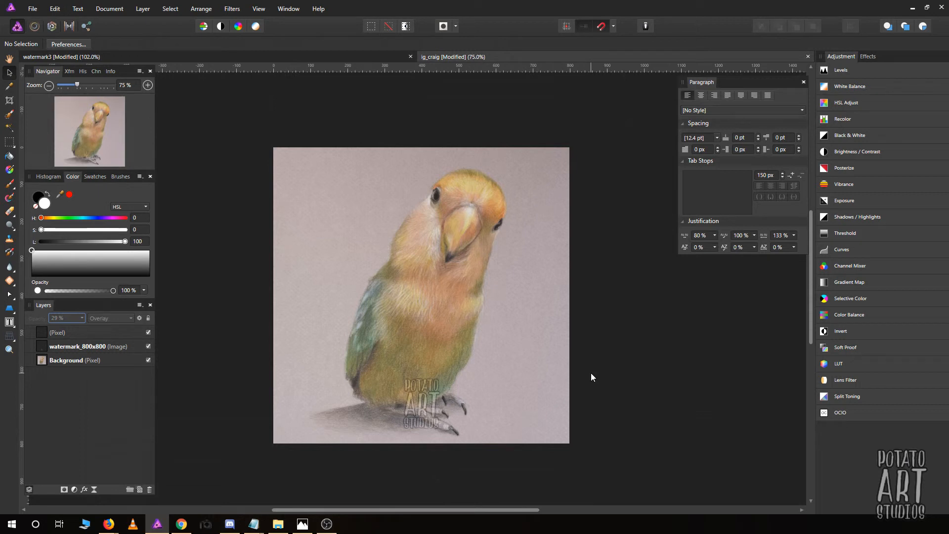
pyautogui.moveTo(628, 365)
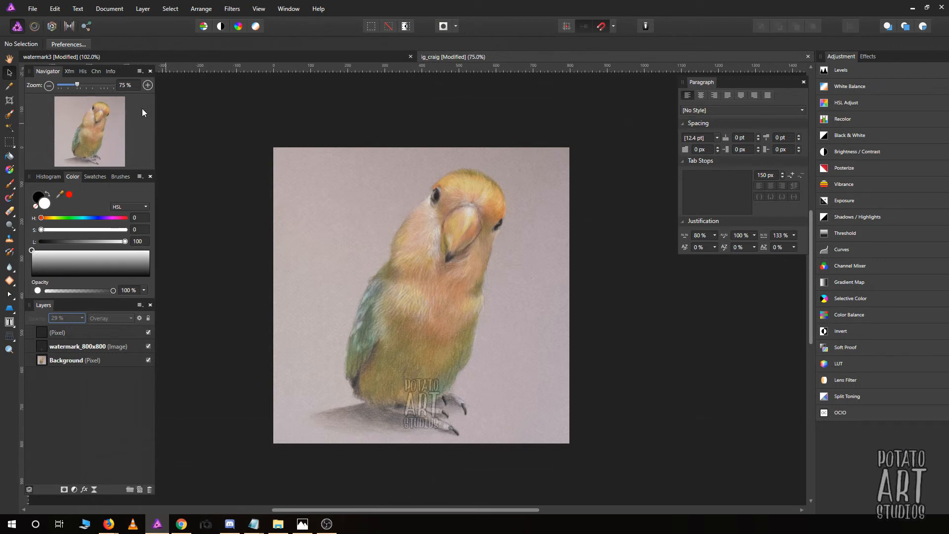
pyautogui.moveTo(146, 90)
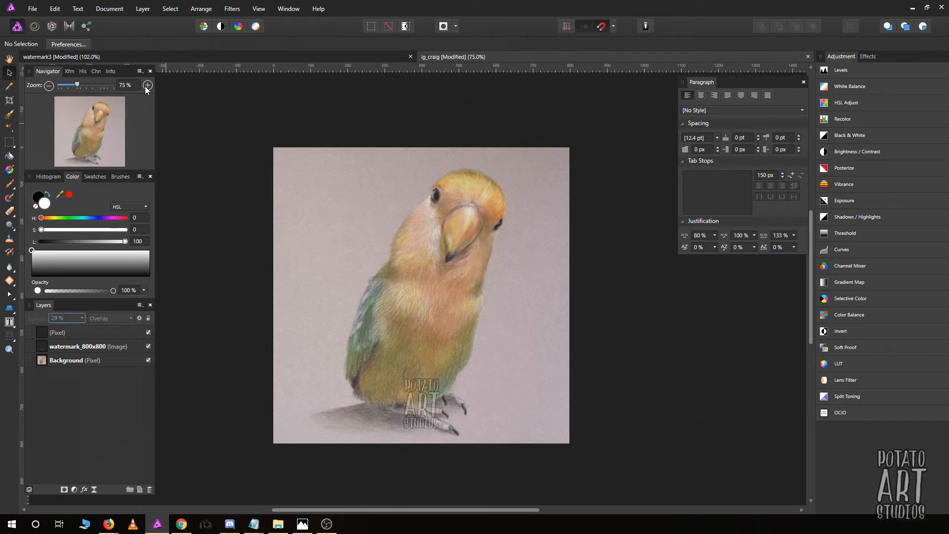
# - Export as an 800×800 JPEG at 75% quality, about 70 kB, and proceed to saving
pyautogui.click(31, 9)
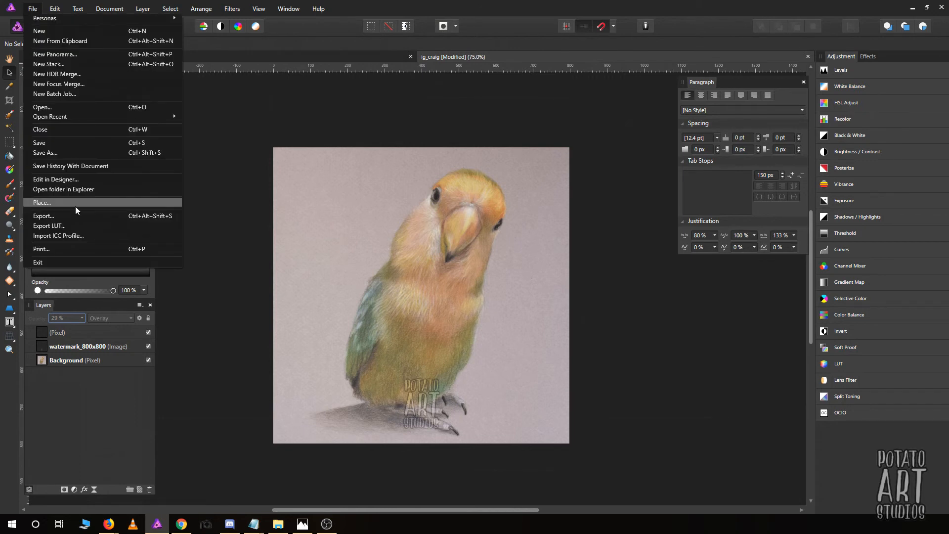
pyautogui.click(44, 217)
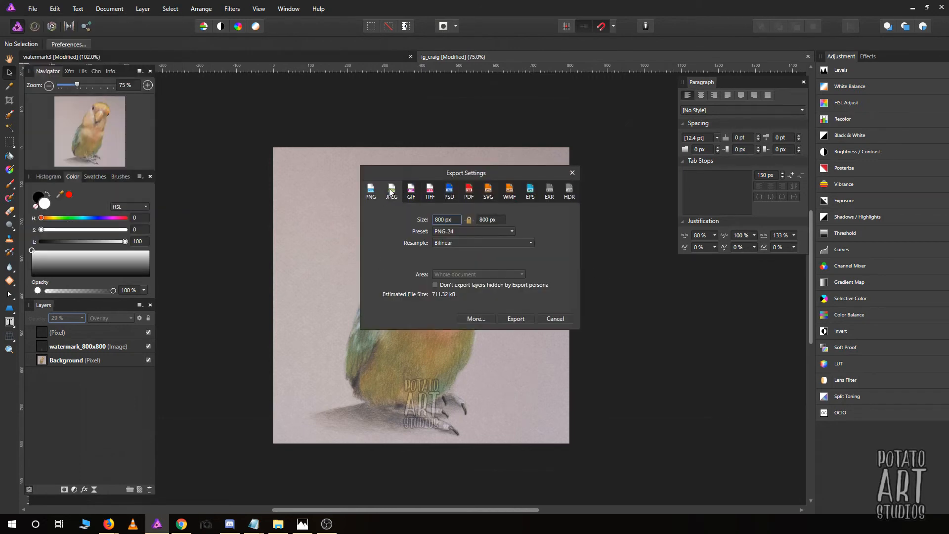
pyautogui.click(392, 191)
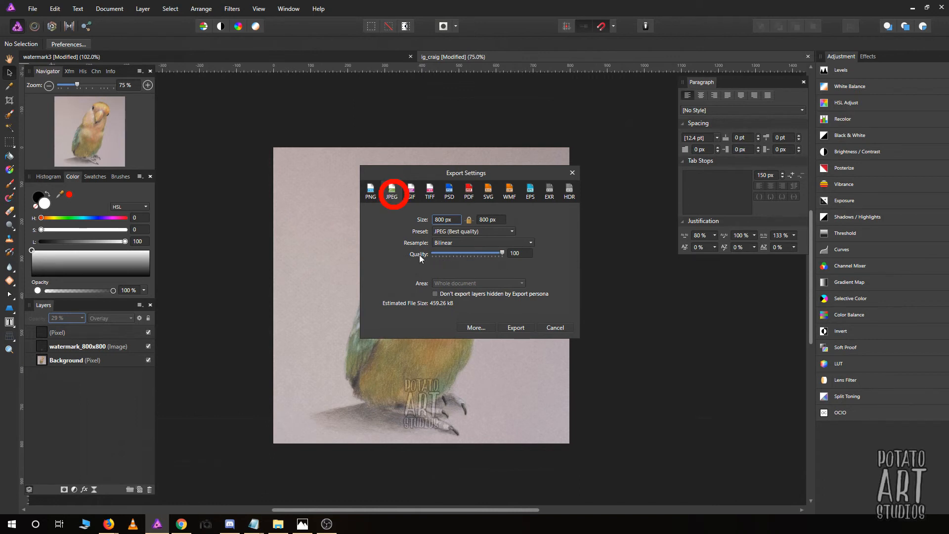
pyautogui.moveTo(477, 269)
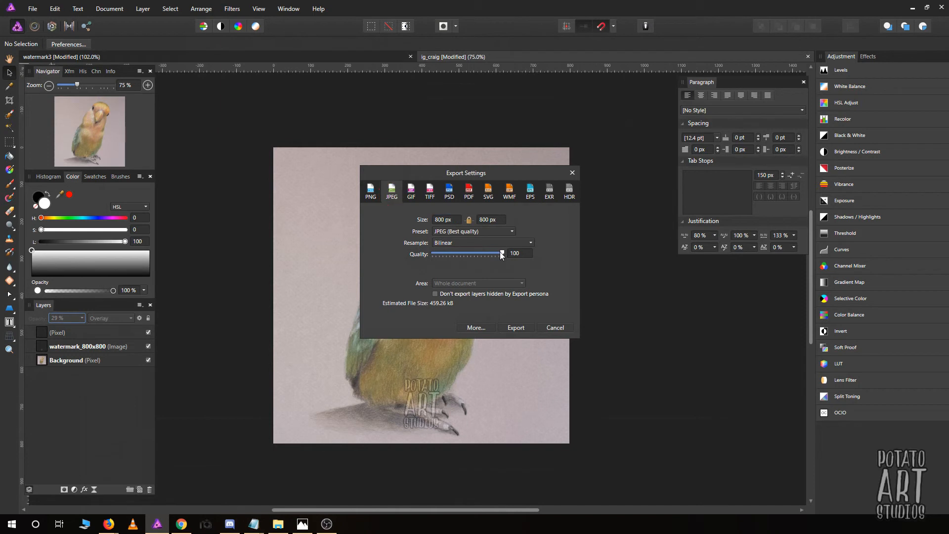
pyautogui.moveTo(460, 337)
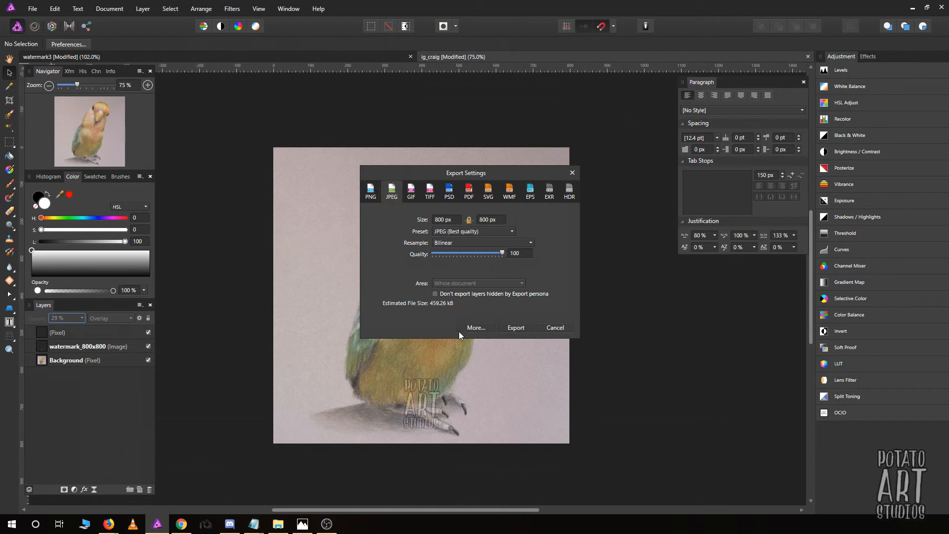
pyautogui.moveTo(429, 308)
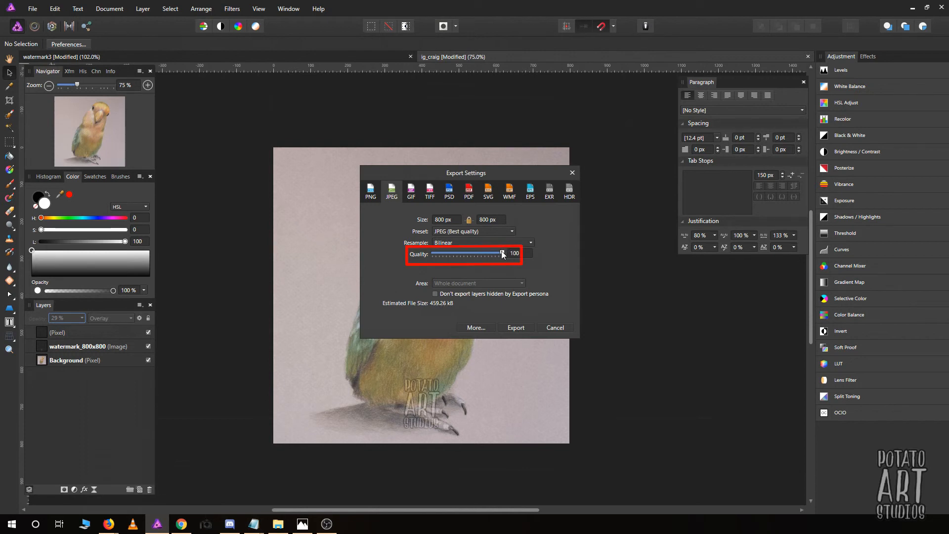
pyautogui.moveTo(502, 253); pyautogui.dragTo(485, 253)
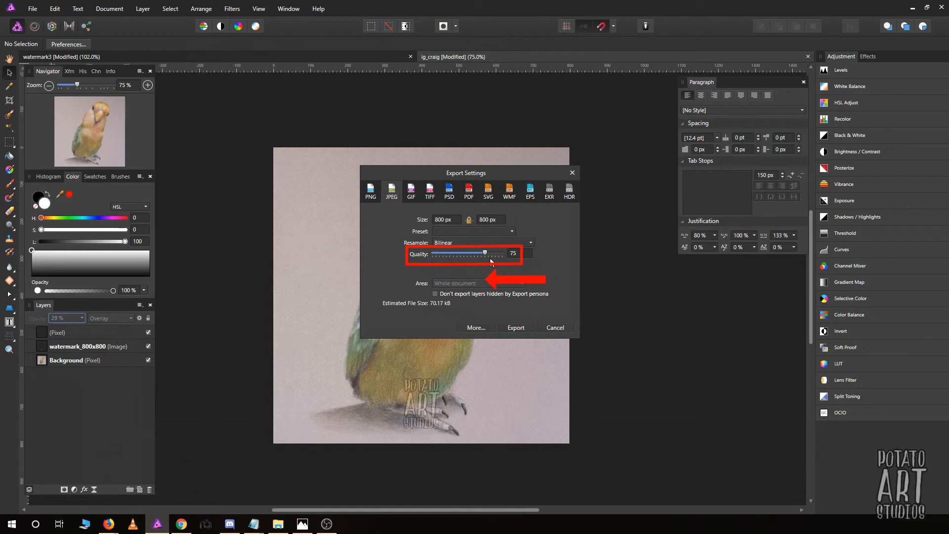
pyautogui.moveTo(432, 309)
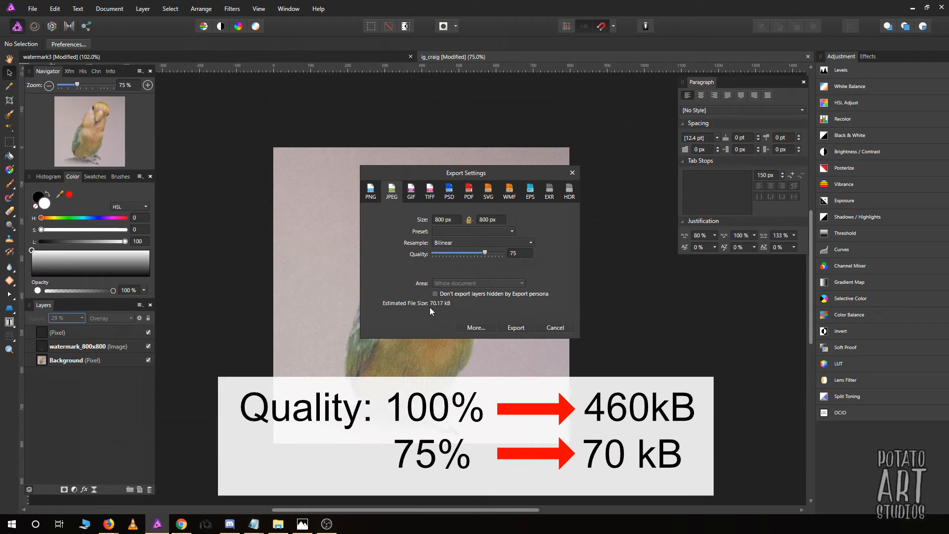
pyautogui.moveTo(431, 310)
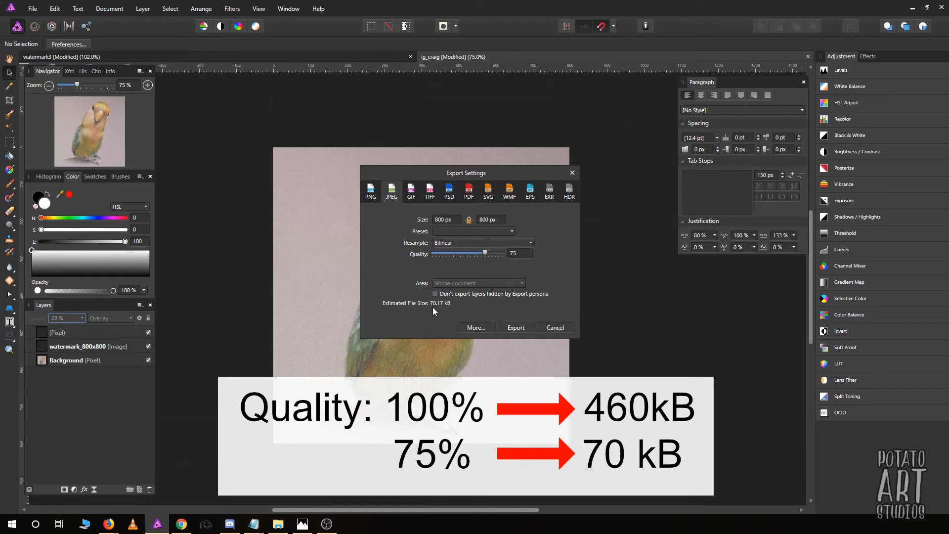
pyautogui.moveTo(437, 308)
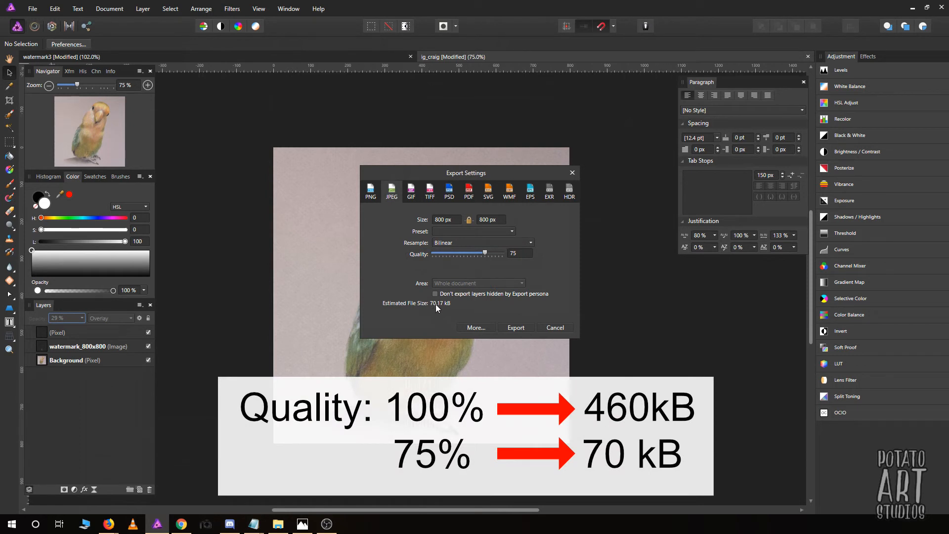
pyautogui.moveTo(446, 309)
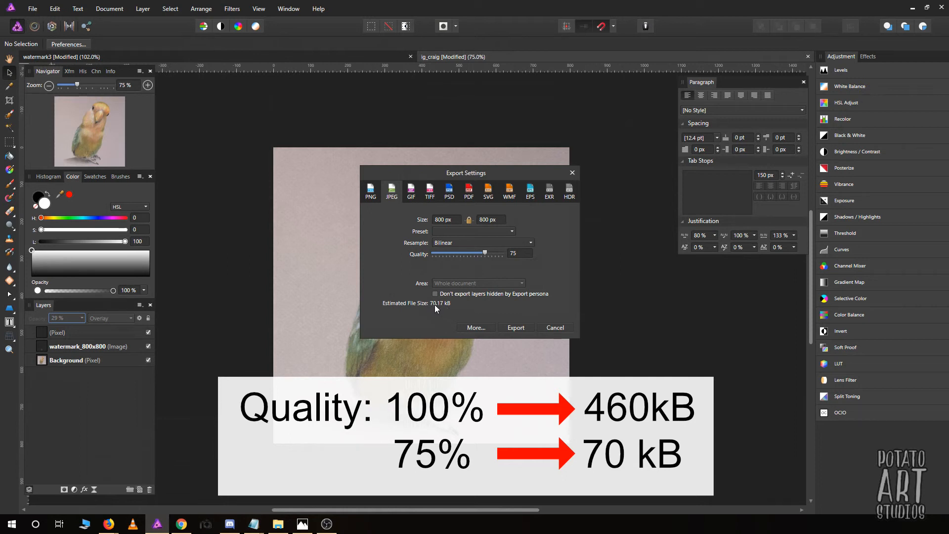
pyautogui.moveTo(438, 308)
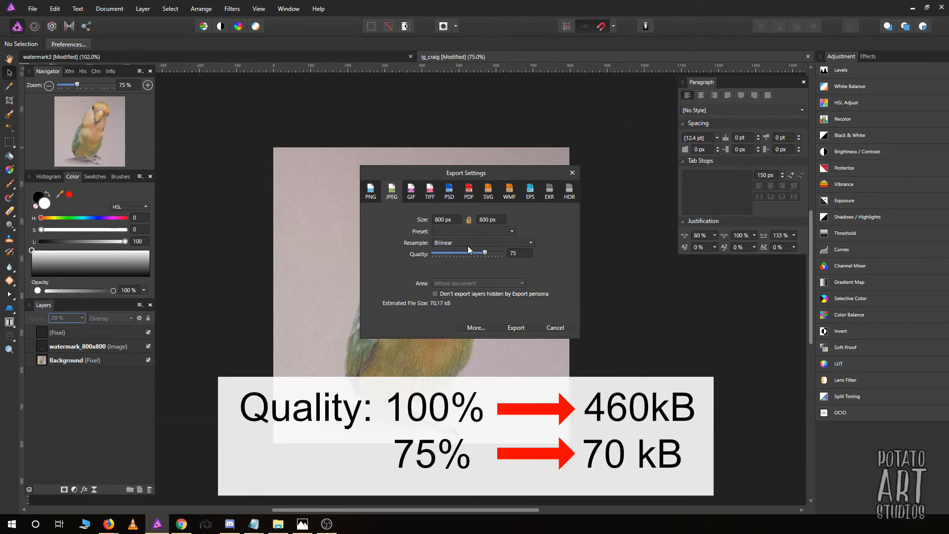
pyautogui.click(516, 327)
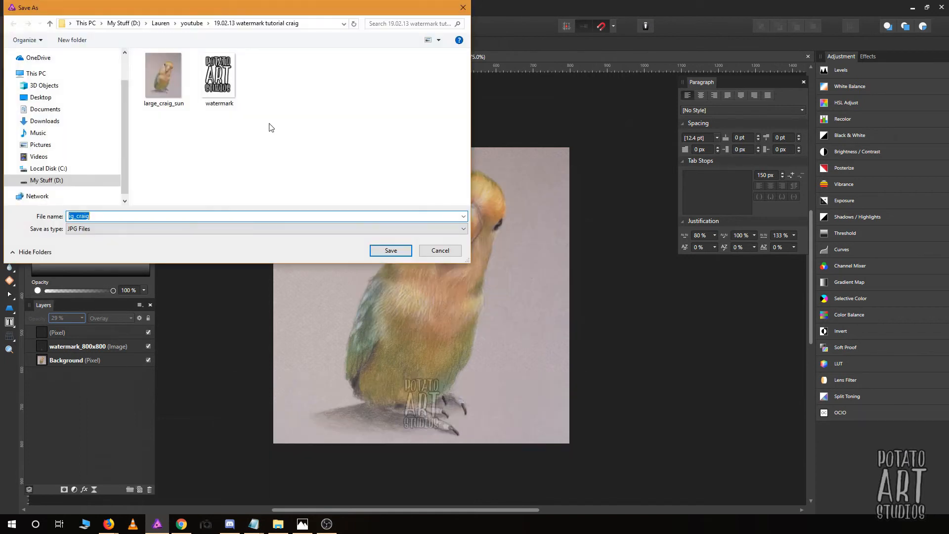
# - Save the JPEG as ig_craig in the watermark tutorial folder and show it in File Explorer
pyautogui.click(94, 216)
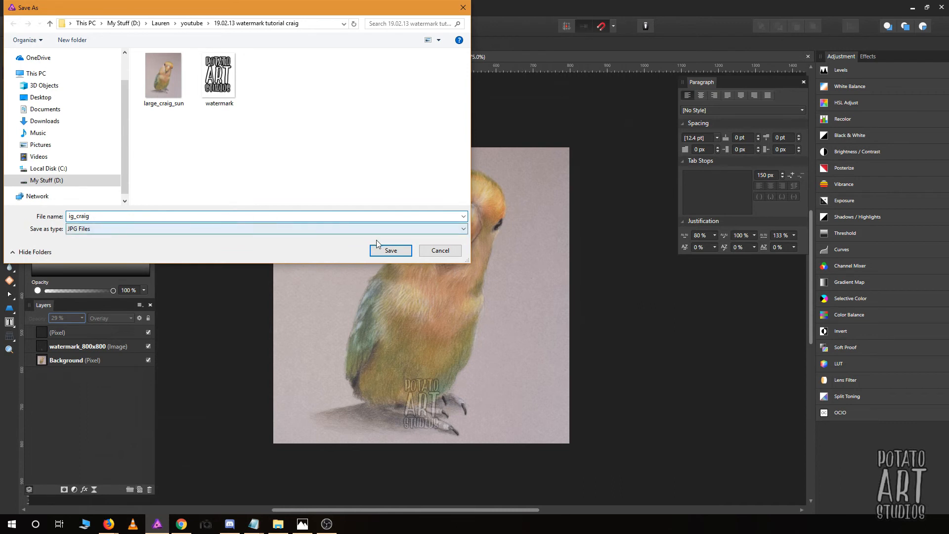
pyautogui.click(391, 250)
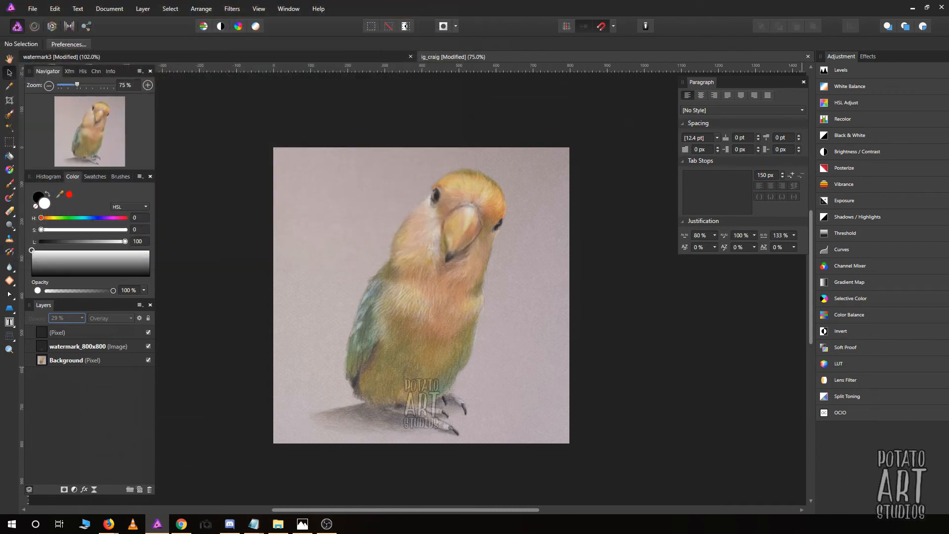
pyautogui.click(277, 524)
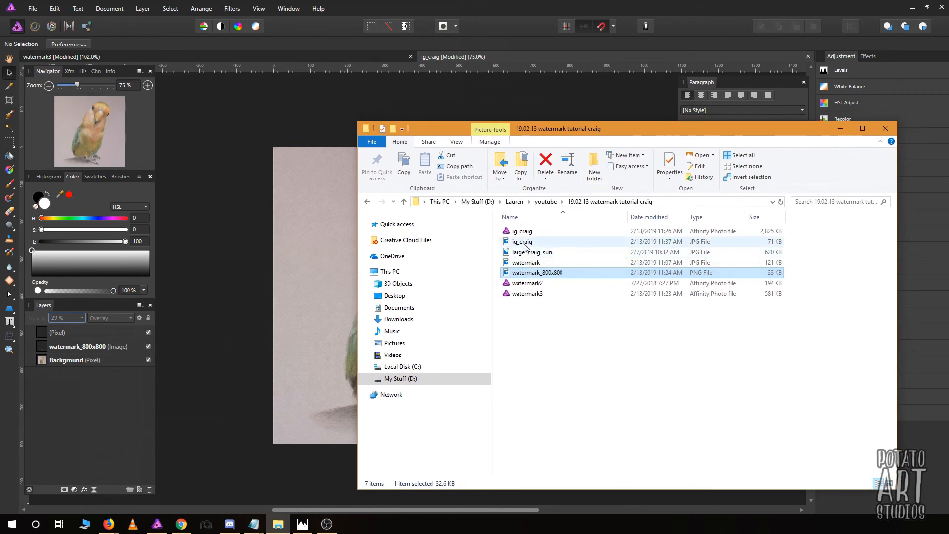
pyautogui.moveTo(773, 246)
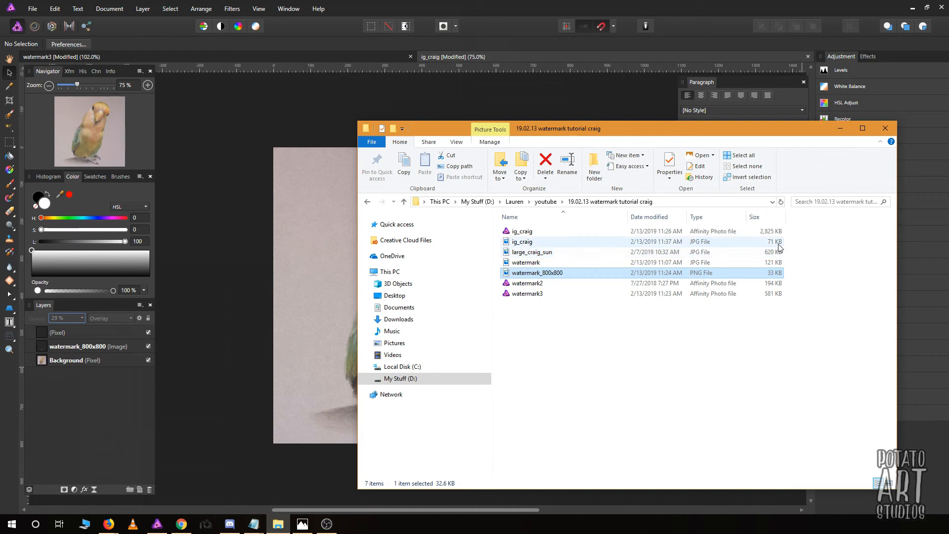
# - Open the exported 71 KB ig_craig.jpg from File Explorer in the Photos viewer
pyautogui.click(522, 241)
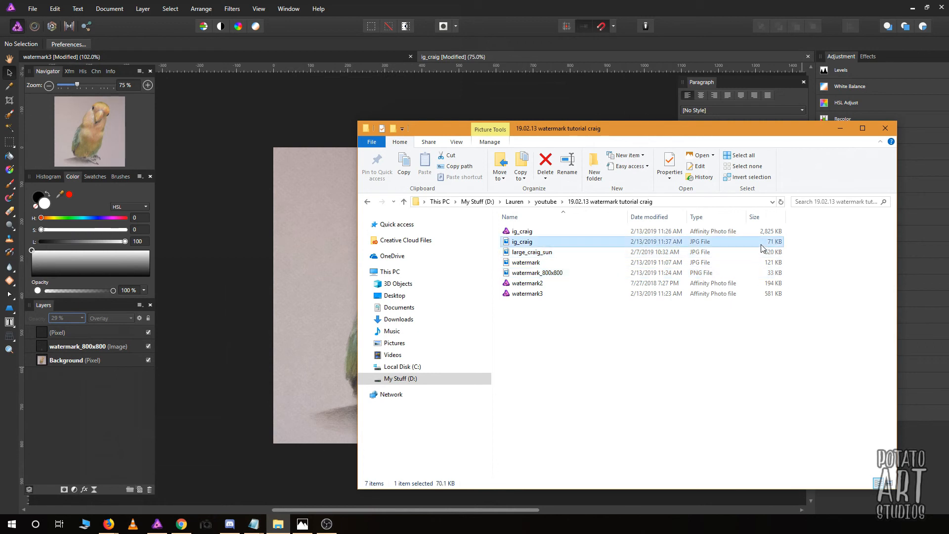
pyautogui.doubleClick(522, 241)
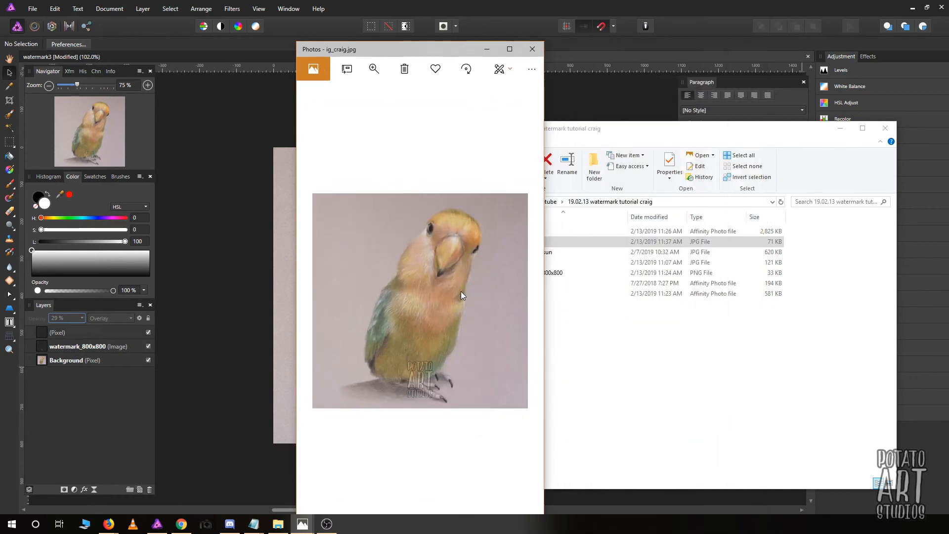
pyautogui.moveTo(443, 311)
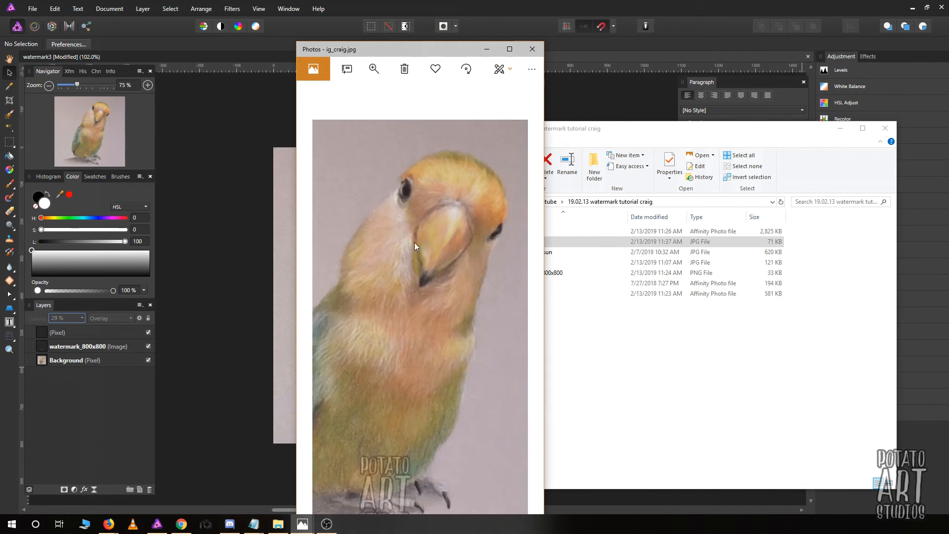
# - Zoom in on the lovebird and watermark in Photos, restore the window, then close the viewer
pyautogui.click(509, 49)
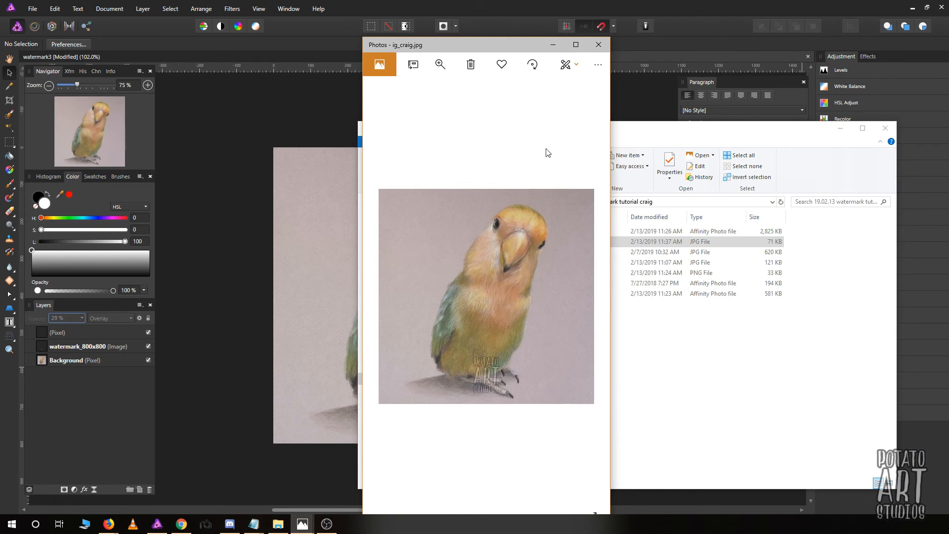
pyautogui.moveTo(496, 254)
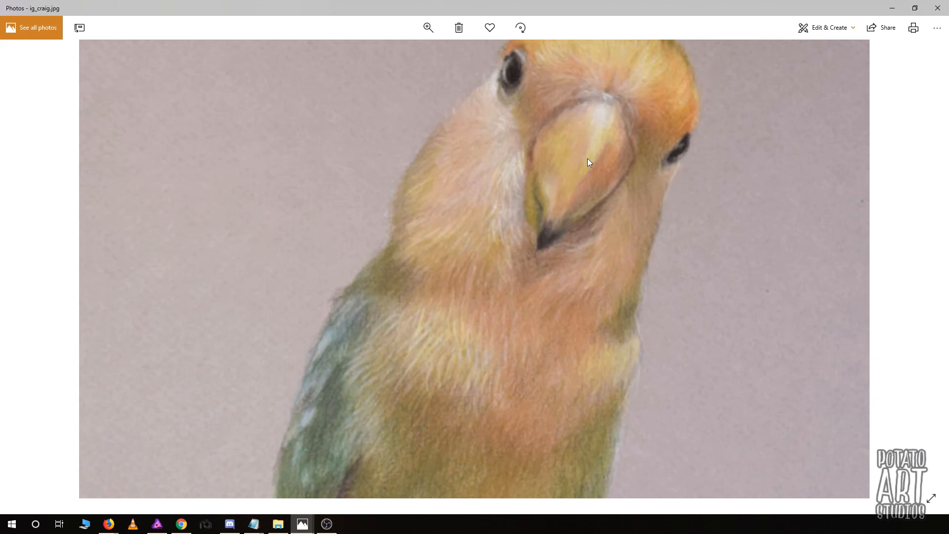
pyautogui.moveTo(551, 273)
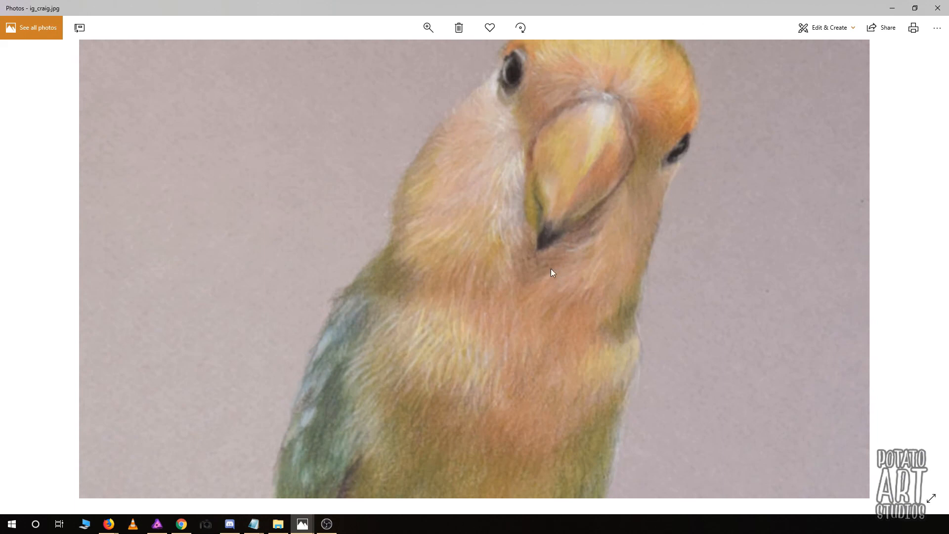
pyautogui.moveTo(522, 282)
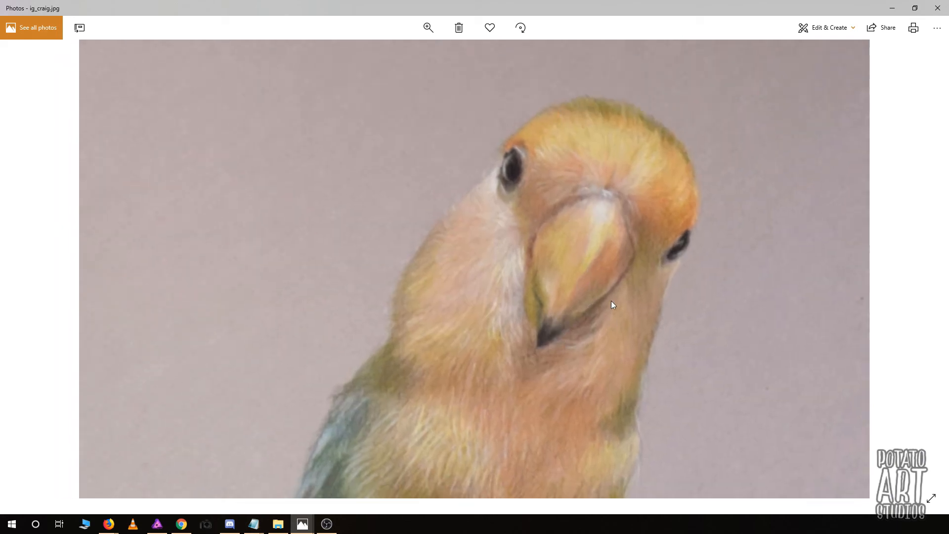
pyautogui.moveTo(580, 293)
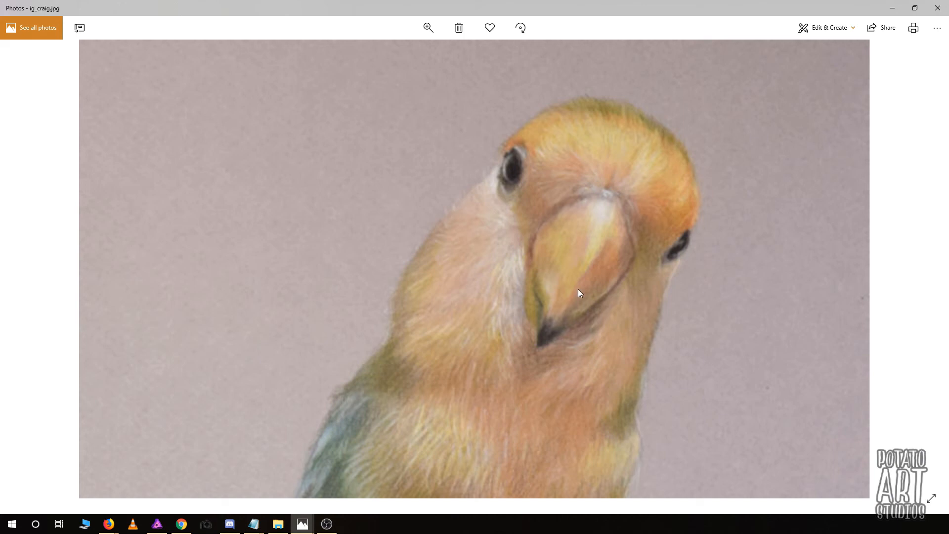
pyautogui.click(428, 27)
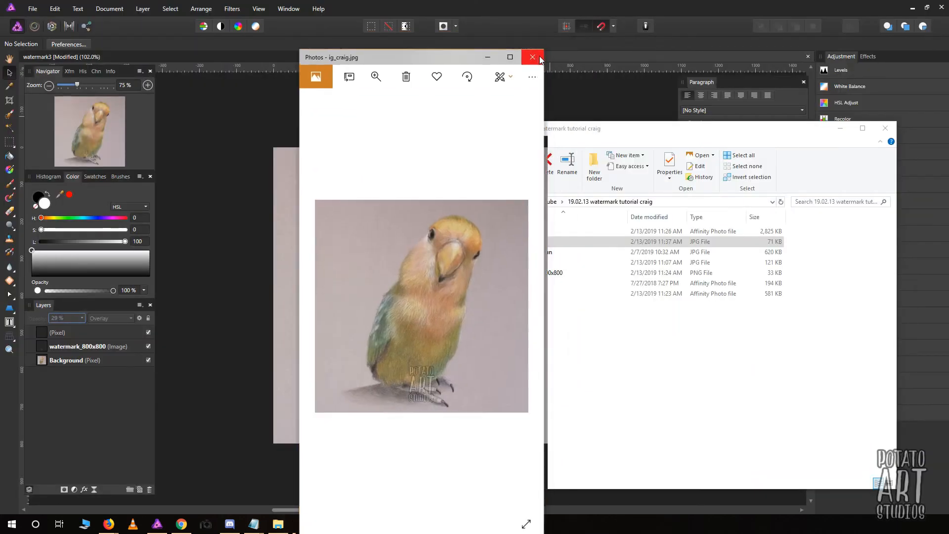
pyautogui.click(533, 58)
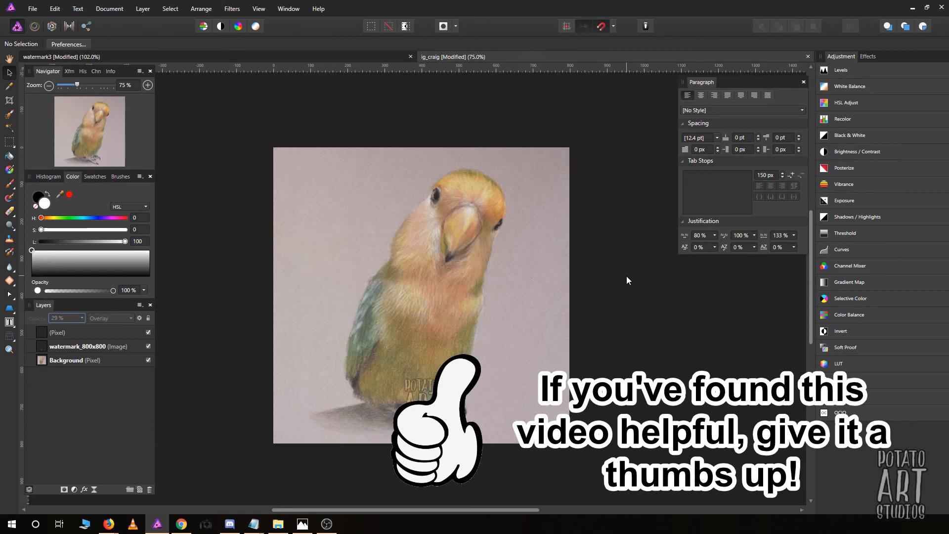
pyautogui.moveTo(635, 261)
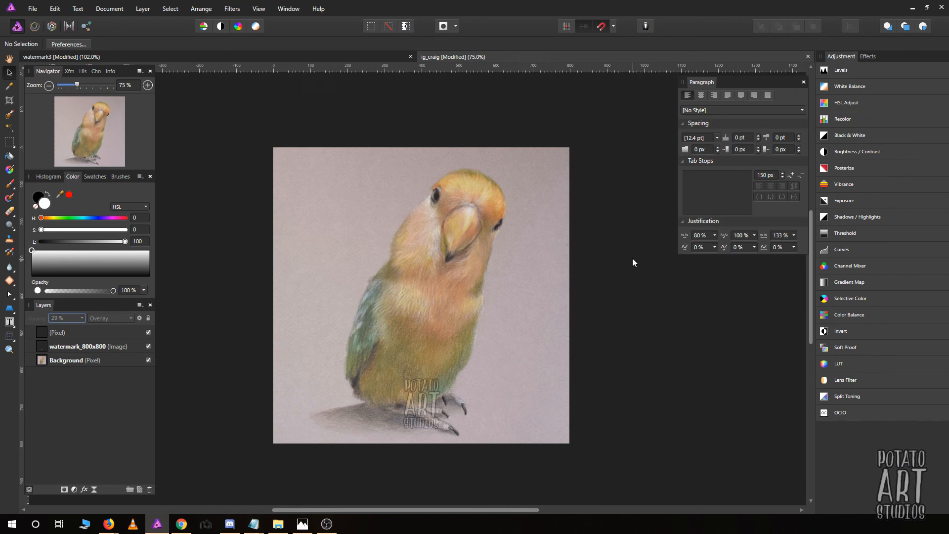
pyautogui.moveTo(617, 260)
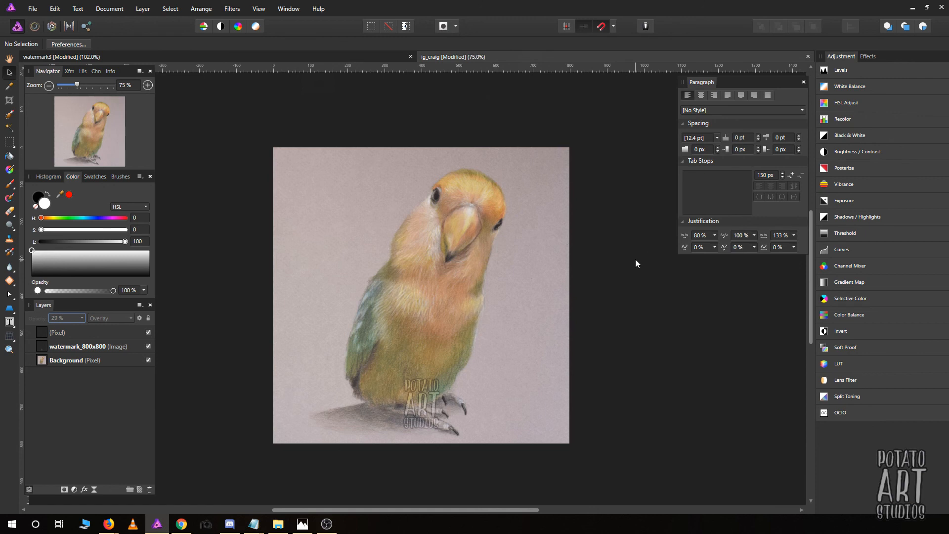
pyautogui.moveTo(781, 392)
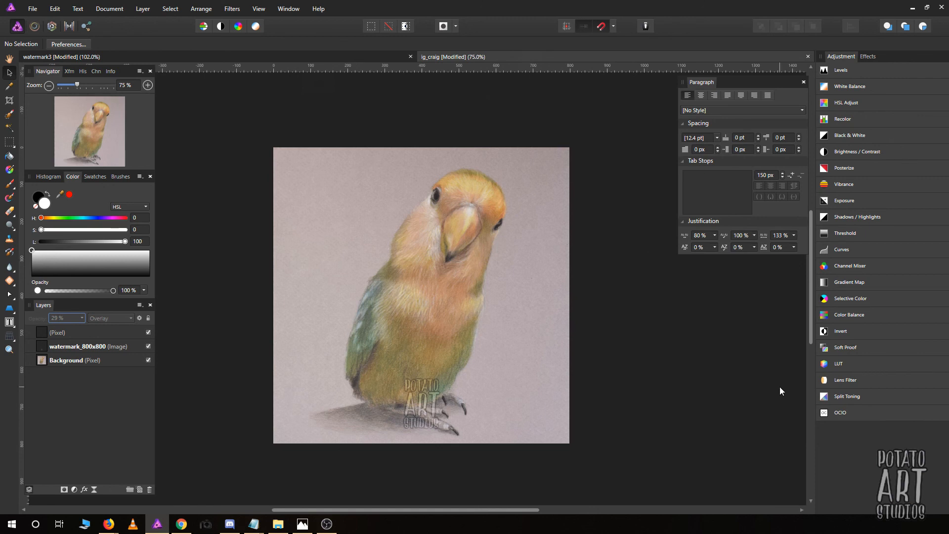